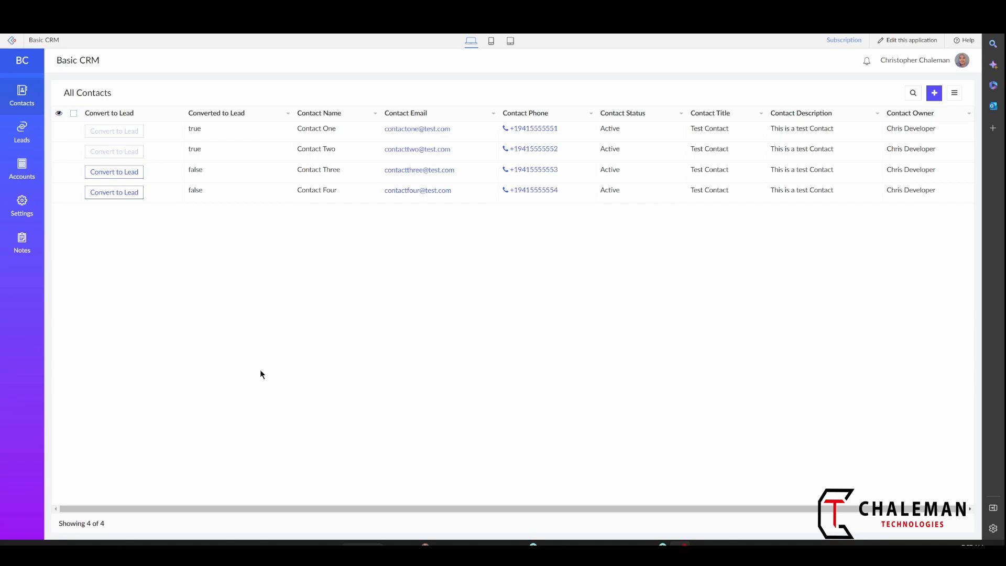
{"action": "mouse_move", "coordinate": [114, 172]}
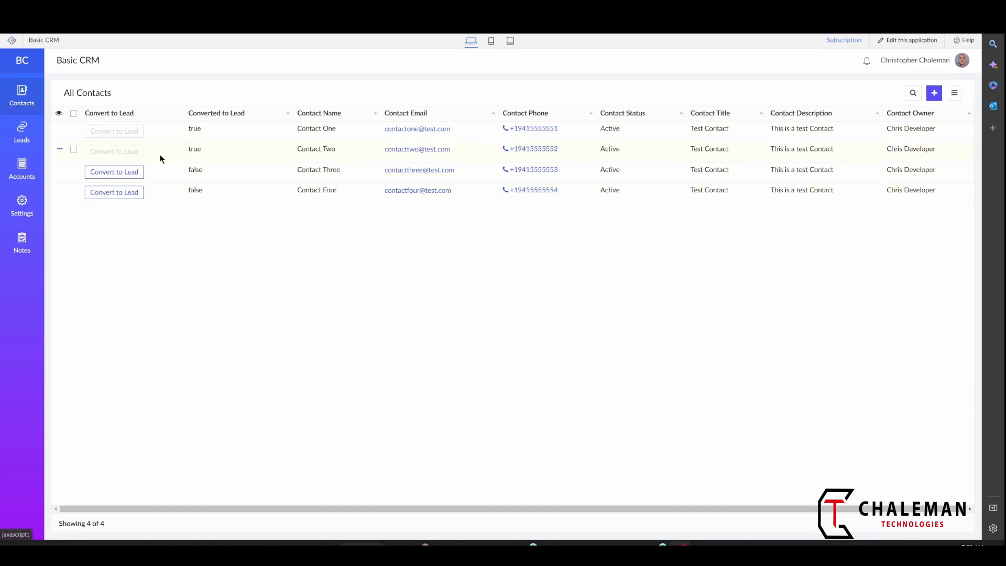
{"action": "mouse_move", "coordinate": [309, 291]}
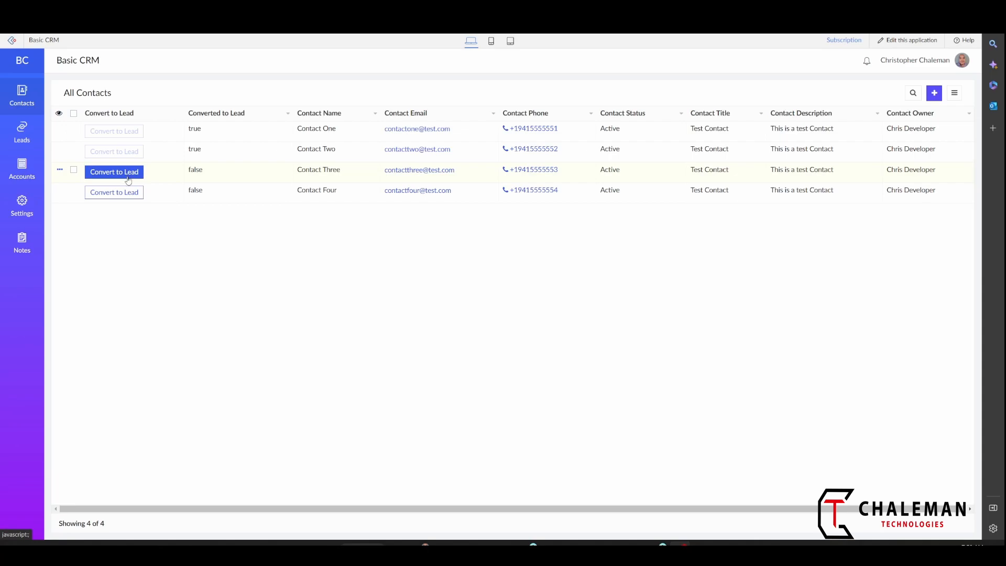
{"action": "mouse_move", "coordinate": [577, 197]}
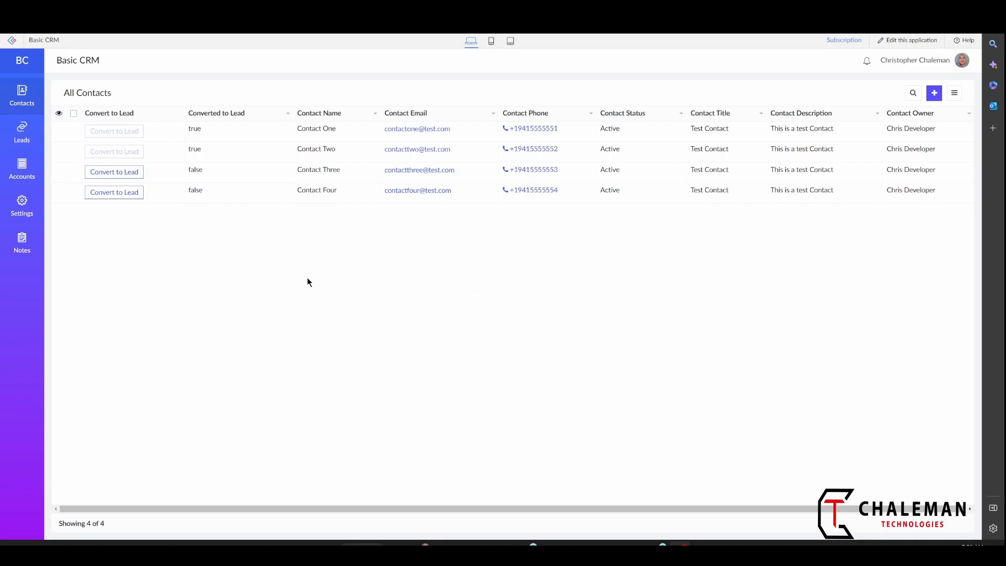
{"action": "mouse_move", "coordinate": [651, 241]}
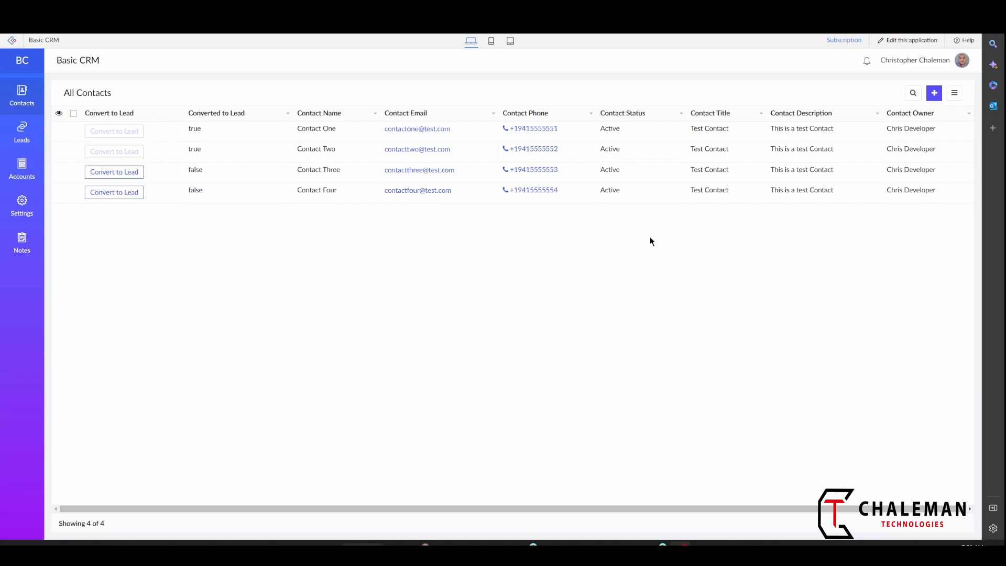
{"action": "mouse_move", "coordinate": [910, 40]}
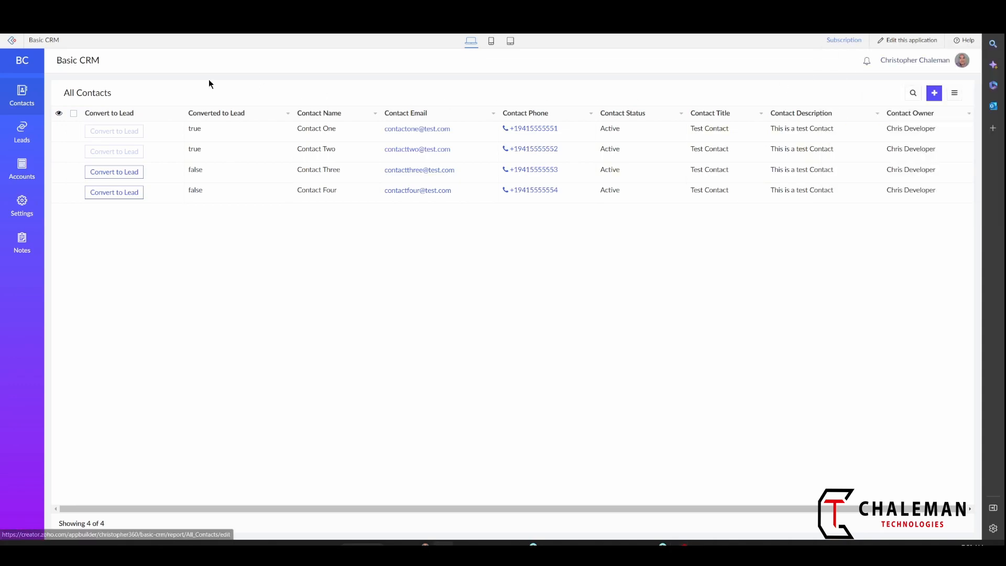
Step: In the Basic CRM app's edit mode, start a blank page named 'Success Message Popup'
{"action": "left_click", "coordinate": [911, 40]}
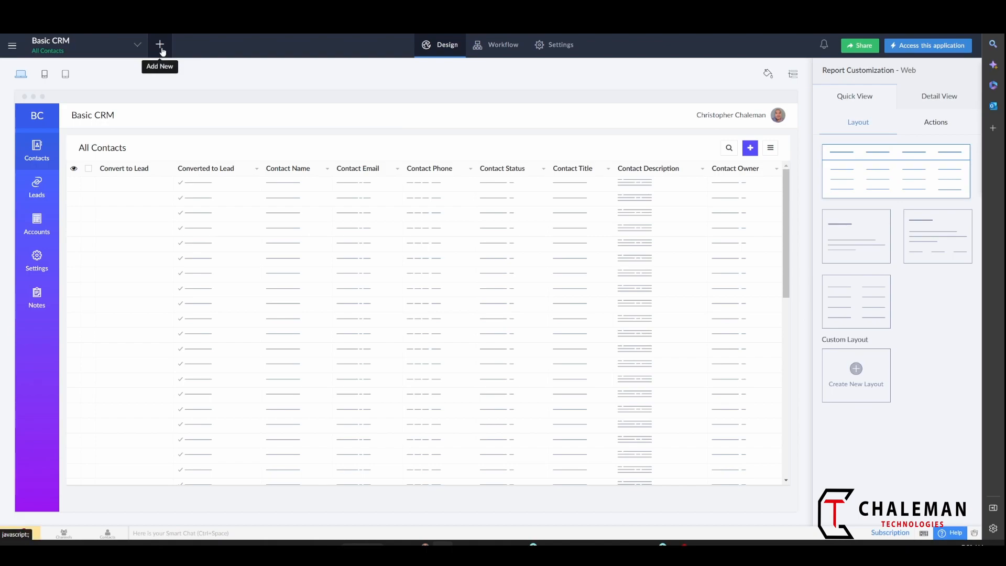
{"action": "left_click", "coordinate": [159, 45]}
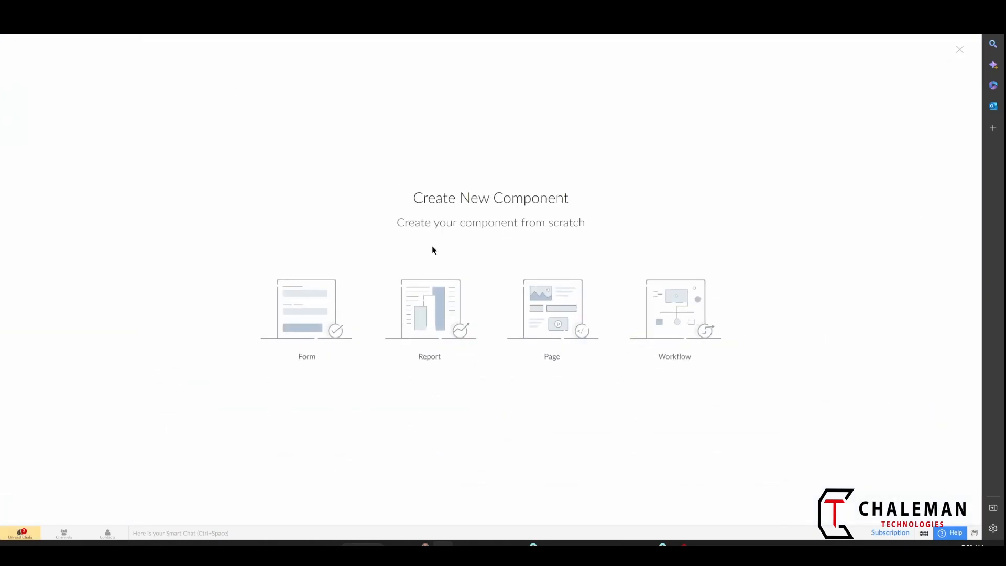
{"action": "mouse_move", "coordinate": [551, 311]}
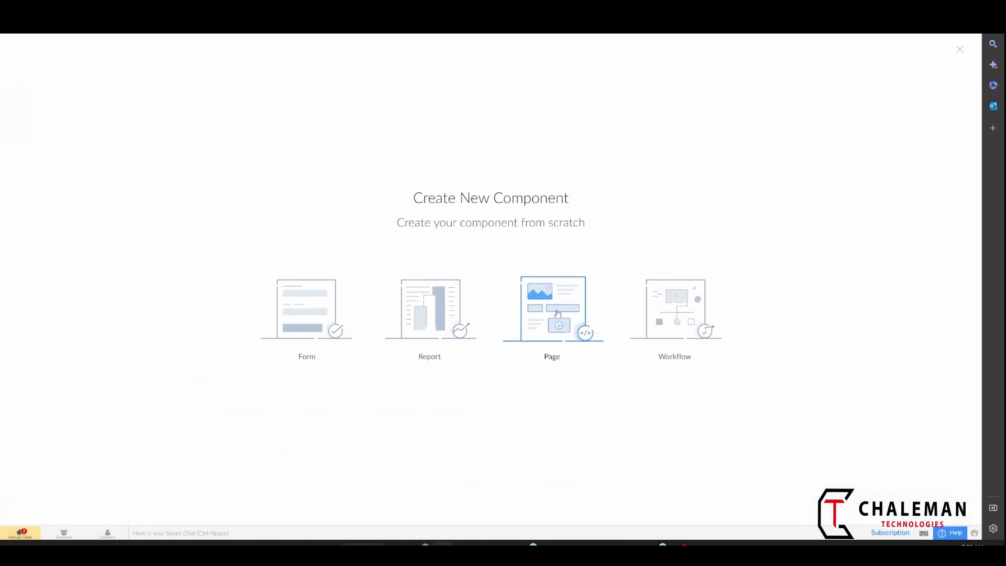
{"action": "left_click", "coordinate": [552, 309]}
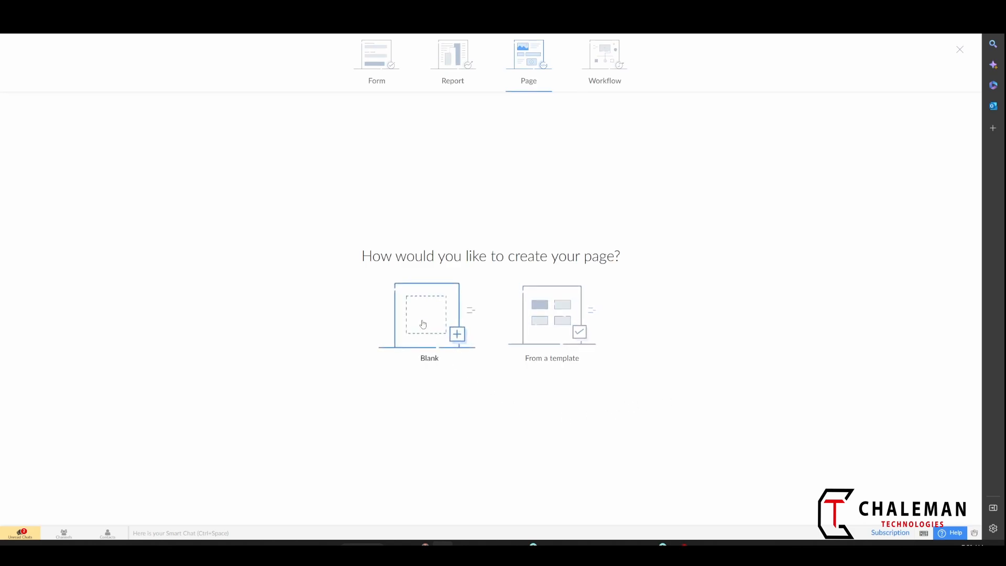
{"action": "left_click", "coordinate": [428, 314]}
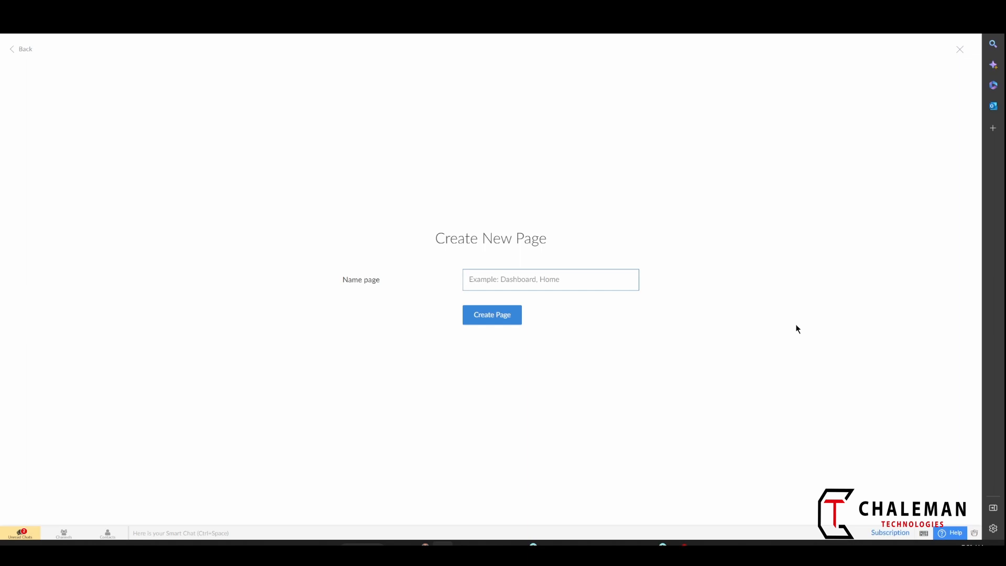
{"action": "type", "text": "Success M"}
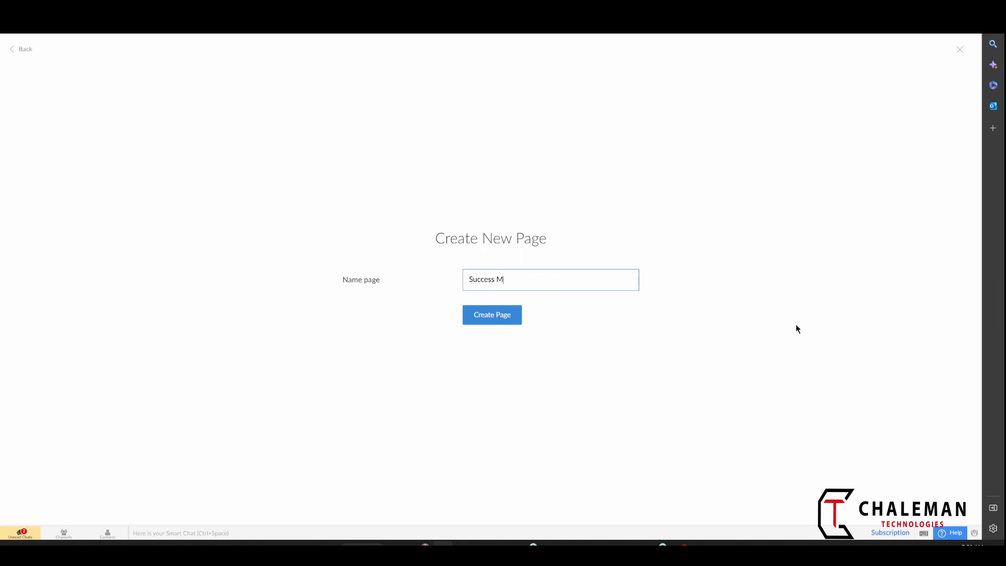
{"action": "type", "text": "essage"}
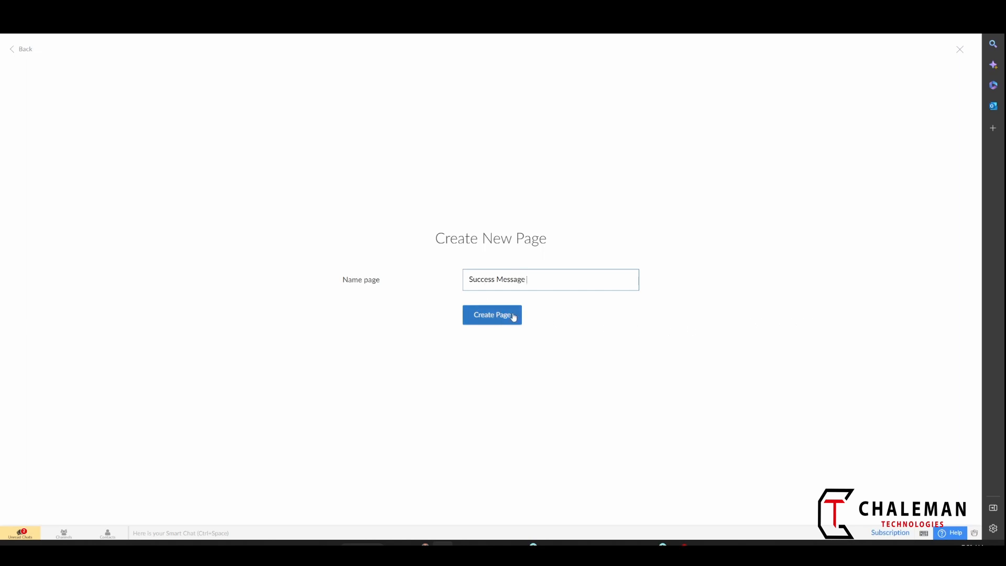
{"action": "type", "text": "Pop"}
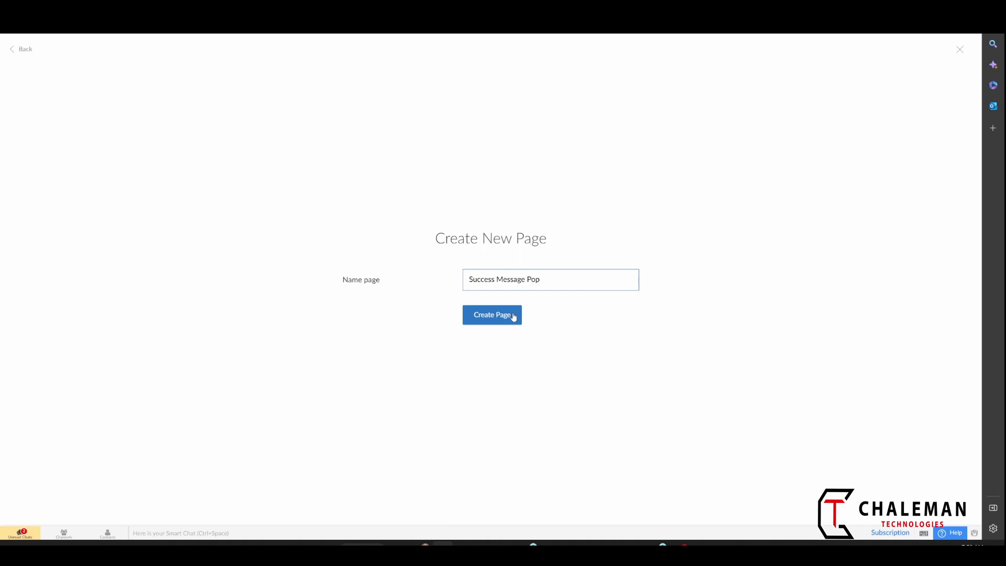
{"action": "type", "text": "up"}
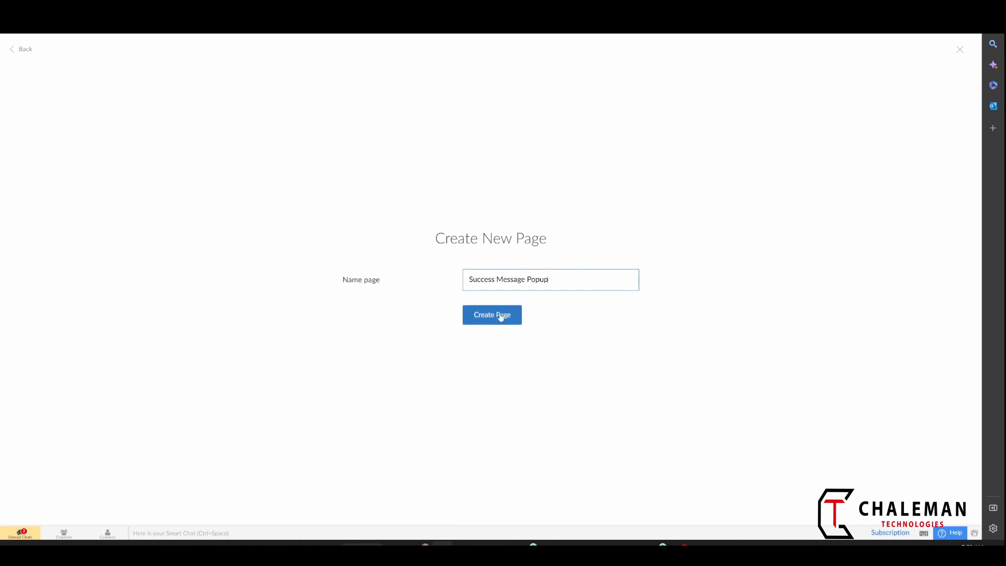
Step: Create the Success Message Popup page and browse the Chart, Search and Panel element categories
{"action": "left_click", "coordinate": [492, 314]}
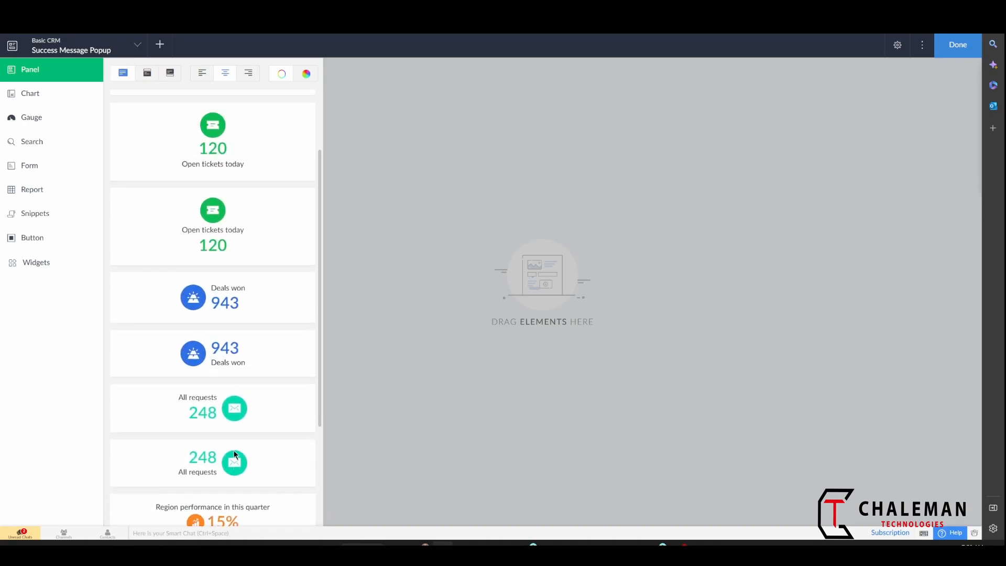
{"action": "left_click", "coordinate": [30, 94]}
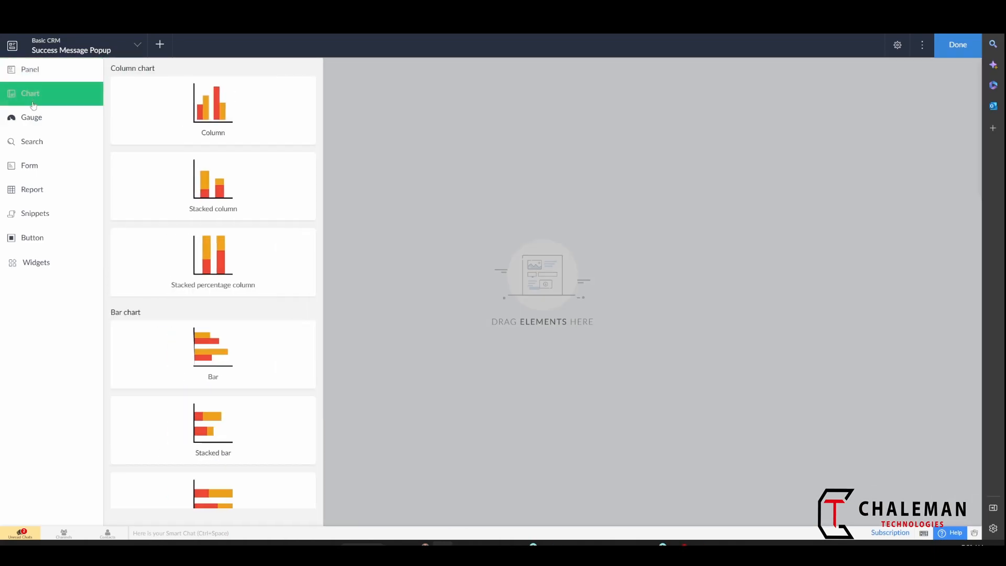
{"action": "left_click", "coordinate": [32, 140]}
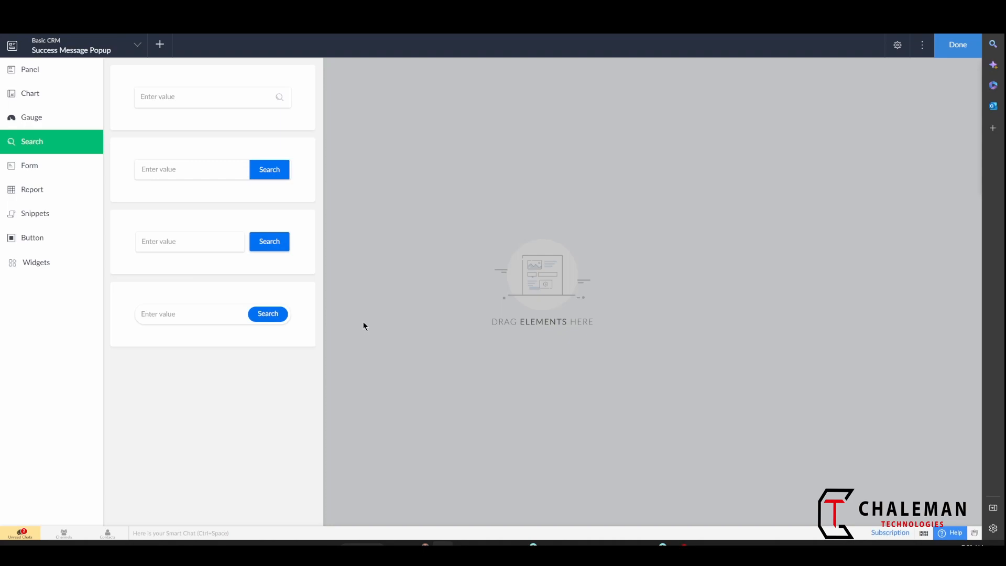
{"action": "mouse_move", "coordinate": [120, 211]}
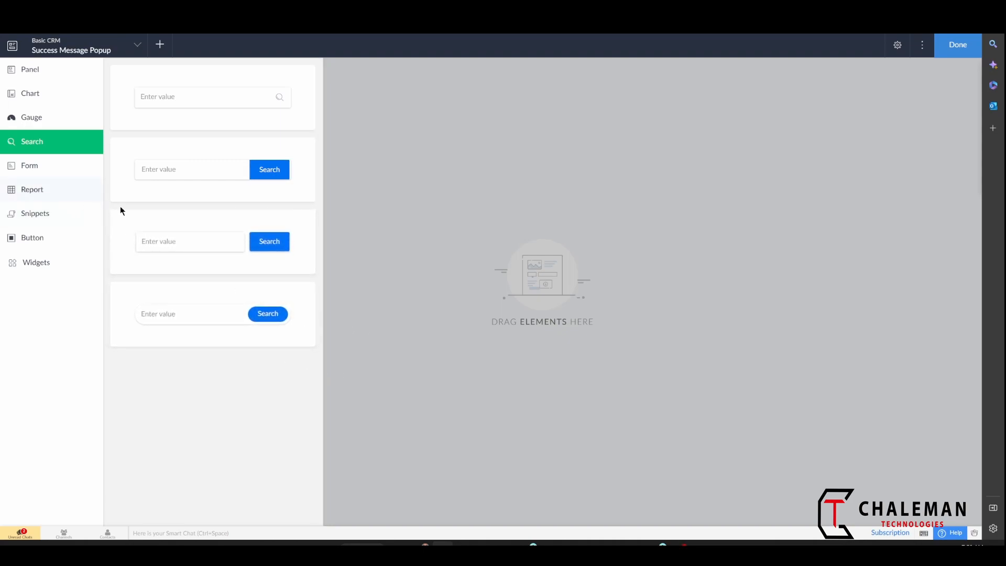
{"action": "mouse_move", "coordinate": [30, 74]}
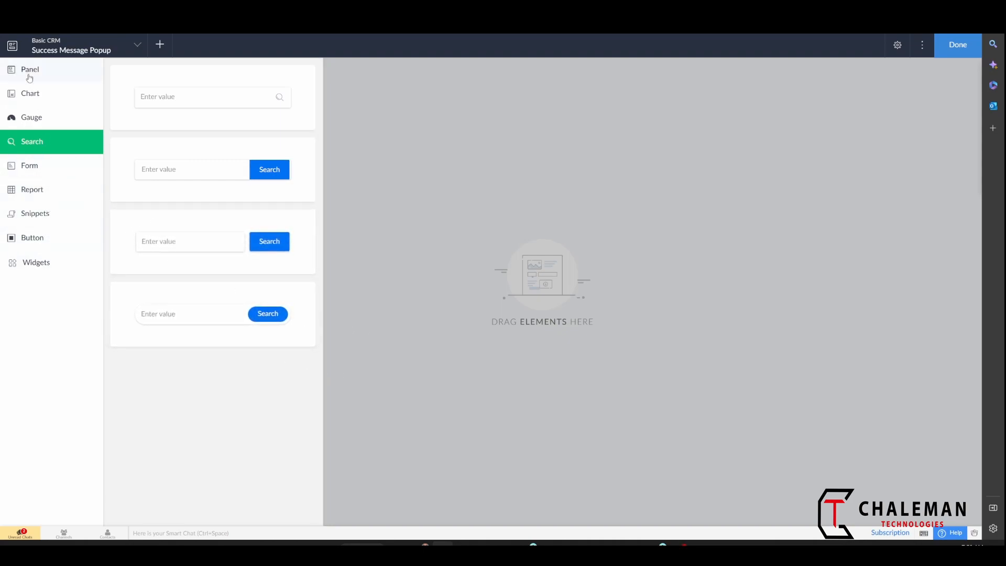
{"action": "left_click", "coordinate": [30, 69]}
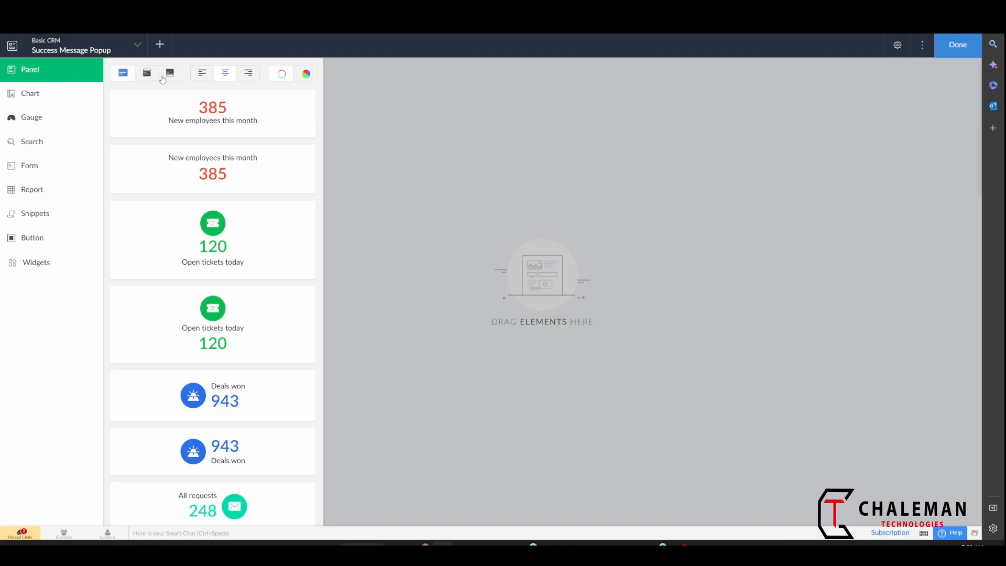
{"action": "mouse_move", "coordinate": [155, 81]}
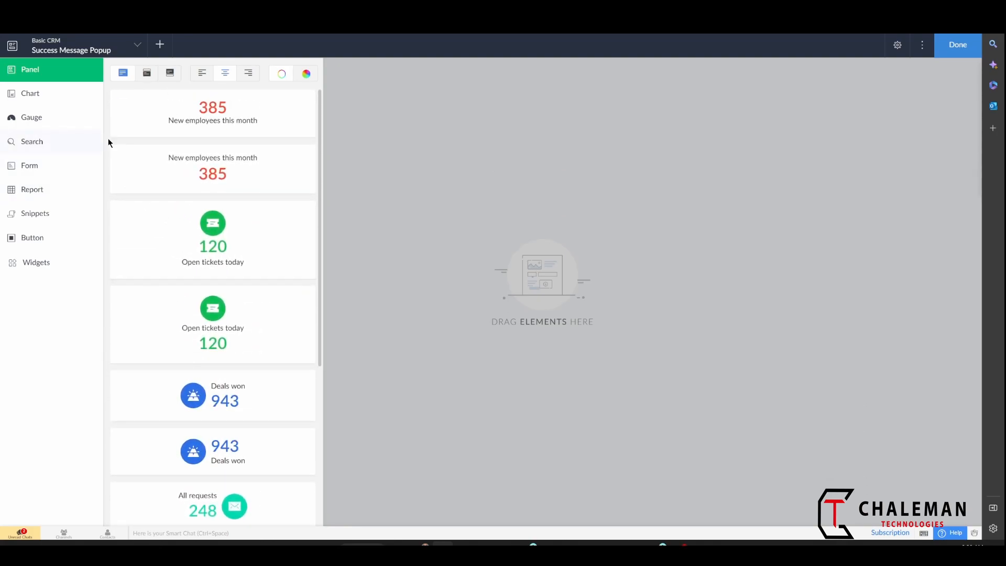
{"action": "mouse_move", "coordinate": [268, 154]}
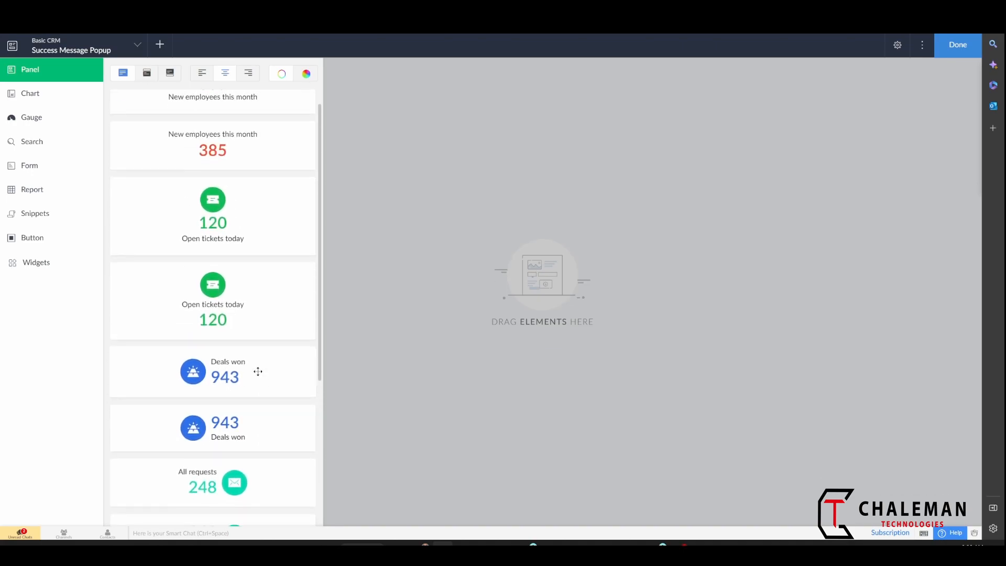
Step: Place a panel on the page and request deletion of its default 120 count
{"action": "scroll", "scroll_direction": "down", "scroll_amount": 3}
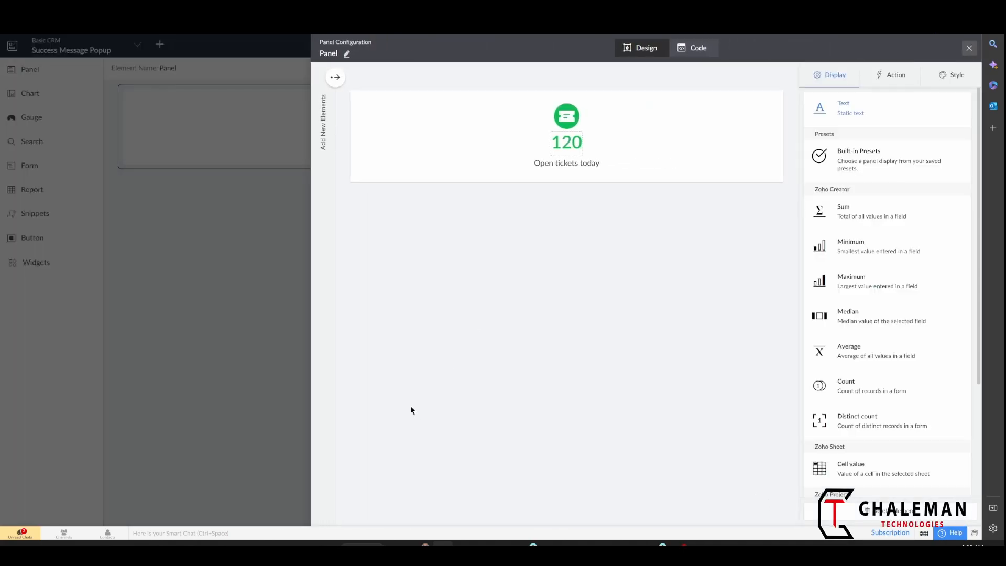
{"action": "mouse_move", "coordinate": [644, 214]}
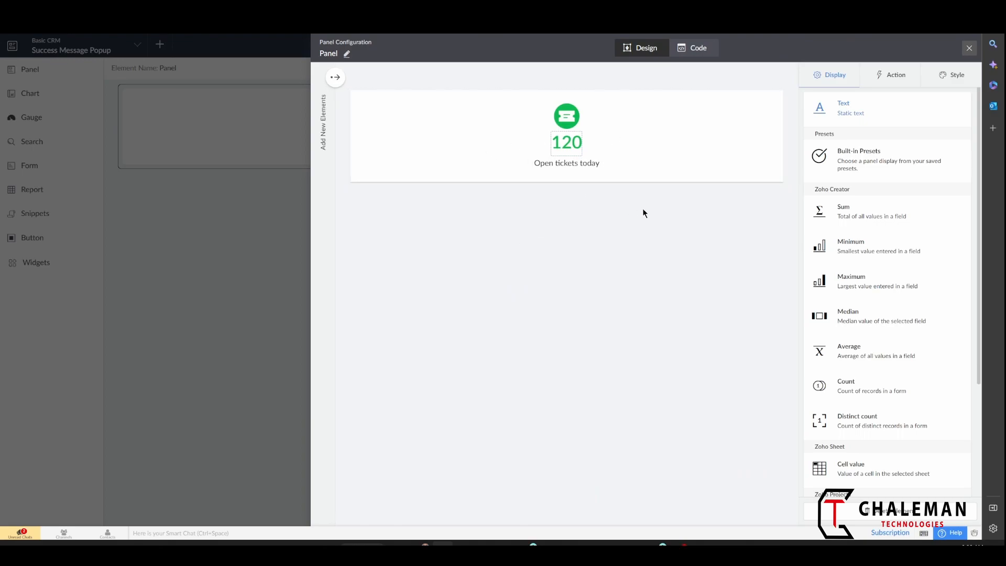
{"action": "mouse_move", "coordinate": [534, 274]}
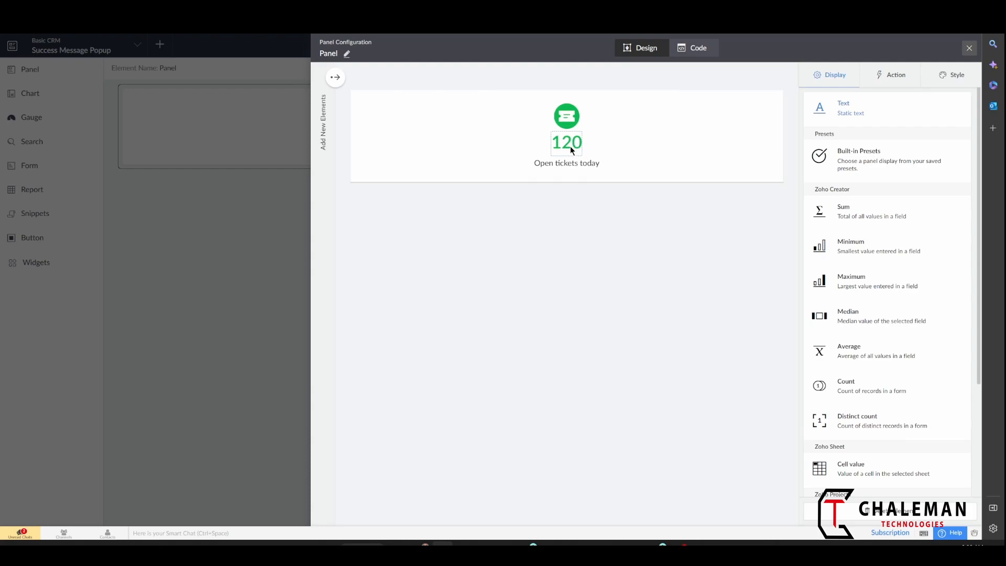
{"action": "mouse_move", "coordinate": [580, 176]}
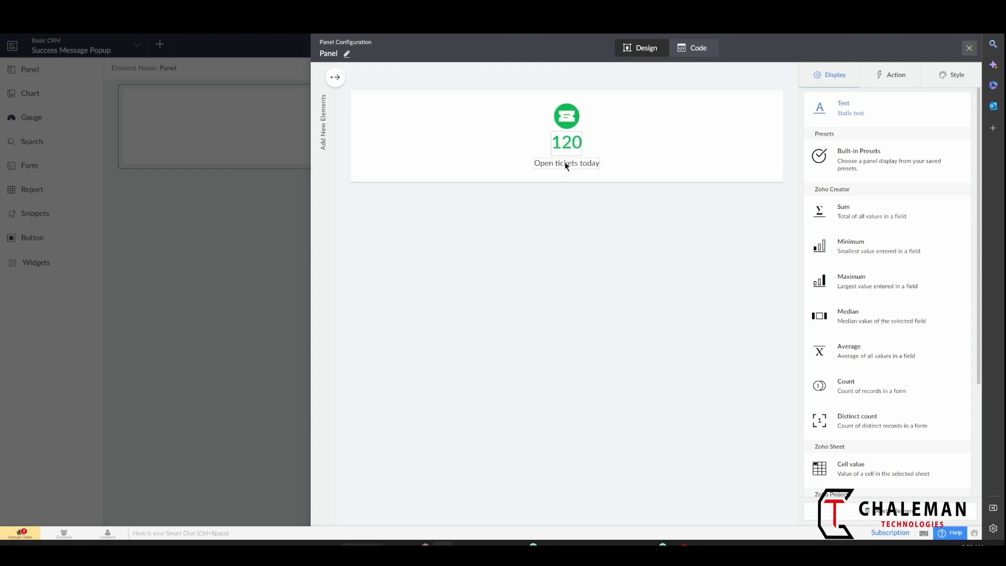
{"action": "left_click", "coordinate": [566, 163]}
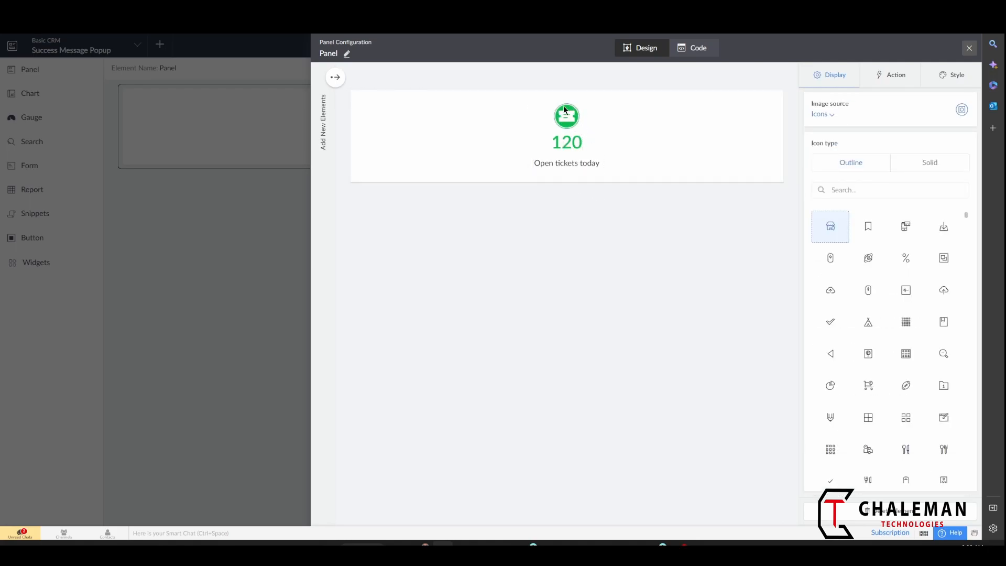
{"action": "left_click", "coordinate": [830, 226]}
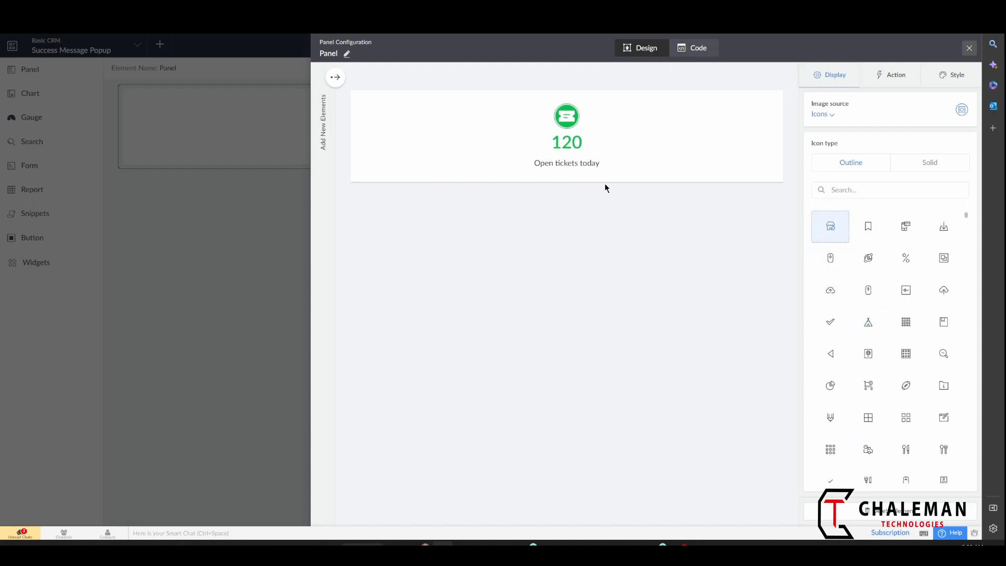
{"action": "left_click", "coordinate": [891, 74]}
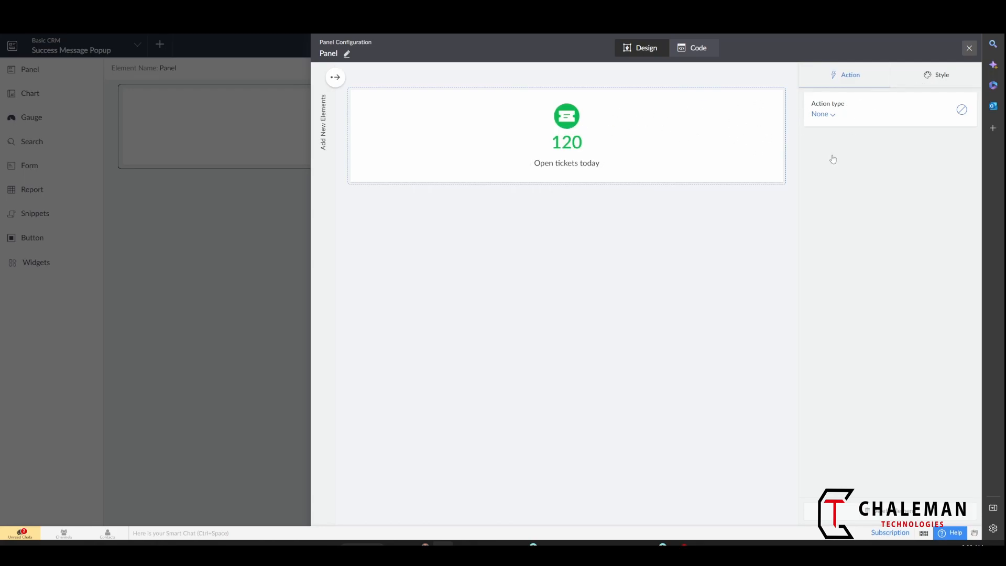
{"action": "mouse_move", "coordinate": [611, 132]}
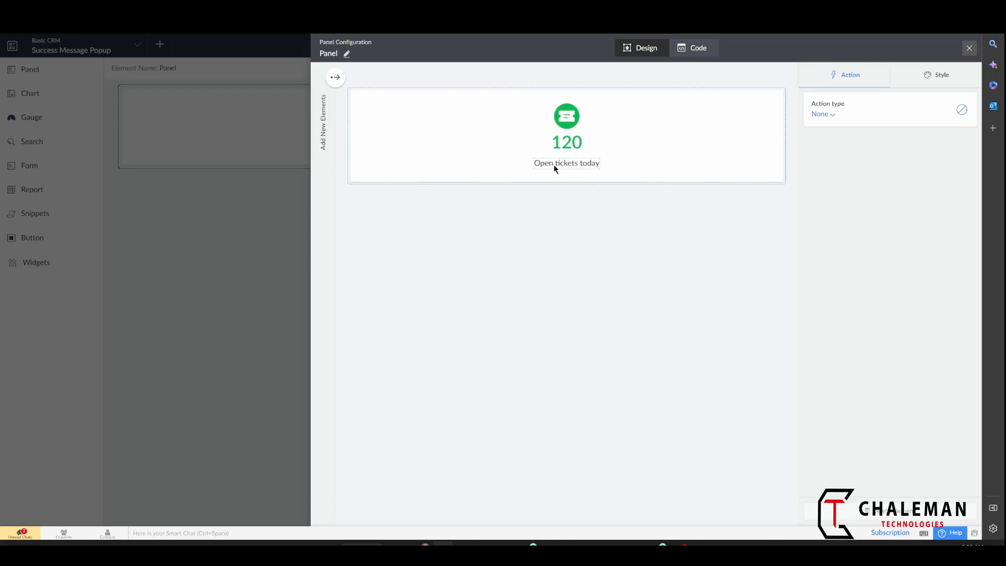
{"action": "left_click", "coordinate": [566, 142]}
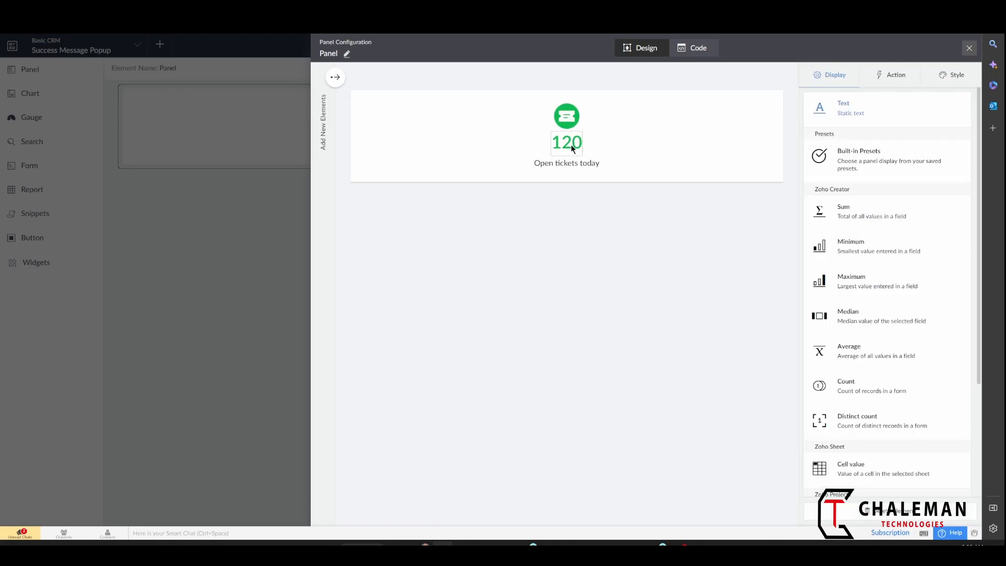
{"action": "left_click", "coordinate": [567, 142]}
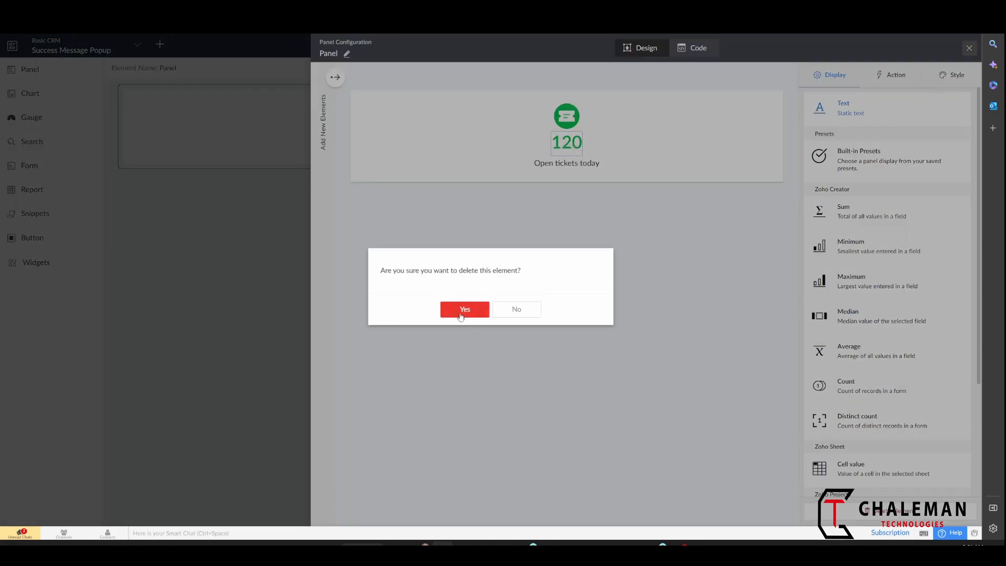
Step: Delete the 120 count and change the panel caption to 'Successfully Added'
{"action": "left_click", "coordinate": [465, 309]}
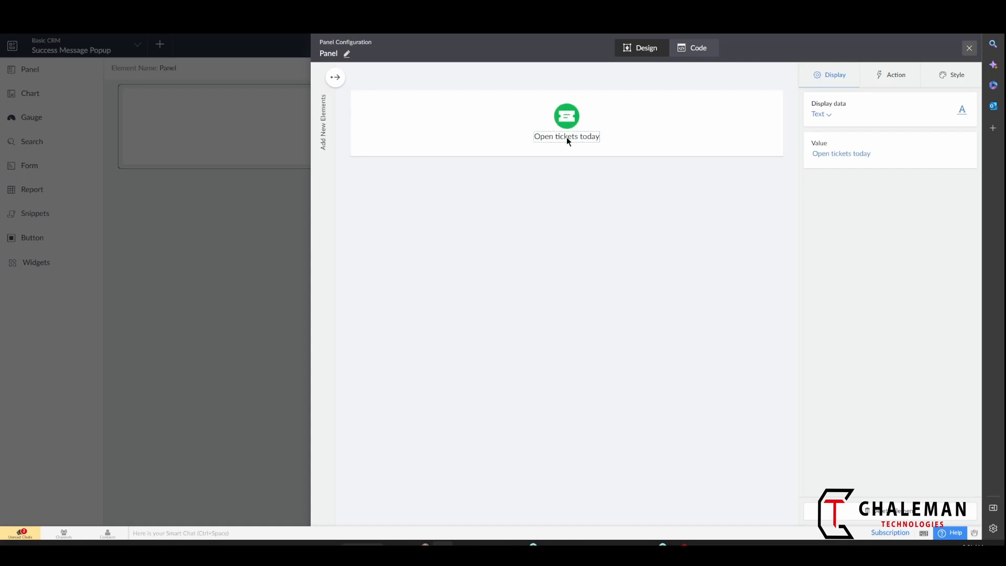
{"action": "mouse_move", "coordinate": [863, 157]}
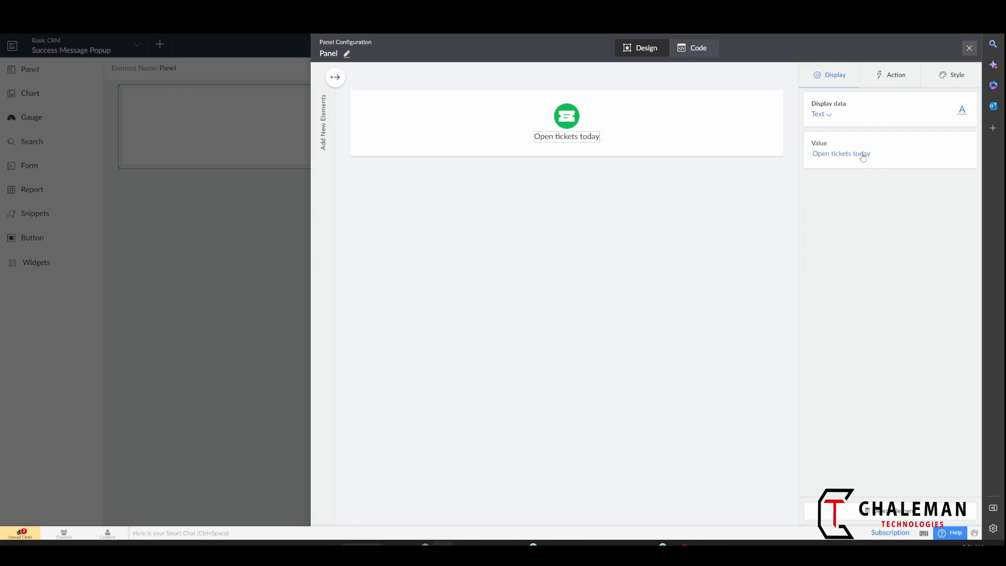
{"action": "left_click", "coordinate": [841, 153]}
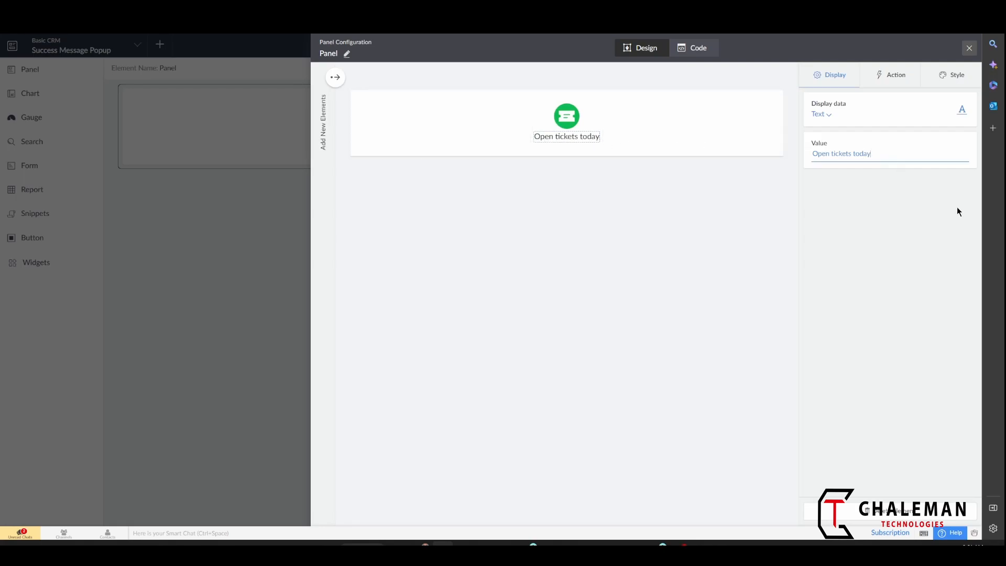
{"action": "mouse_move", "coordinate": [858, 153]}
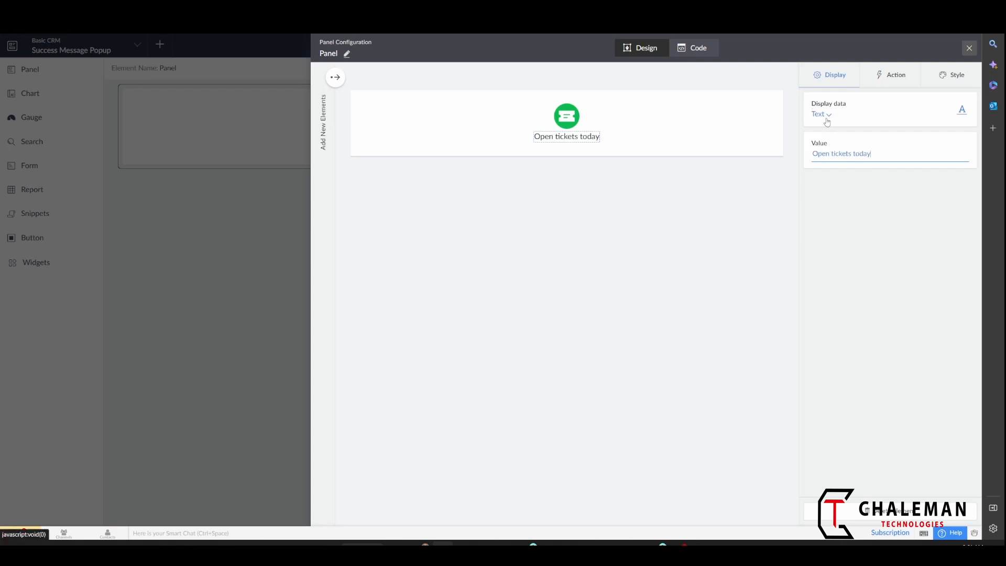
{"action": "left_click", "coordinate": [821, 113]}
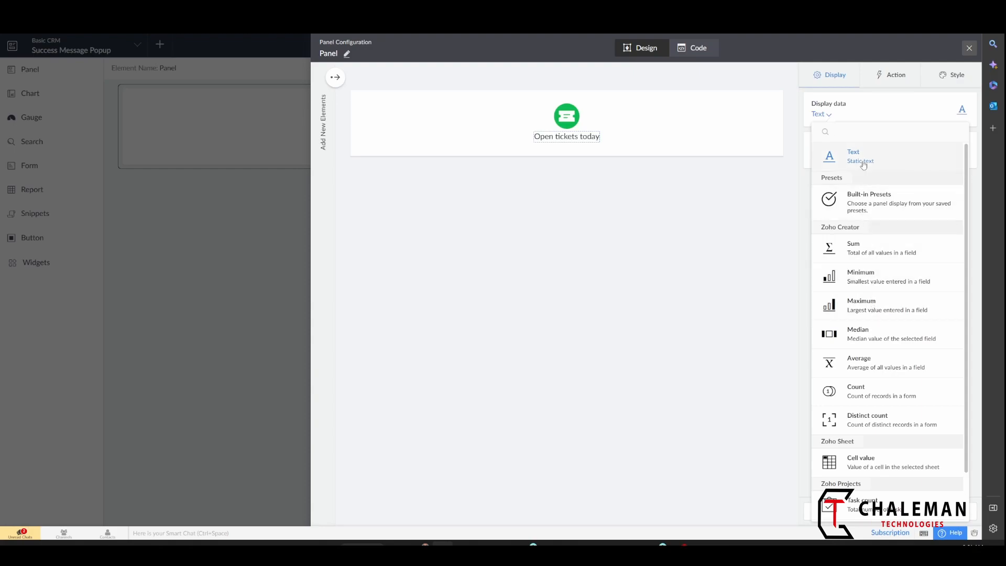
{"action": "mouse_move", "coordinate": [879, 182]}
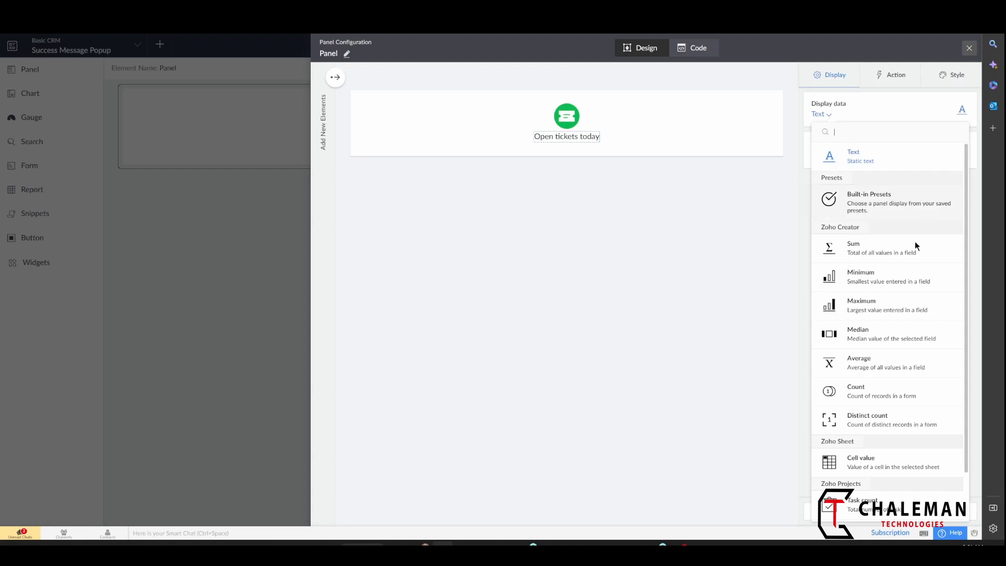
{"action": "scroll", "scroll_direction": "down", "scroll_amount": 3}
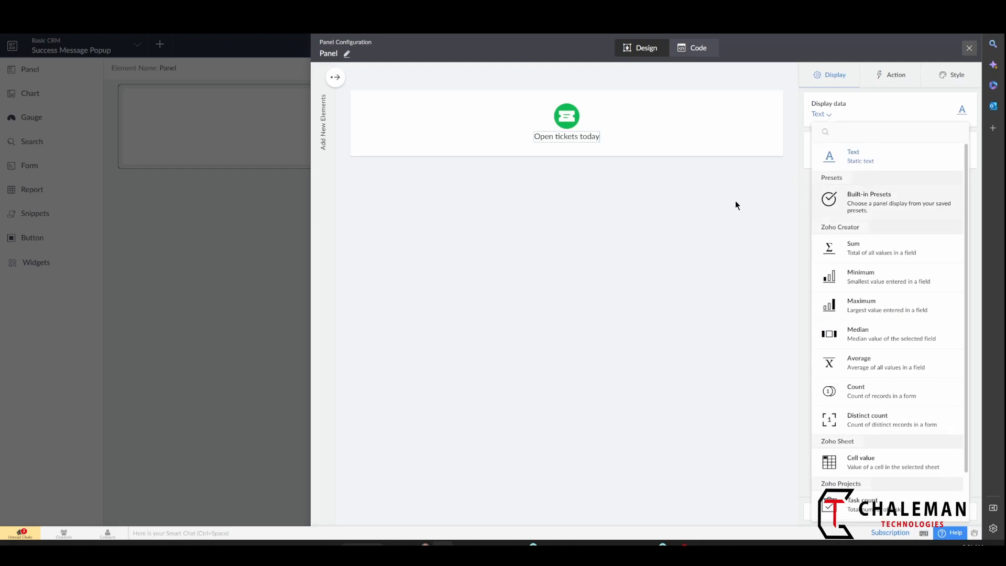
{"action": "left_click", "coordinate": [852, 155]}
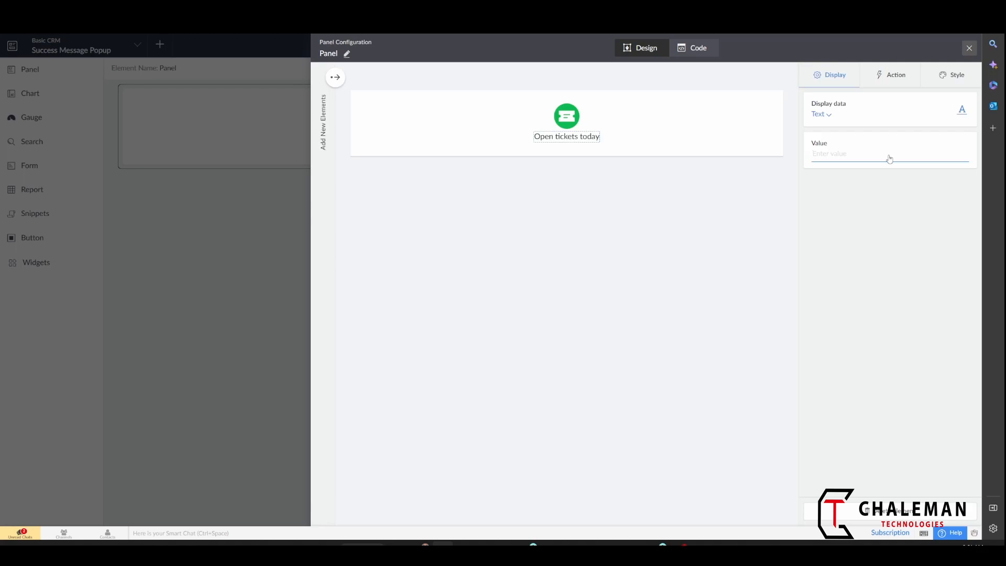
{"action": "type", "text": "Successfu"}
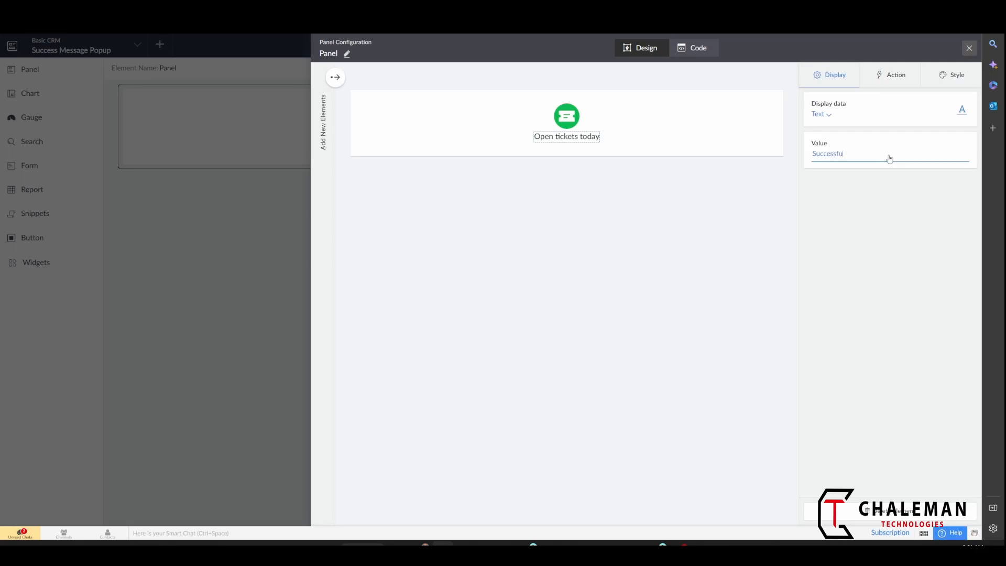
{"action": "type", "text": "ly"}
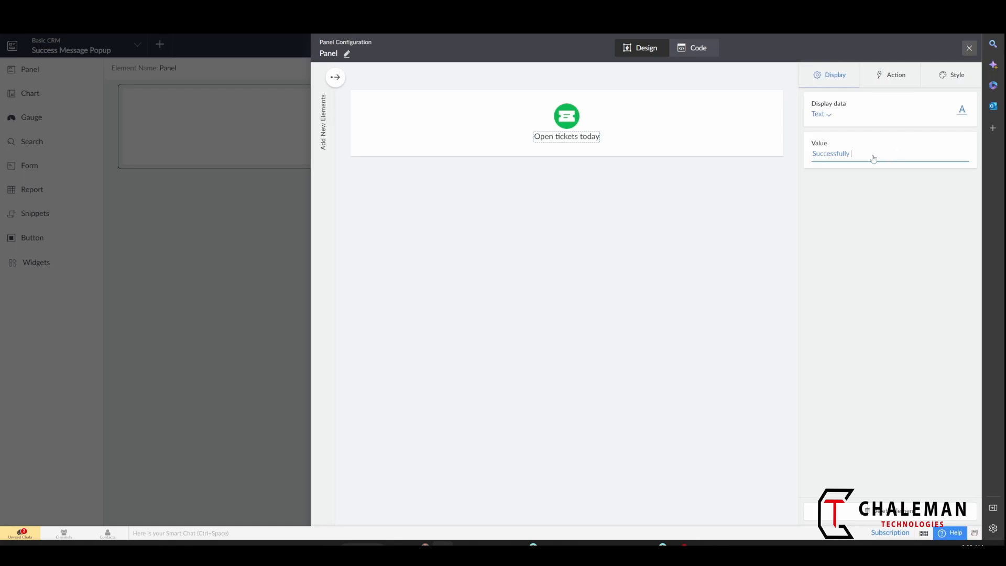
{"action": "type", "text": "Added"}
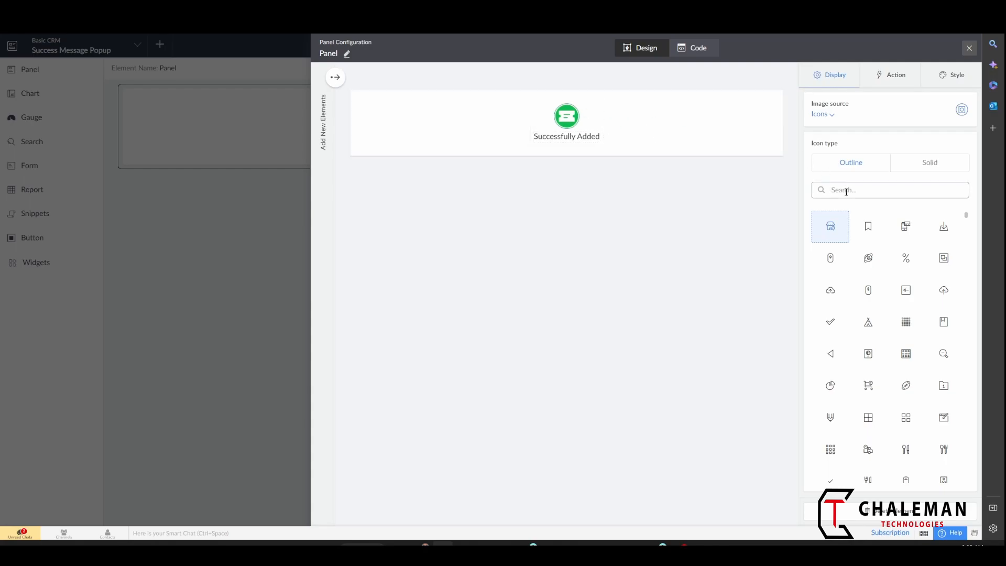
Step: Use the smiley face icon found by searching 'happ' and view its style settings
{"action": "type", "text": "happ"}
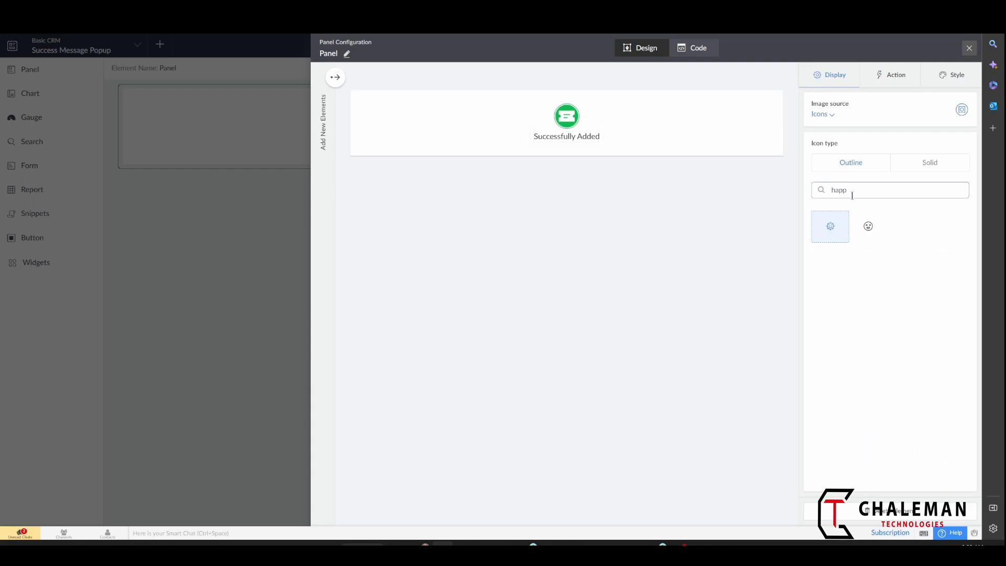
{"action": "left_click", "coordinate": [868, 226]}
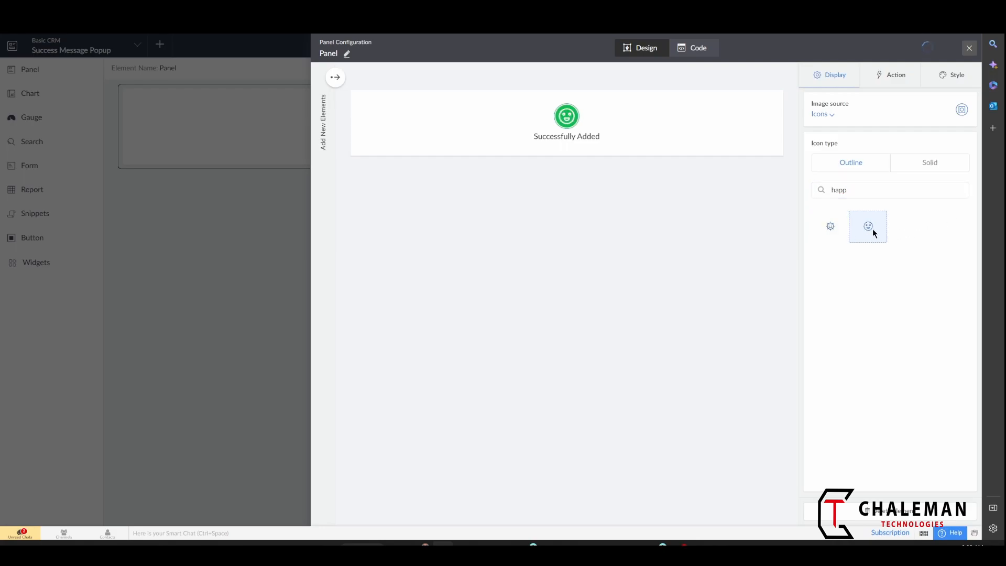
{"action": "mouse_move", "coordinate": [572, 127]}
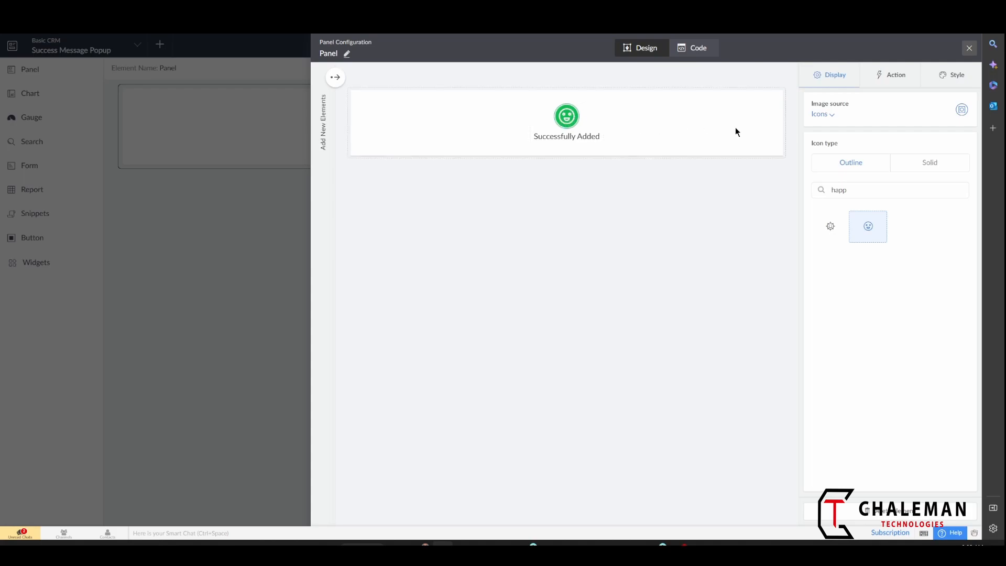
{"action": "mouse_move", "coordinate": [774, 152]}
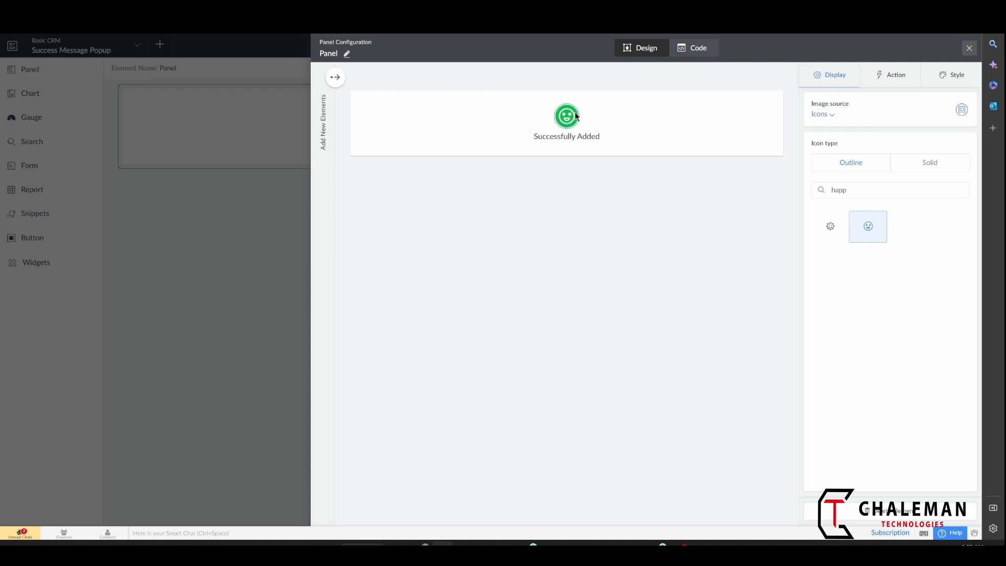
{"action": "mouse_move", "coordinate": [717, 146]}
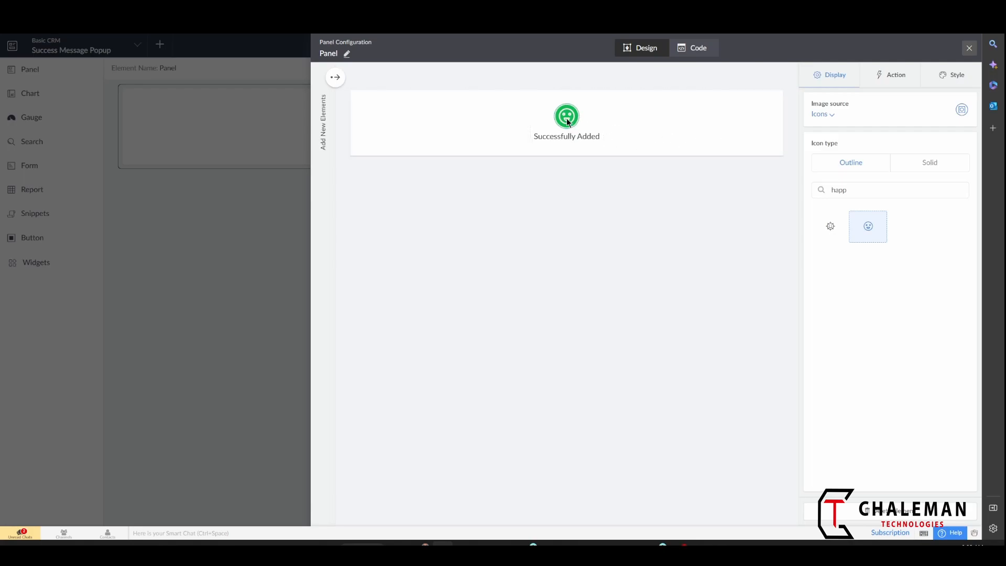
{"action": "left_click", "coordinate": [929, 163]}
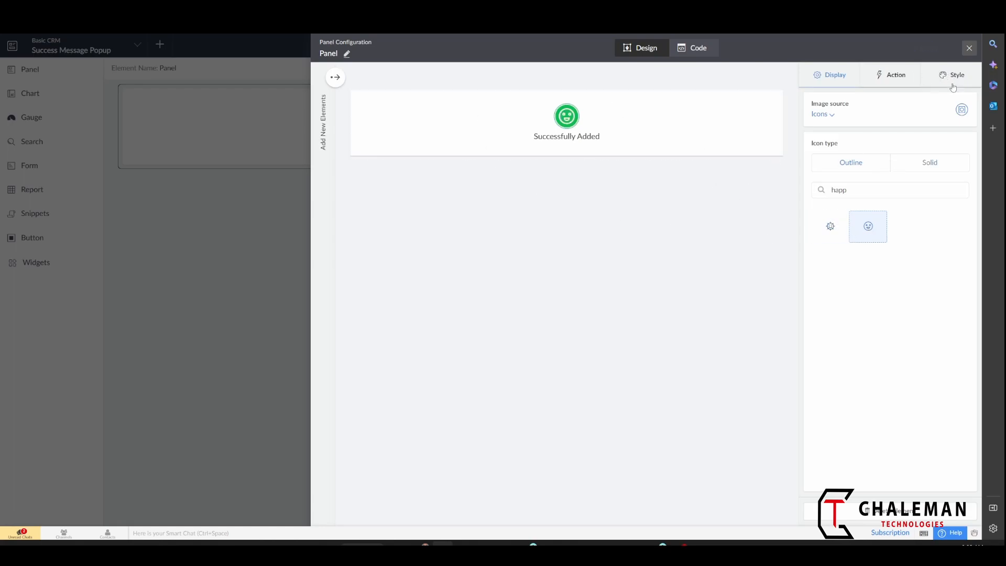
{"action": "left_click", "coordinate": [956, 74]}
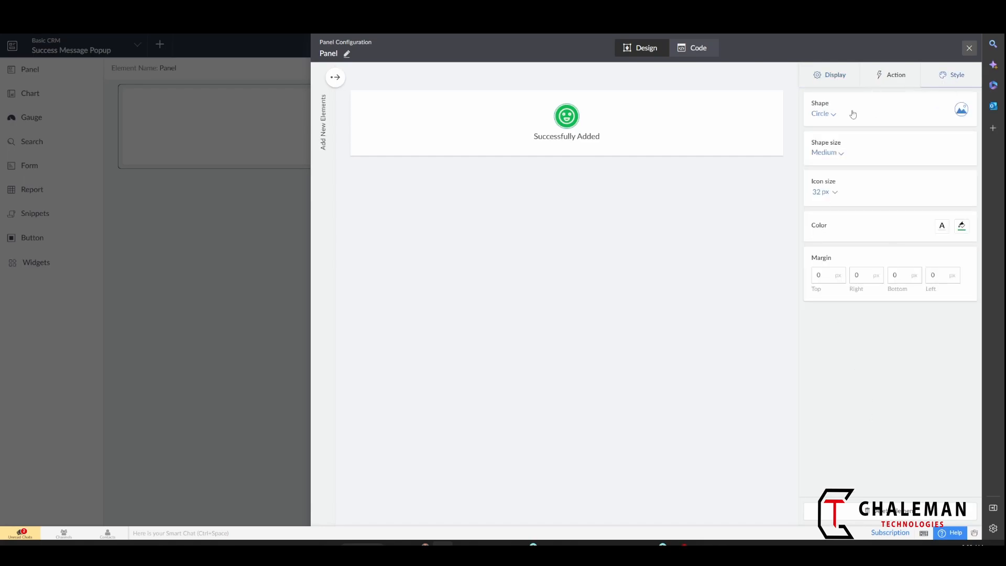
{"action": "left_click", "coordinate": [824, 114]}
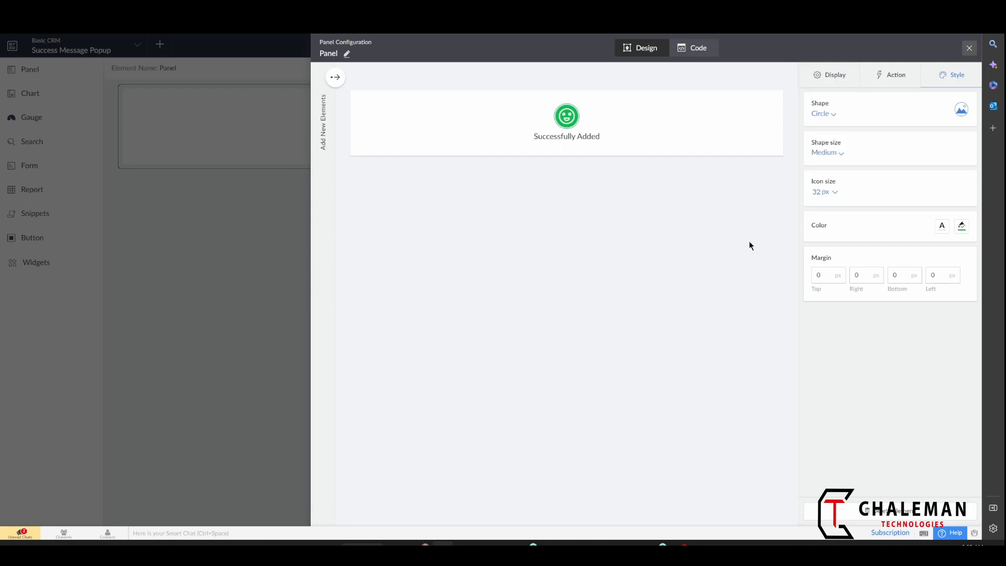
{"action": "left_click", "coordinate": [827, 152]}
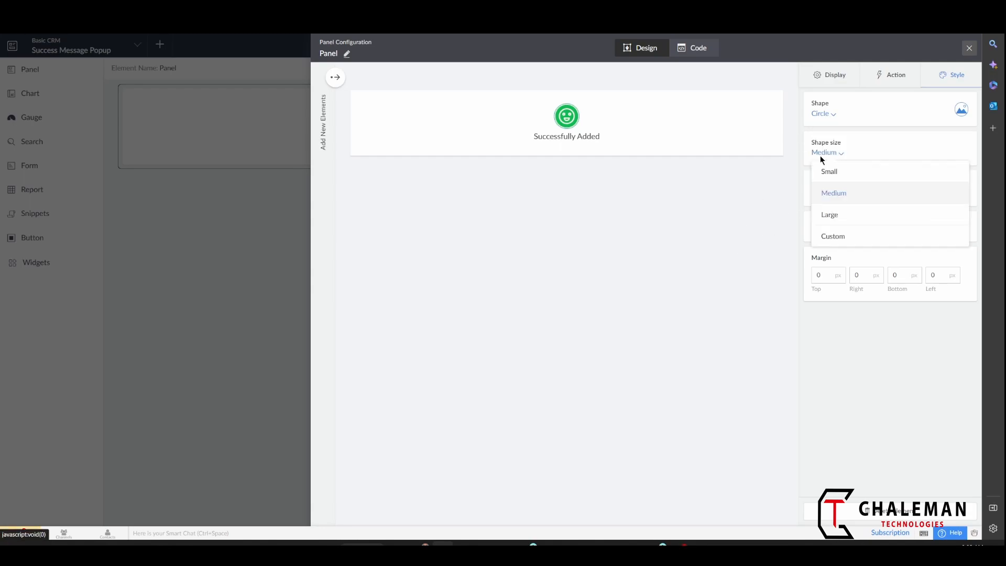
{"action": "left_click", "coordinate": [829, 215]}
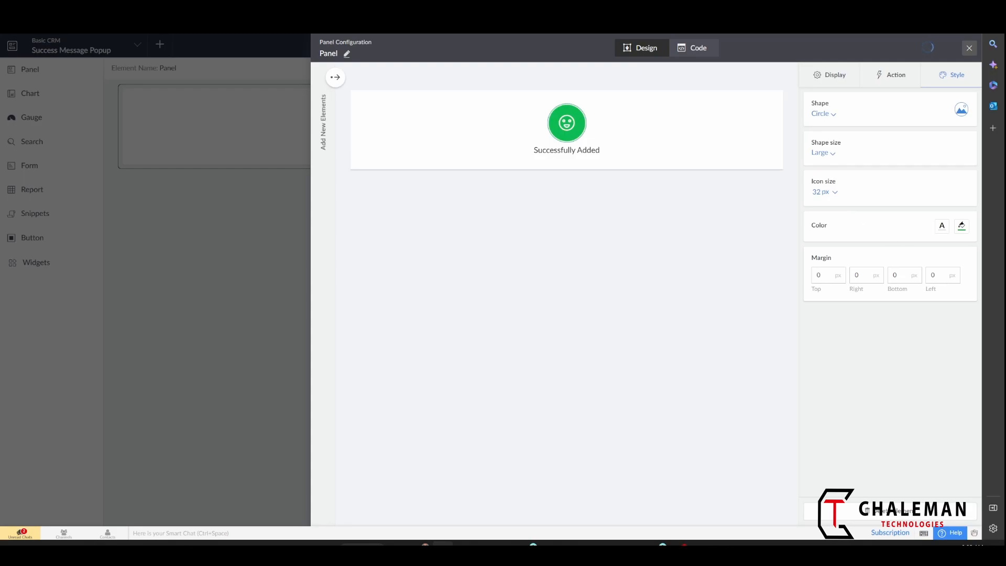
{"action": "left_click", "coordinate": [823, 152]}
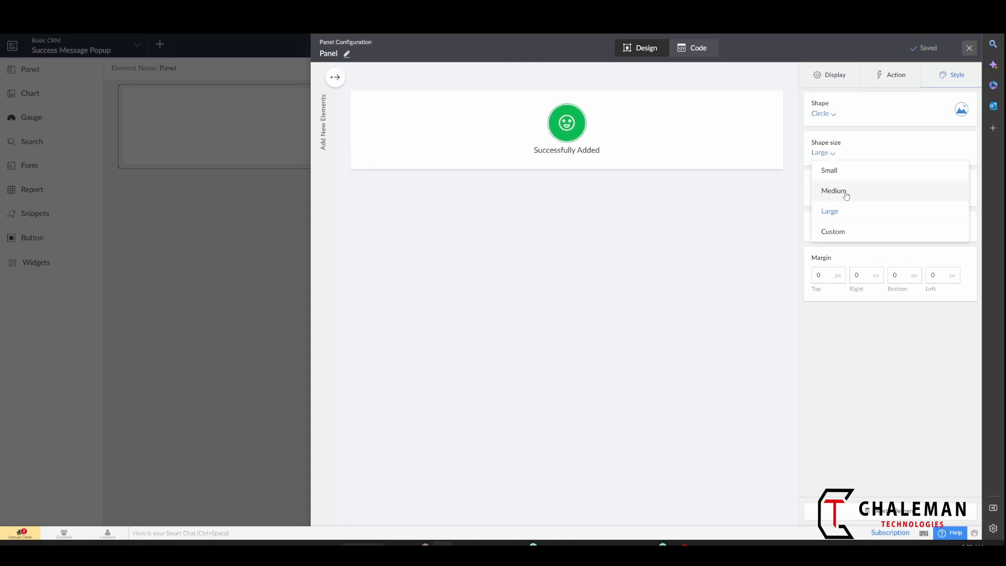
{"action": "left_click", "coordinate": [833, 191]}
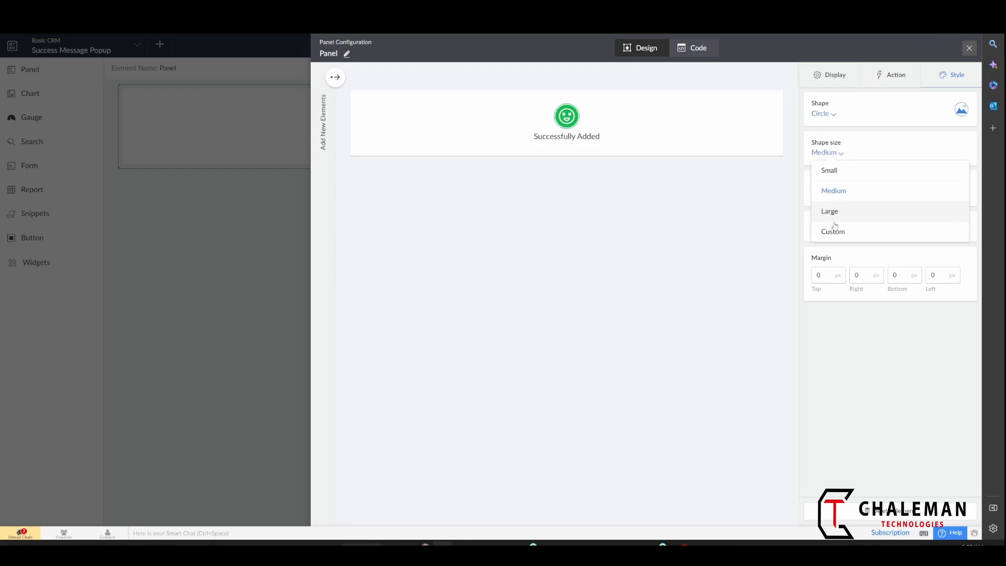
{"action": "left_click", "coordinate": [834, 191]}
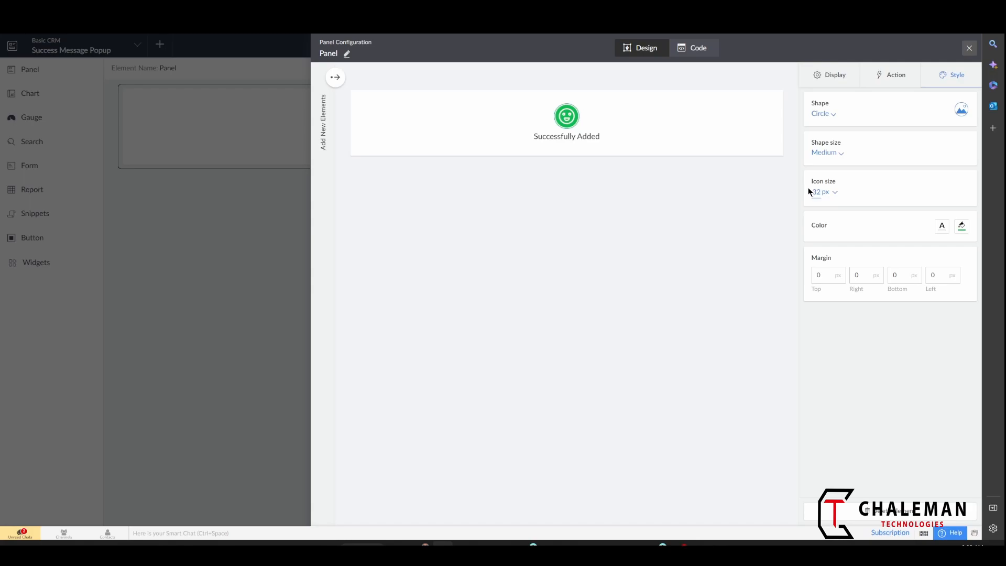
{"action": "left_click", "coordinate": [824, 191]}
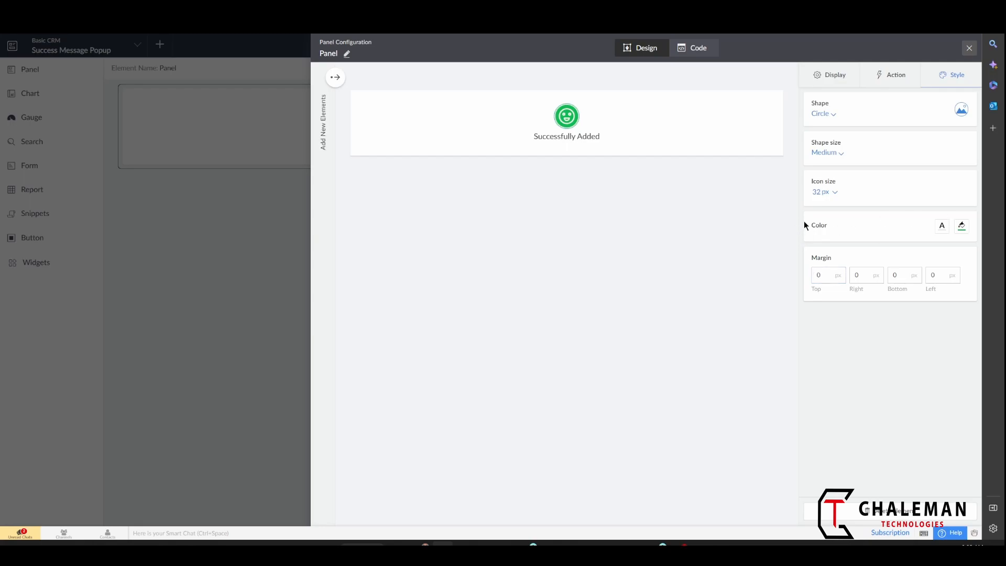
{"action": "mouse_move", "coordinate": [813, 229]}
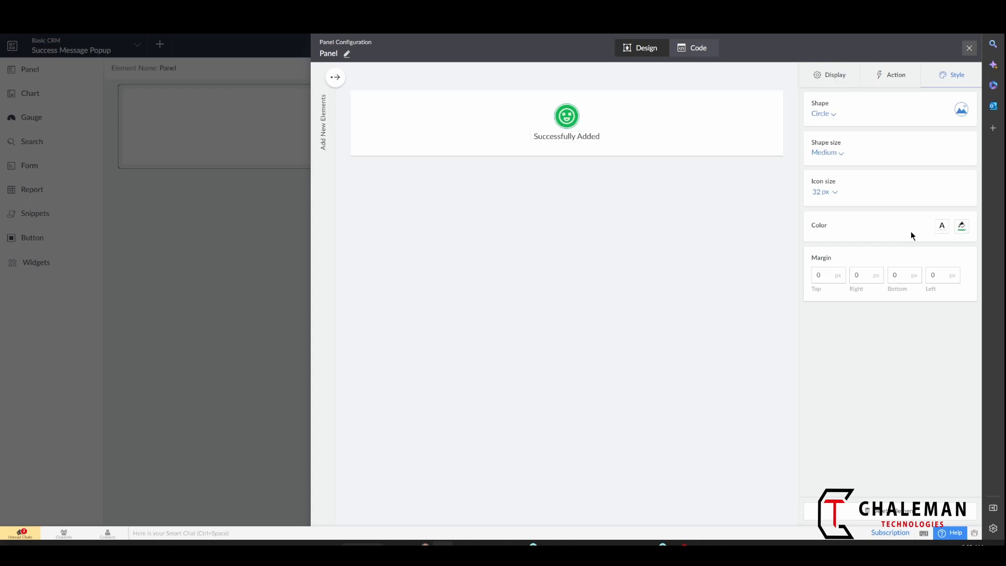
Step: Remove the smiley icon's background fill, color it green, and close the panel editor
{"action": "left_click", "coordinate": [961, 225]}
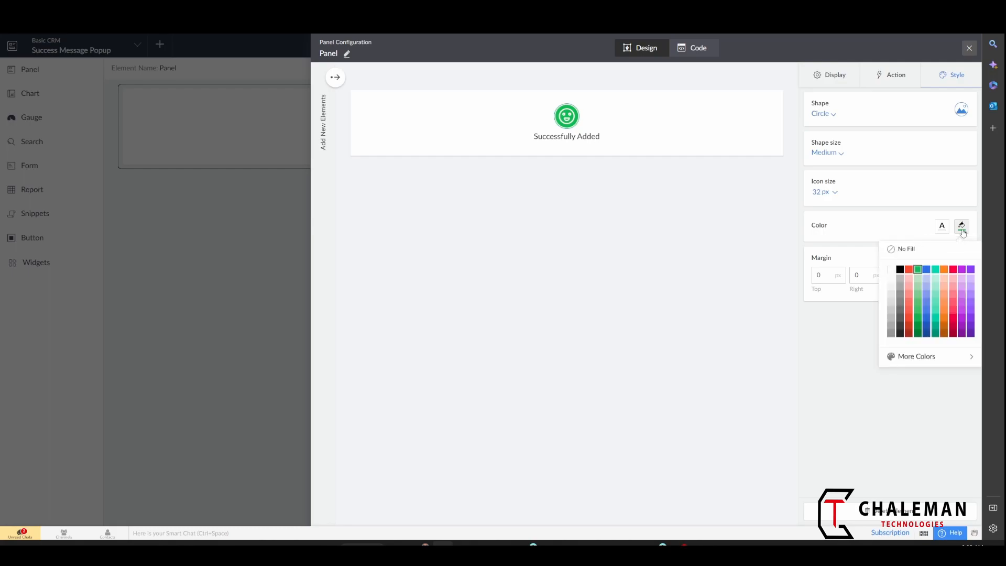
{"action": "mouse_move", "coordinate": [920, 258]}
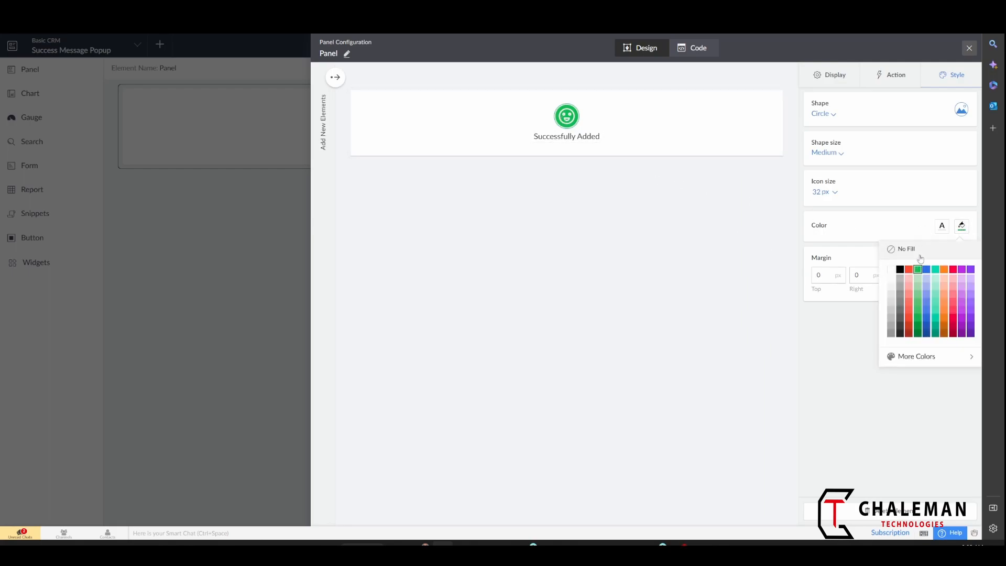
{"action": "left_click", "coordinate": [905, 249]}
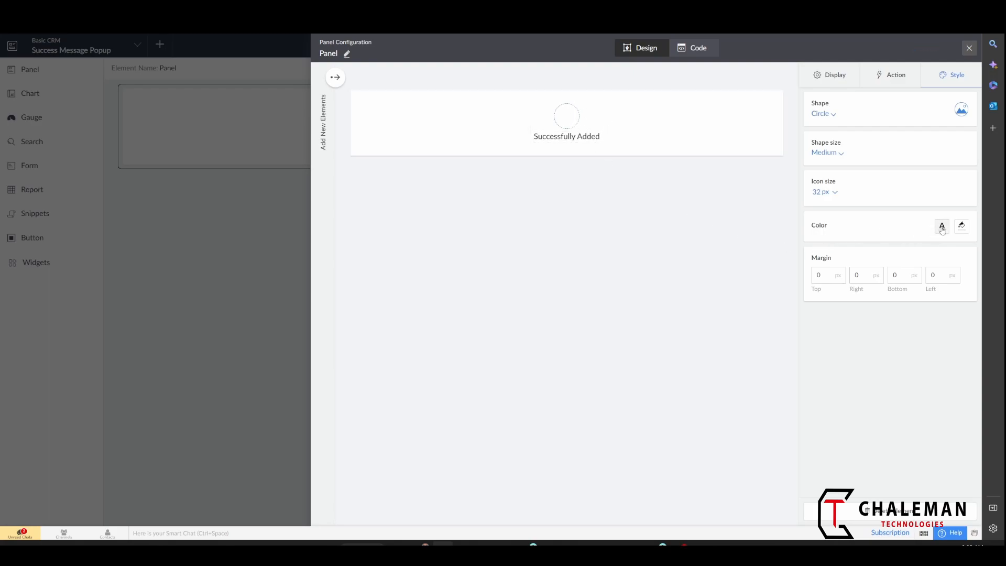
{"action": "left_click", "coordinate": [942, 225]}
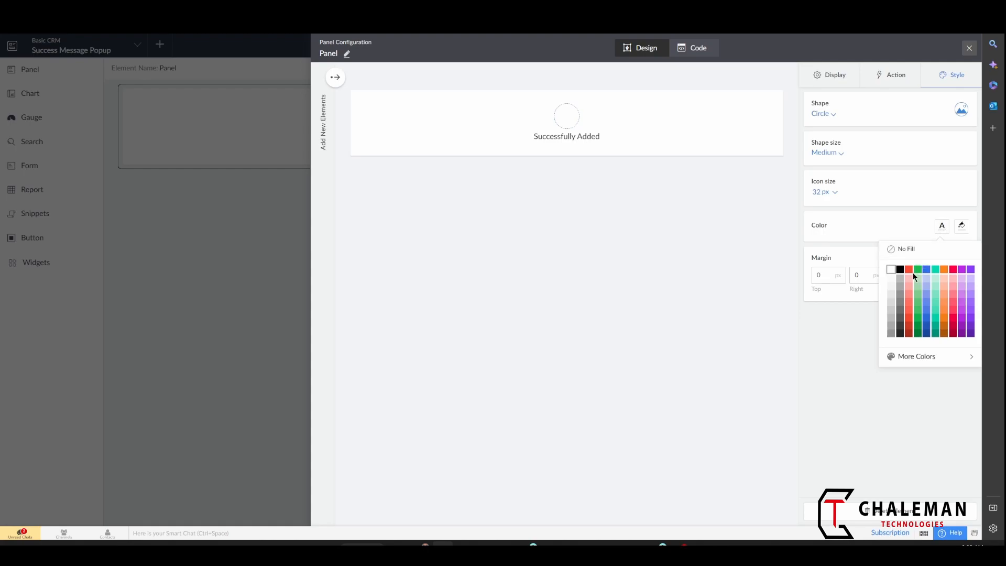
{"action": "left_click", "coordinate": [917, 269]}
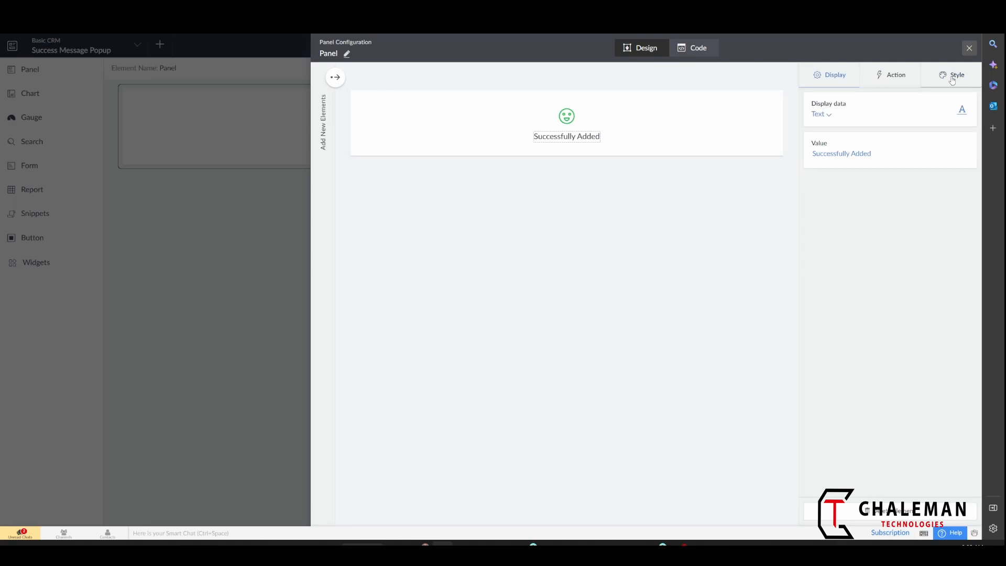
{"action": "left_click", "coordinate": [956, 74]}
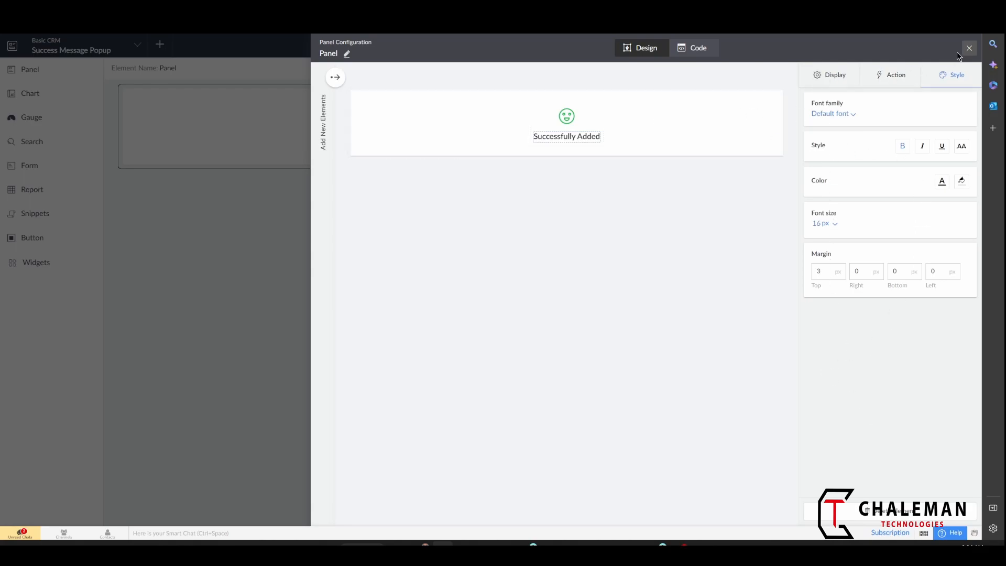
{"action": "left_click", "coordinate": [968, 49]}
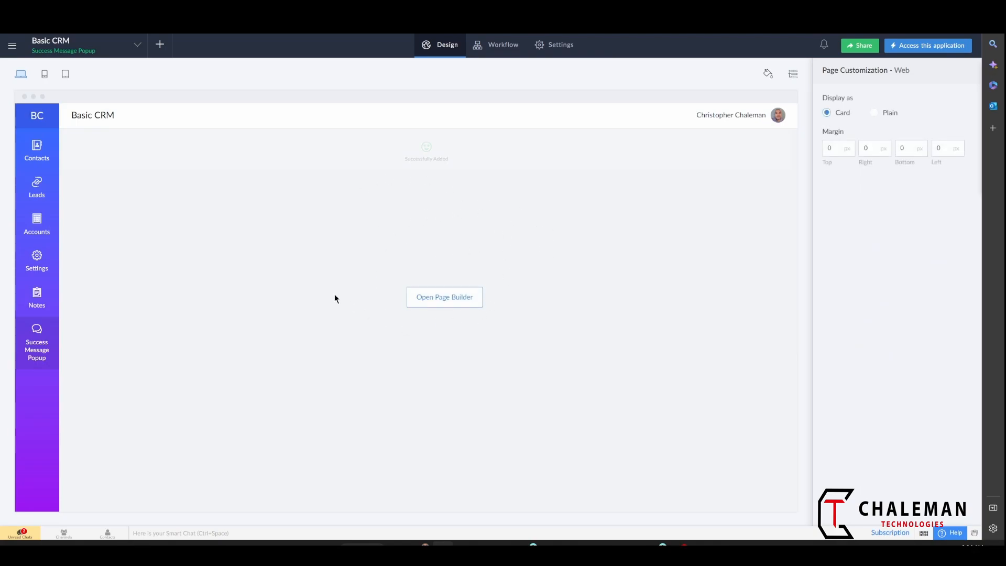
{"action": "left_click", "coordinate": [444, 296]}
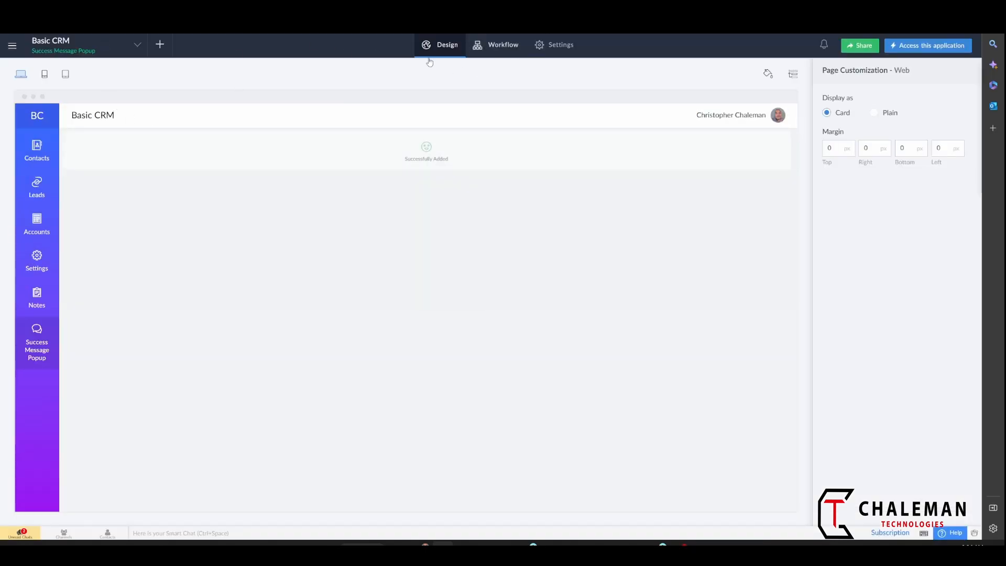
{"action": "mouse_move", "coordinate": [503, 44]}
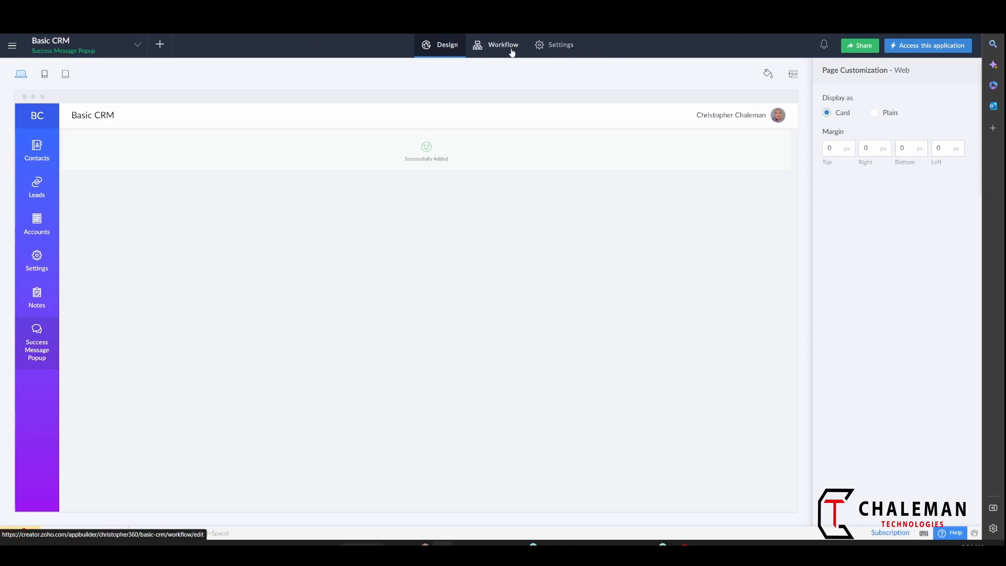
Step: Show the Basic CRM app's Report workflows list in the Workflow section
{"action": "left_click", "coordinate": [502, 45]}
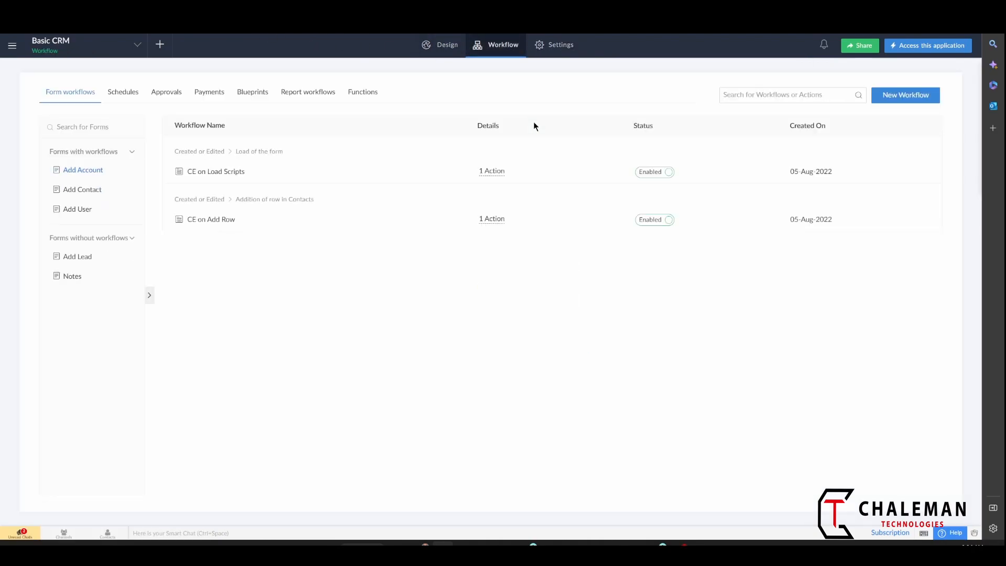
{"action": "left_click", "coordinate": [92, 127]}
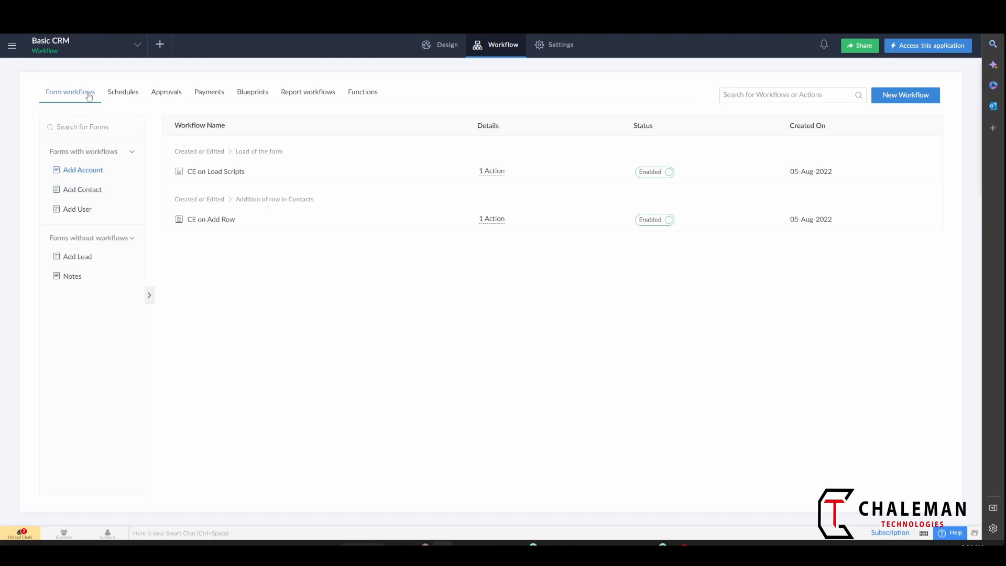
{"action": "mouse_move", "coordinate": [320, 94]}
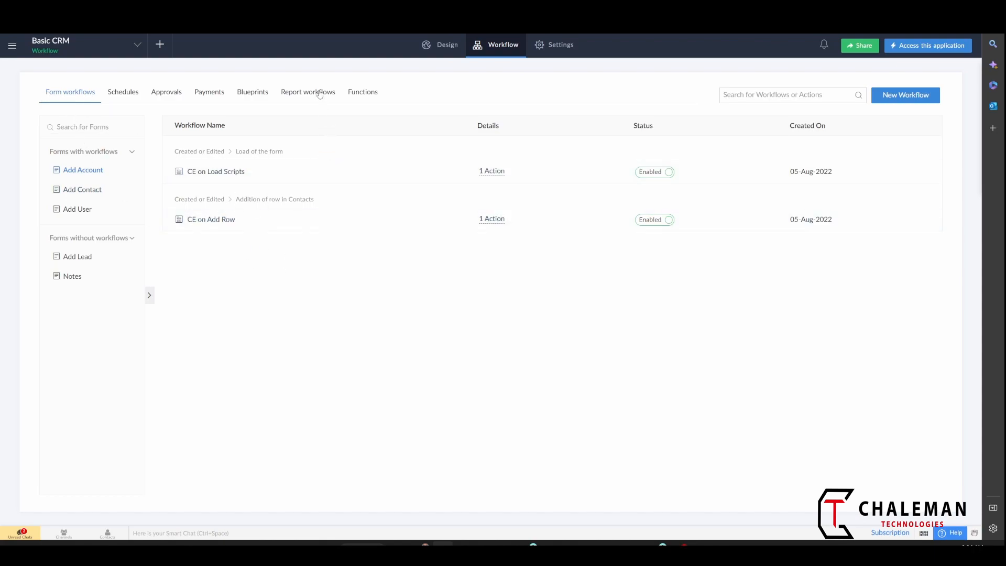
{"action": "left_click", "coordinate": [308, 92]}
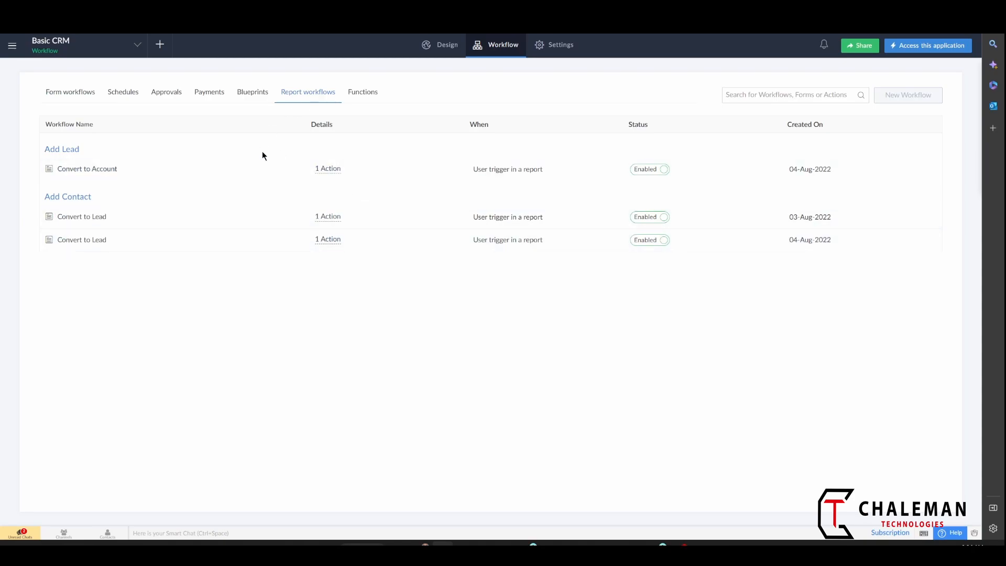
{"action": "mouse_move", "coordinate": [221, 185]}
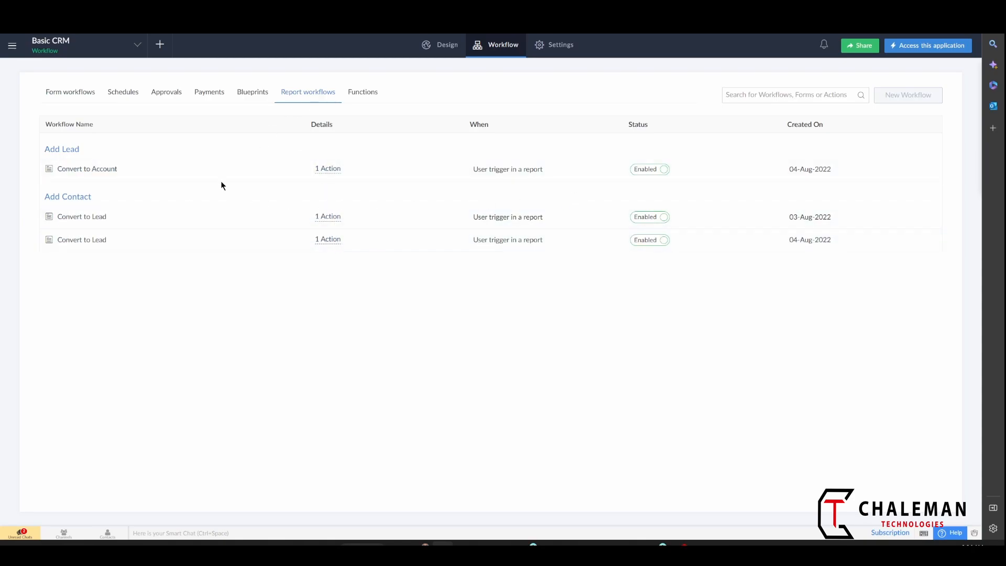
{"action": "mouse_move", "coordinate": [116, 271]}
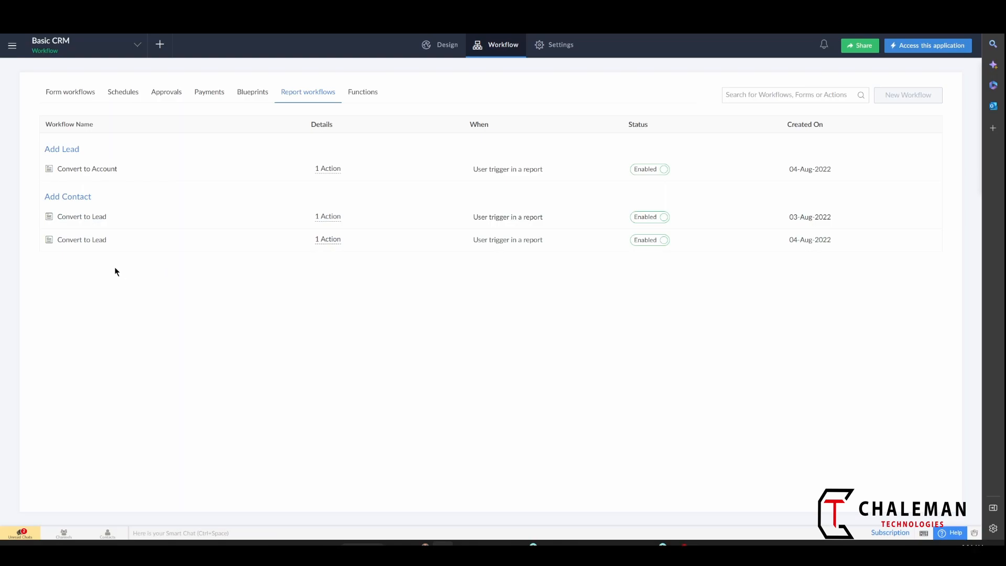
{"action": "mouse_move", "coordinate": [78, 243]}
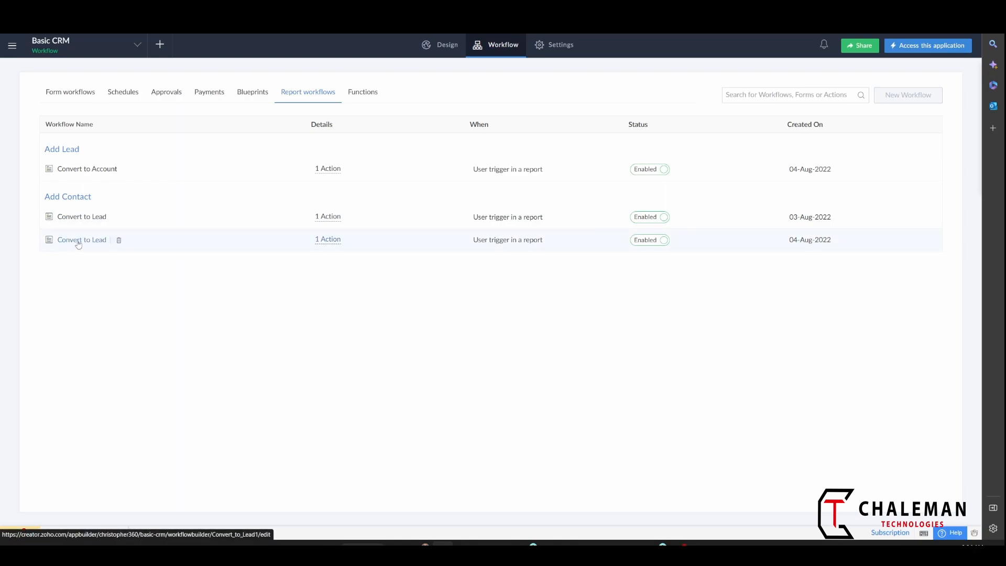
Step: In the 04-Aug Convert to Lead script, add openUrl on line 10 with 'popup window' type
{"action": "left_click", "coordinate": [82, 239]}
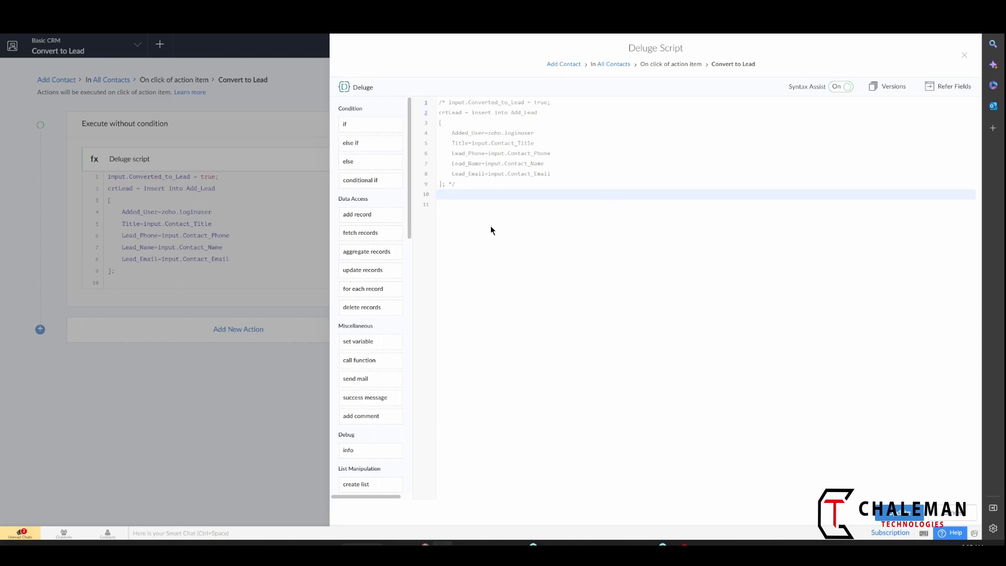
{"action": "mouse_move", "coordinate": [611, 281]}
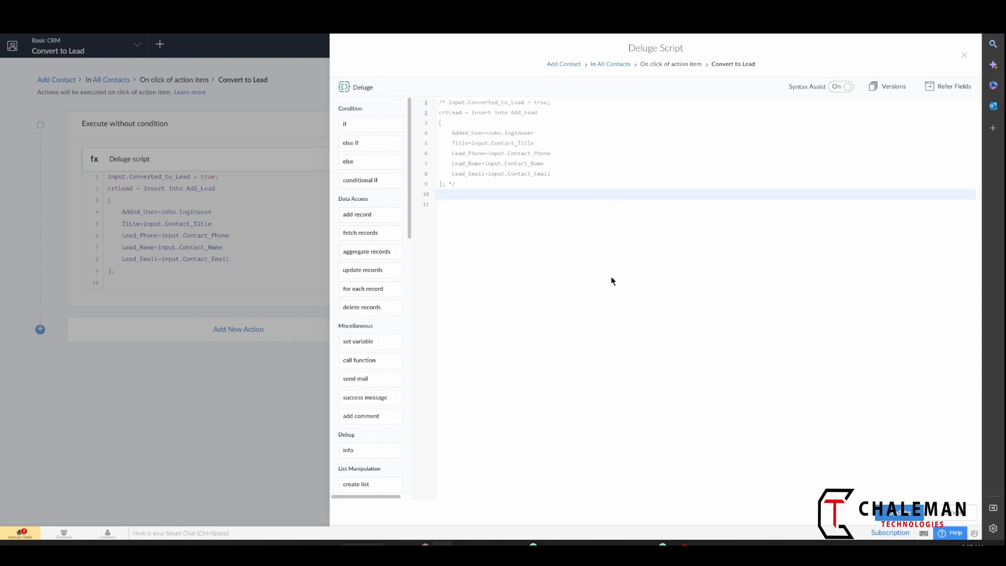
{"action": "scroll", "scroll_direction": "down", "scroll_amount": 3}
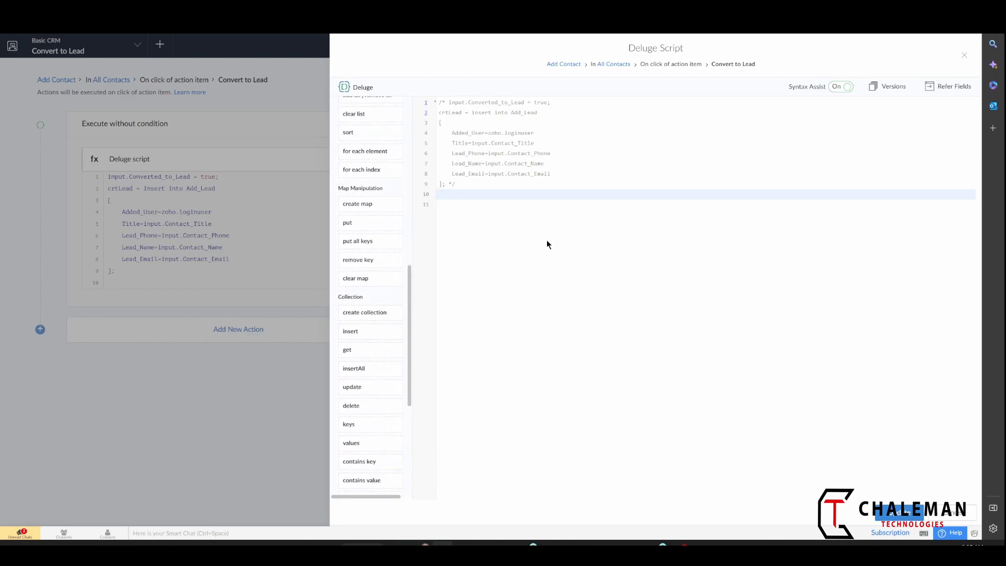
{"action": "left_click", "coordinate": [440, 194]}
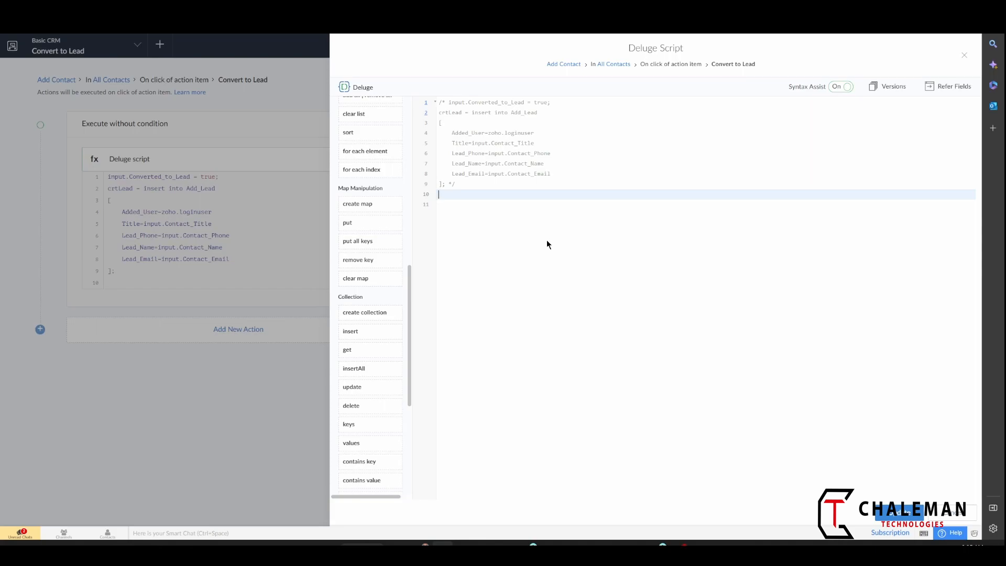
{"action": "type", "text": "open"}
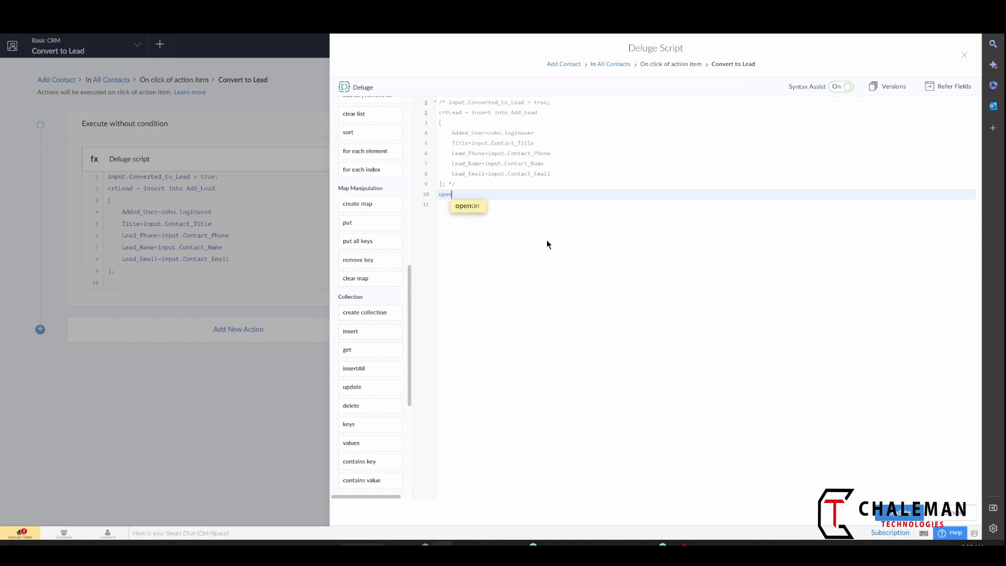
{"action": "type", "text": "Url"}
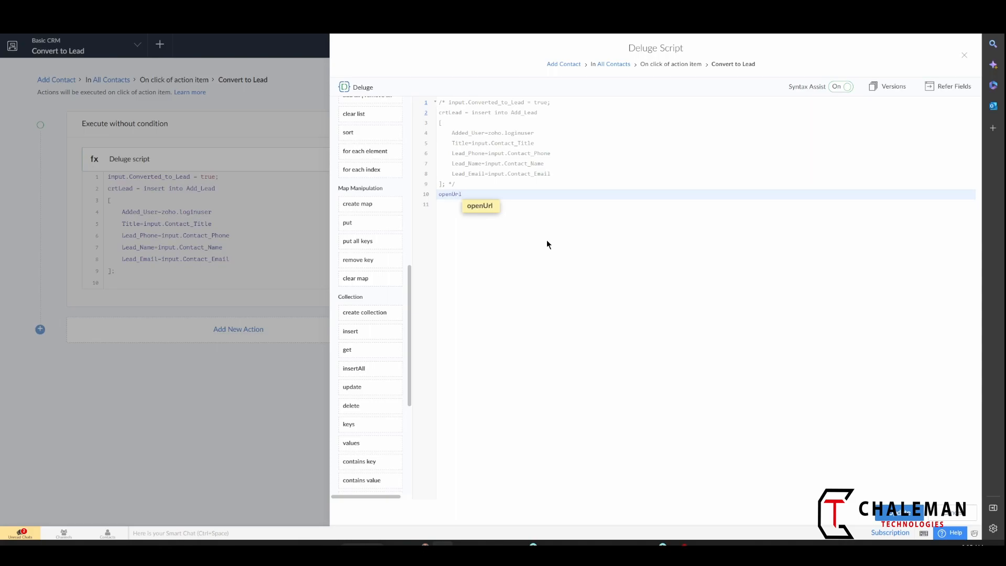
{"action": "left_click", "coordinate": [480, 205]}
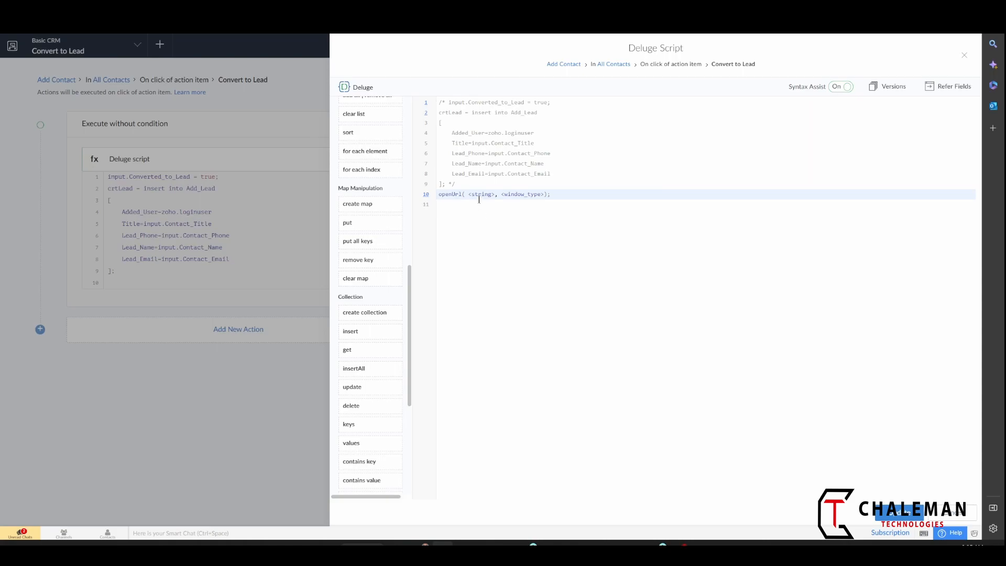
{"action": "left_click", "coordinate": [481, 193]}
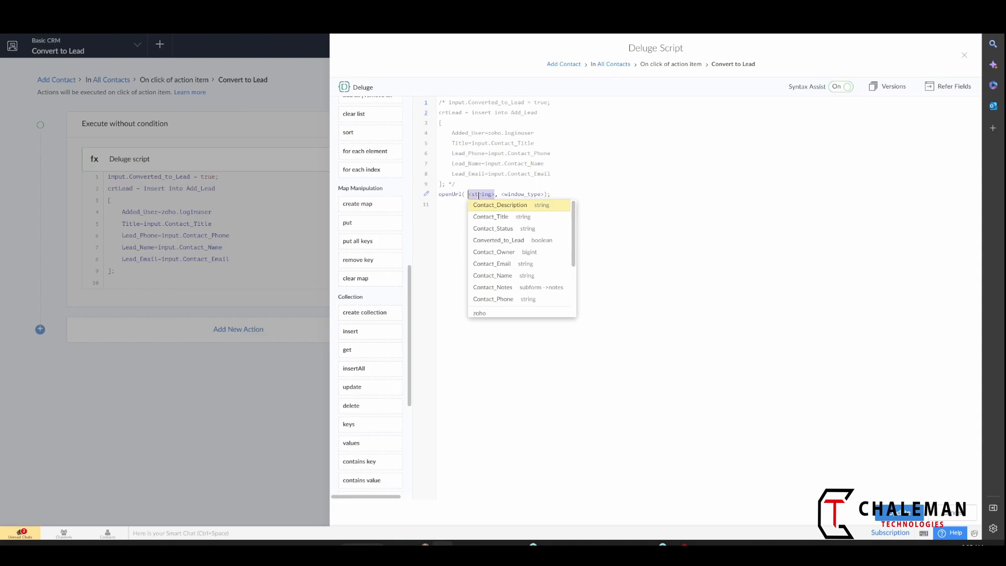
{"action": "left_click", "coordinate": [526, 194]}
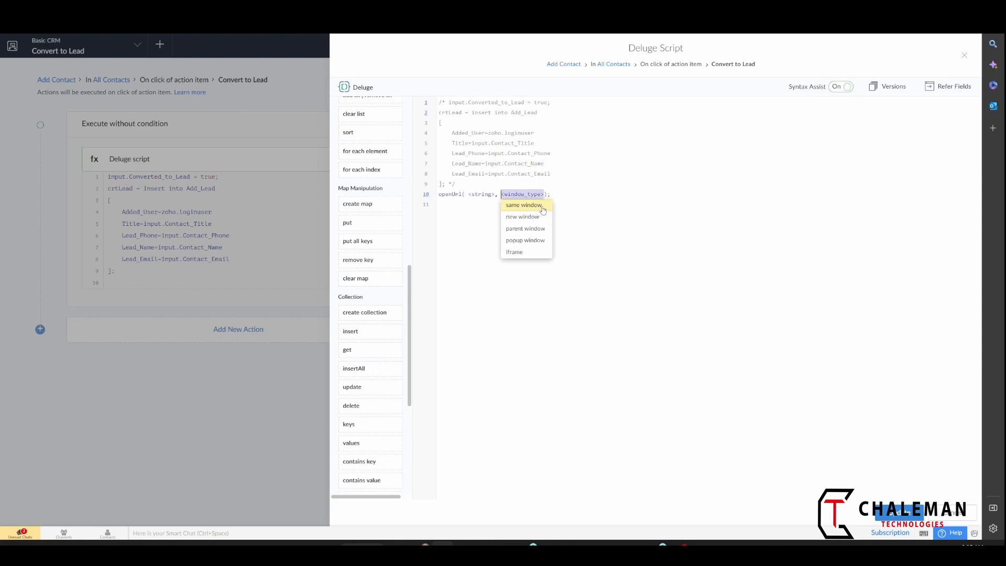
{"action": "mouse_move", "coordinate": [525, 240]}
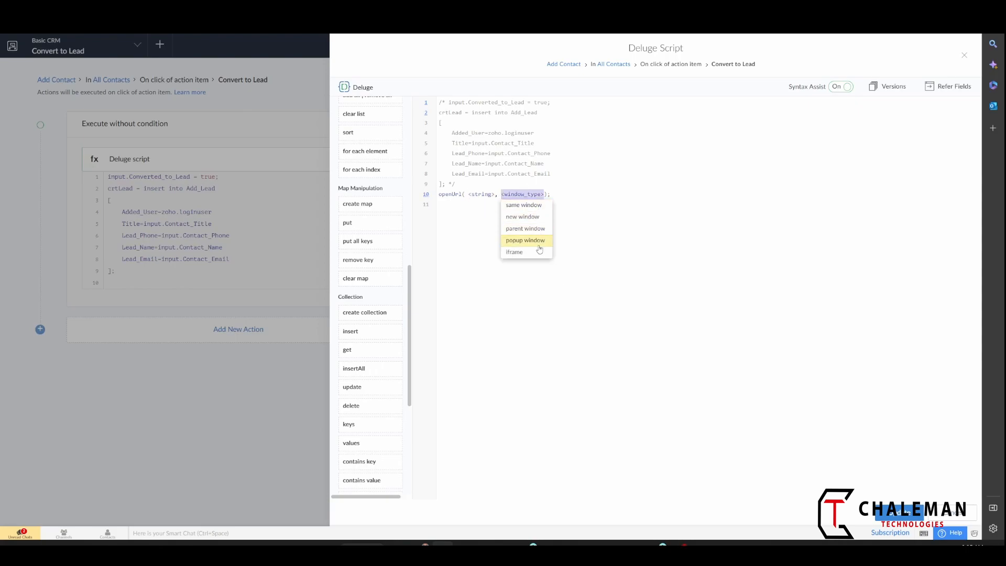
{"action": "mouse_move", "coordinate": [534, 252]}
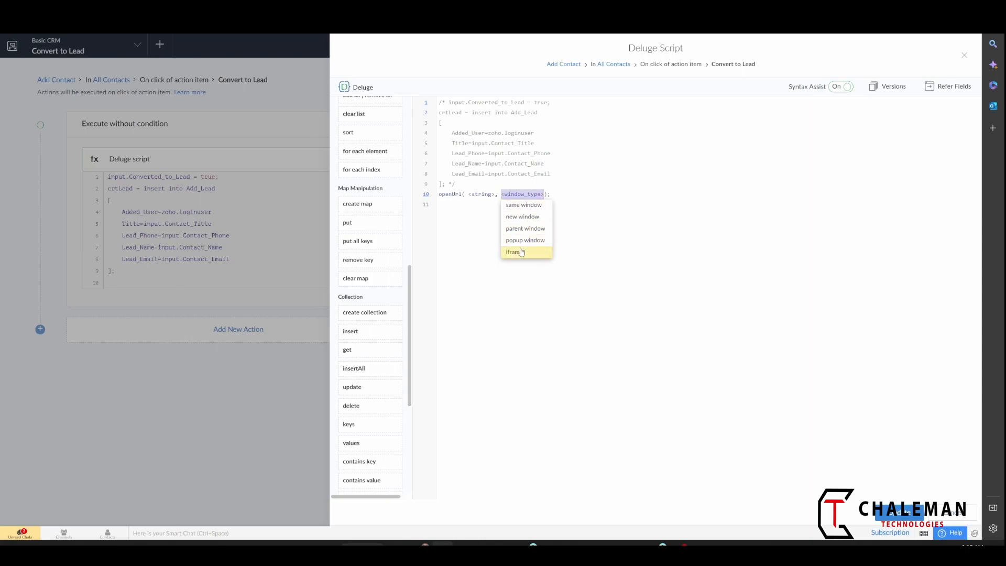
{"action": "mouse_move", "coordinate": [525, 228]}
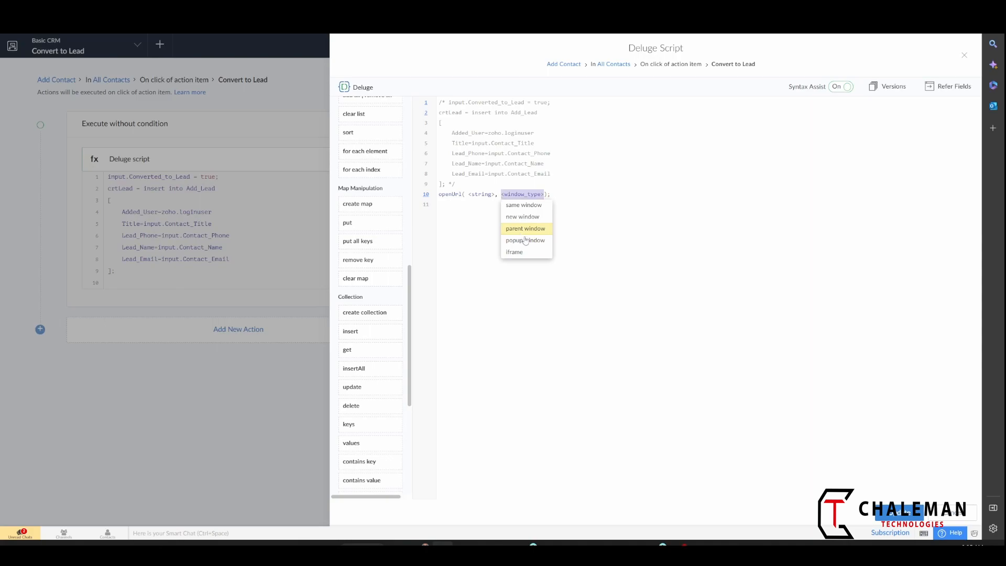
{"action": "mouse_move", "coordinate": [524, 240]}
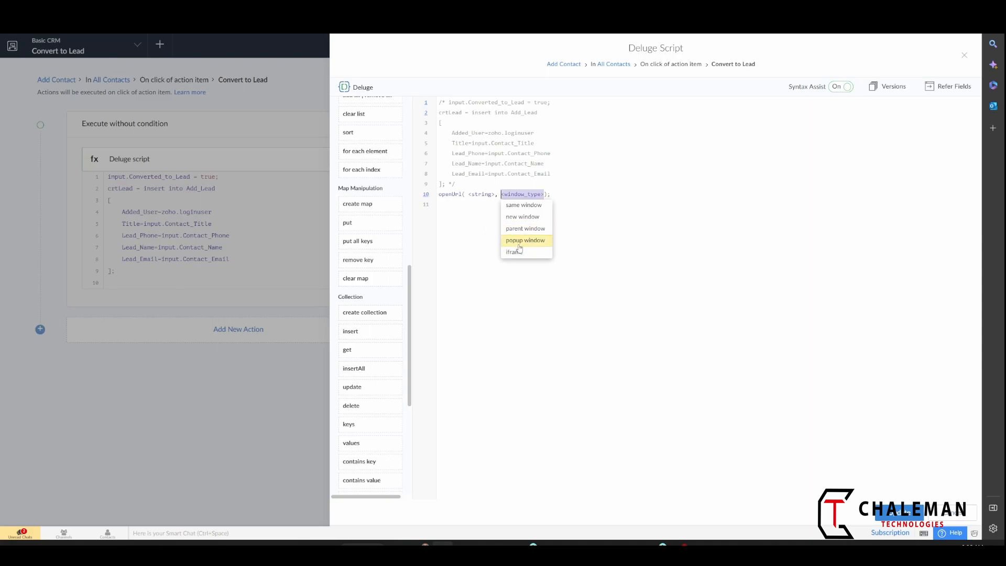
{"action": "left_click", "coordinate": [525, 240]}
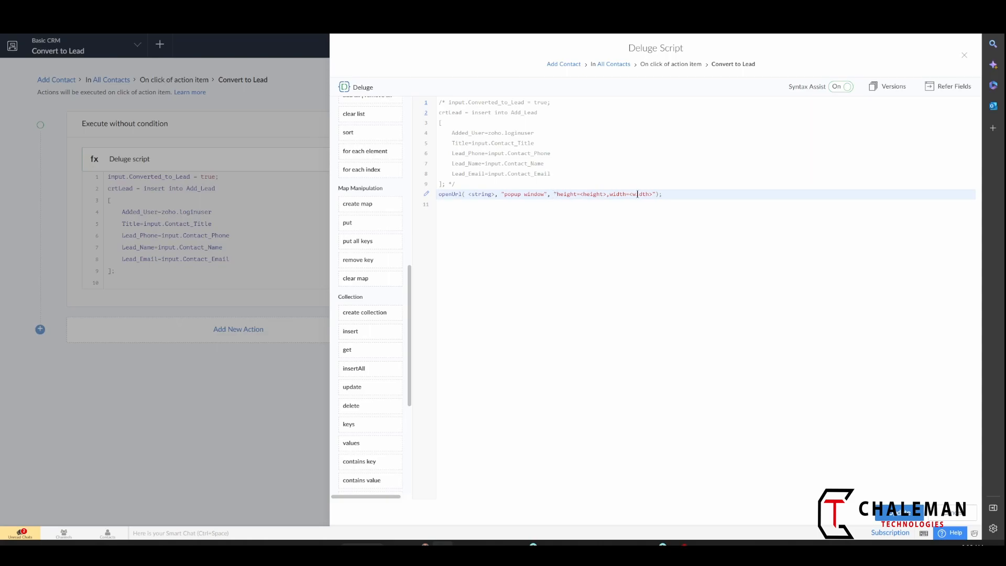
{"action": "double_click", "coordinate": [592, 194]}
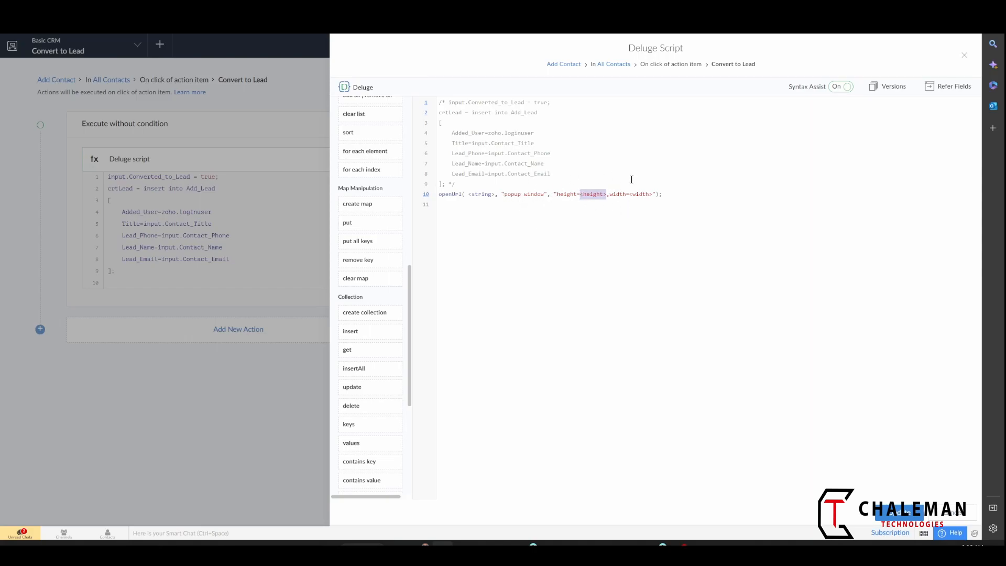
{"action": "mouse_move", "coordinate": [621, 240]}
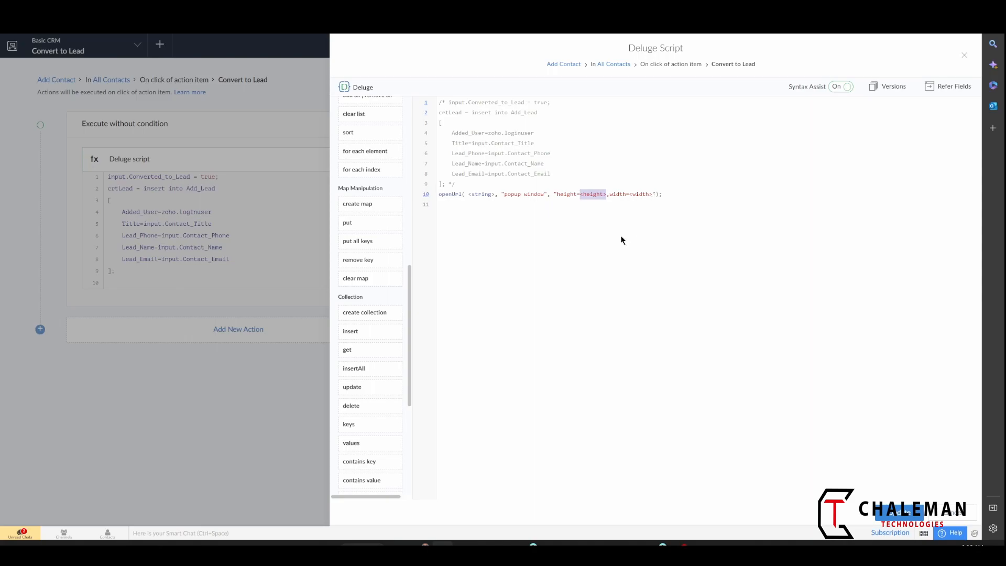
{"action": "mouse_move", "coordinate": [614, 252]}
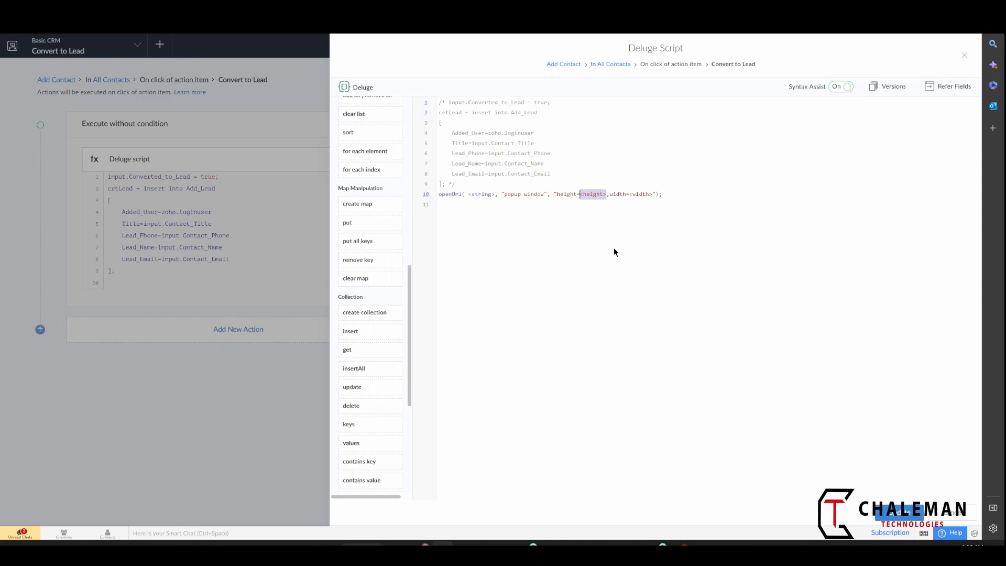
{"action": "mouse_move", "coordinate": [570, 238]}
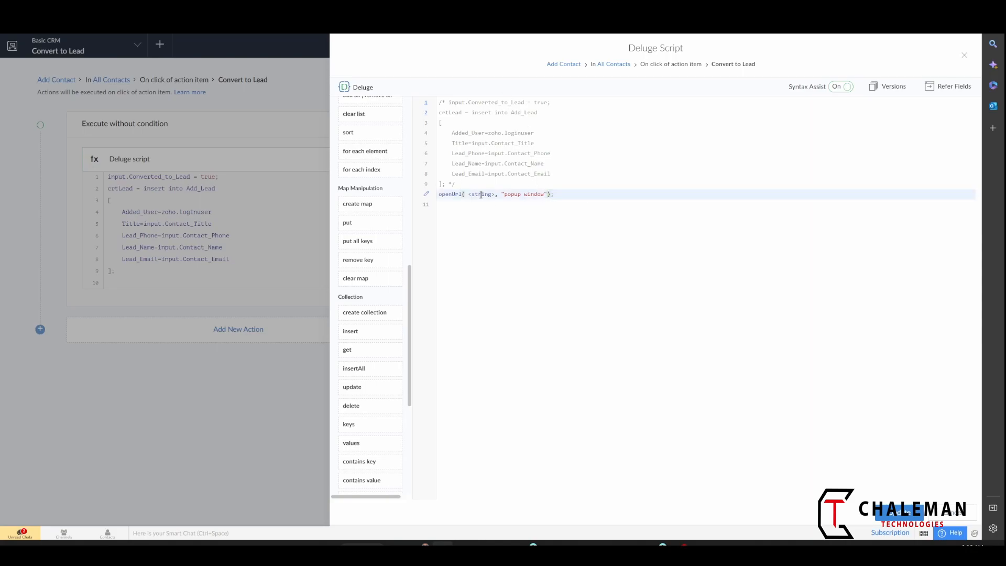
Step: Set the openUrl URL to '#Page:' and close the Deluge script editor
{"action": "left_click", "coordinate": [480, 193]}
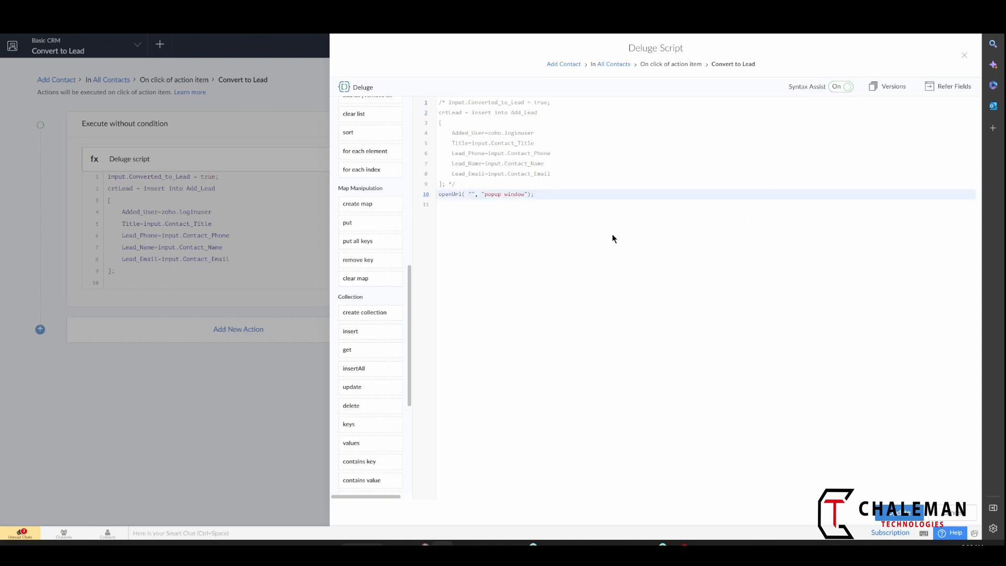
{"action": "mouse_move", "coordinate": [549, 214]}
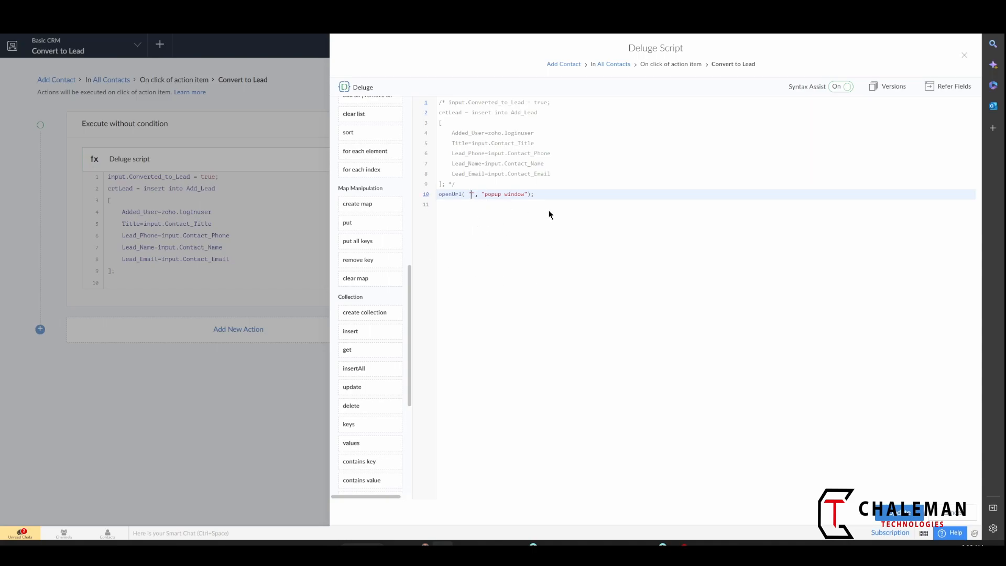
{"action": "type", "text": "htp"}
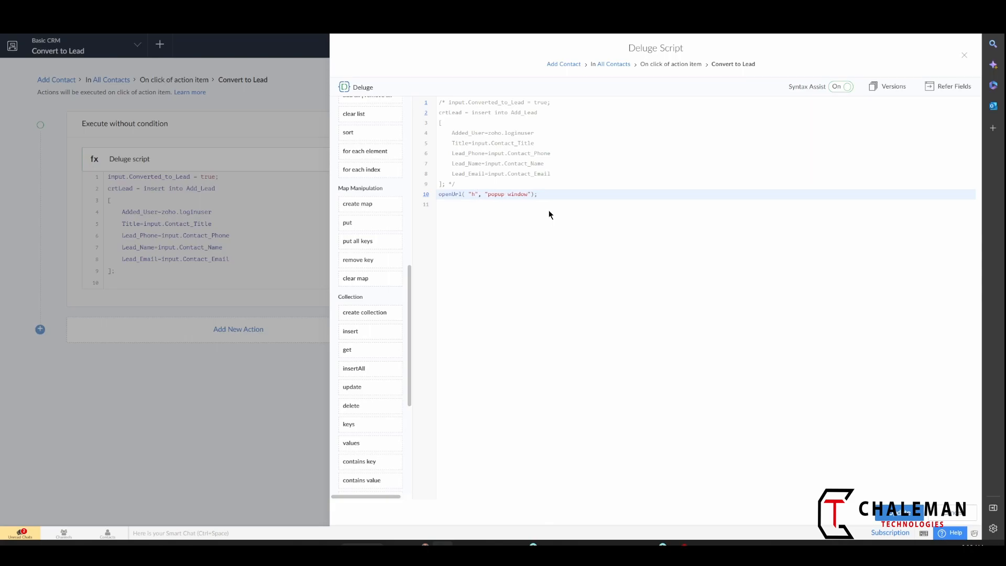
{"action": "key", "text": "Backspace"}
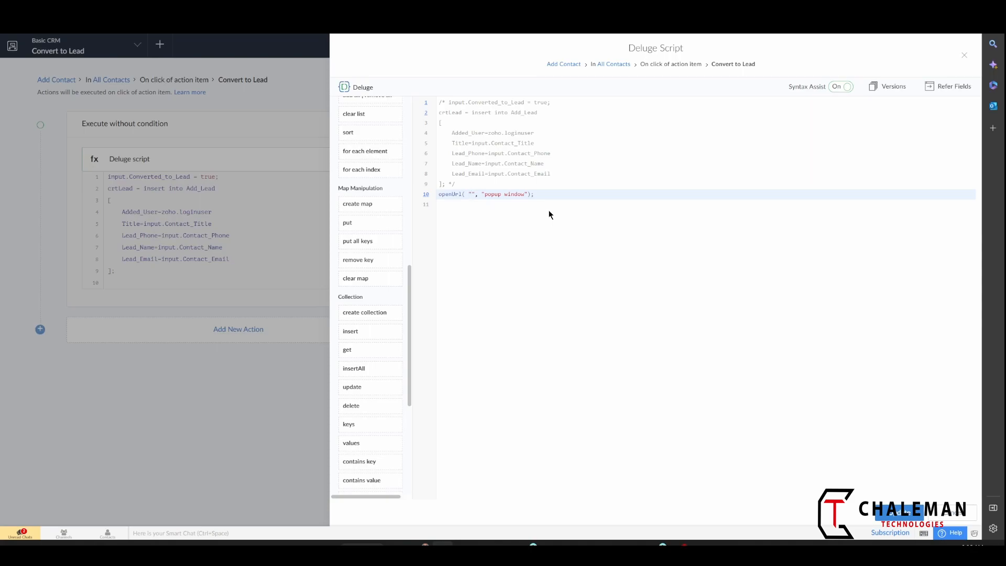
{"action": "type", "text": "#"}
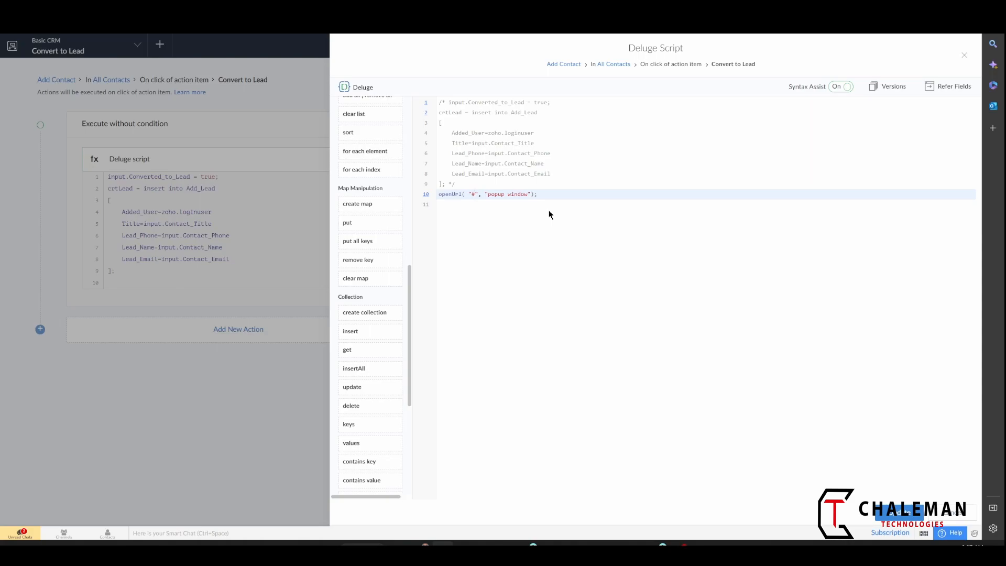
{"action": "type", "text": "Page"}
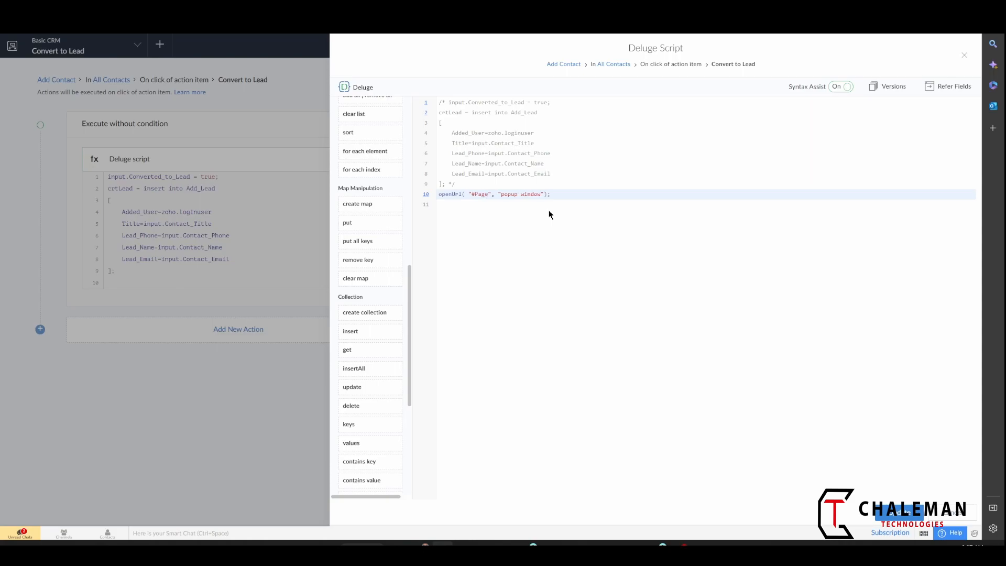
{"action": "type", "text": ":"}
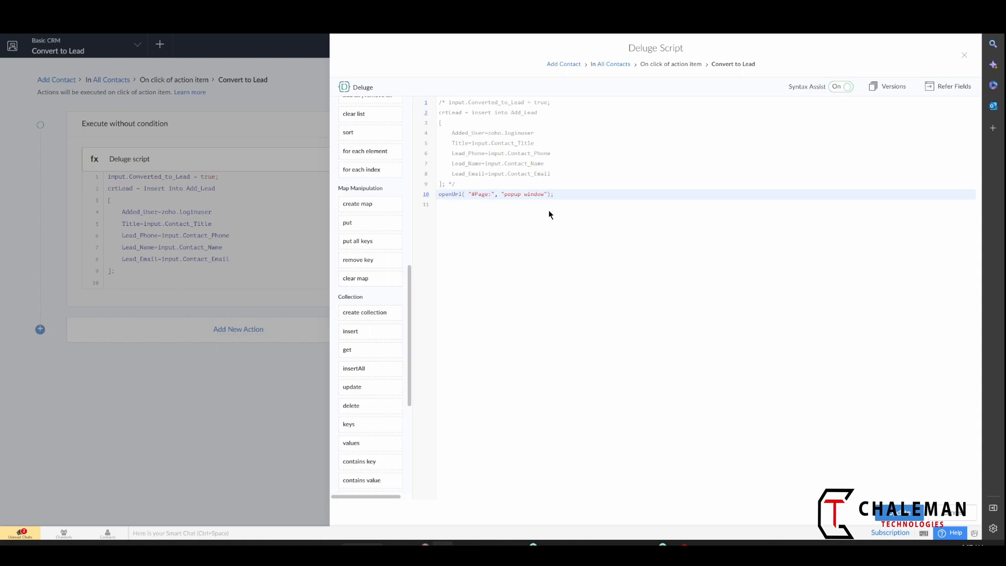
{"action": "left_click", "coordinate": [488, 206]}
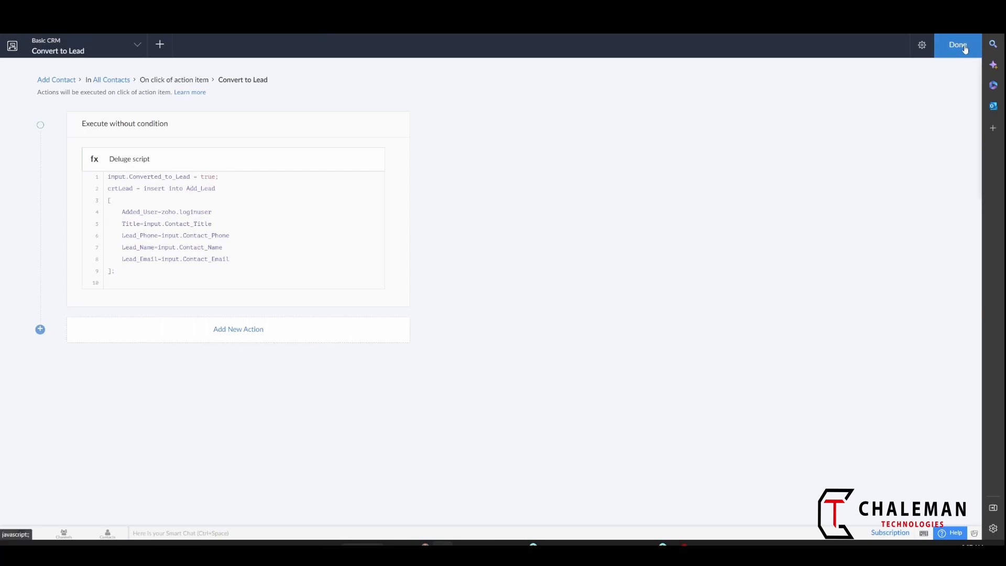
Step: Finish the workflow and open the Success Message Popup page from the app navigator
{"action": "left_click", "coordinate": [957, 45]}
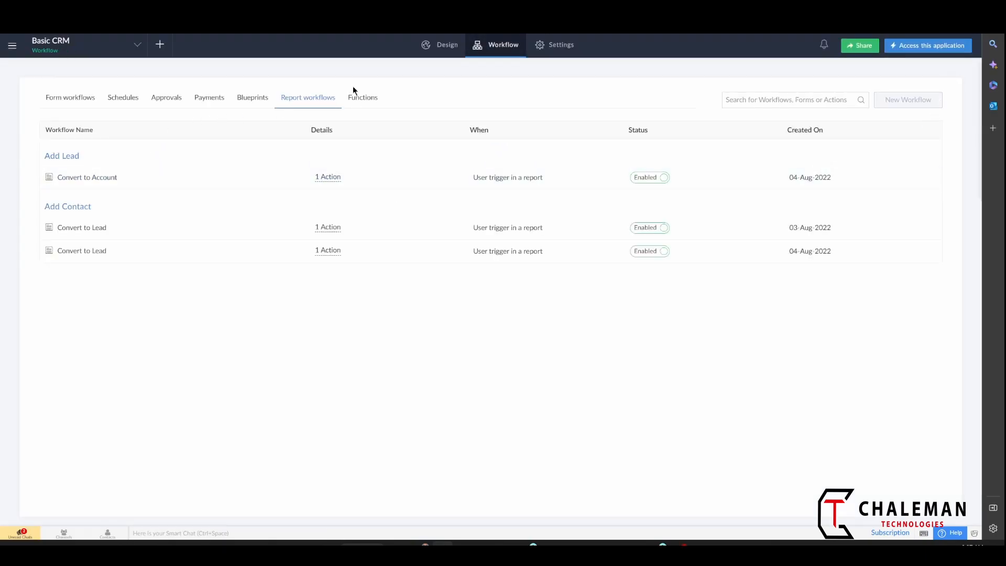
{"action": "left_click", "coordinate": [137, 44]}
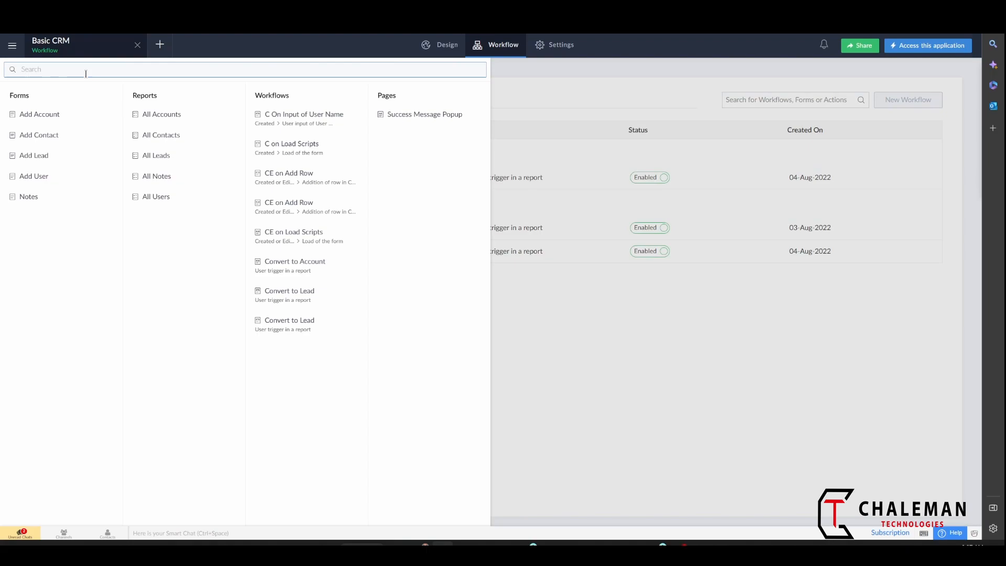
{"action": "left_click", "coordinate": [424, 114]}
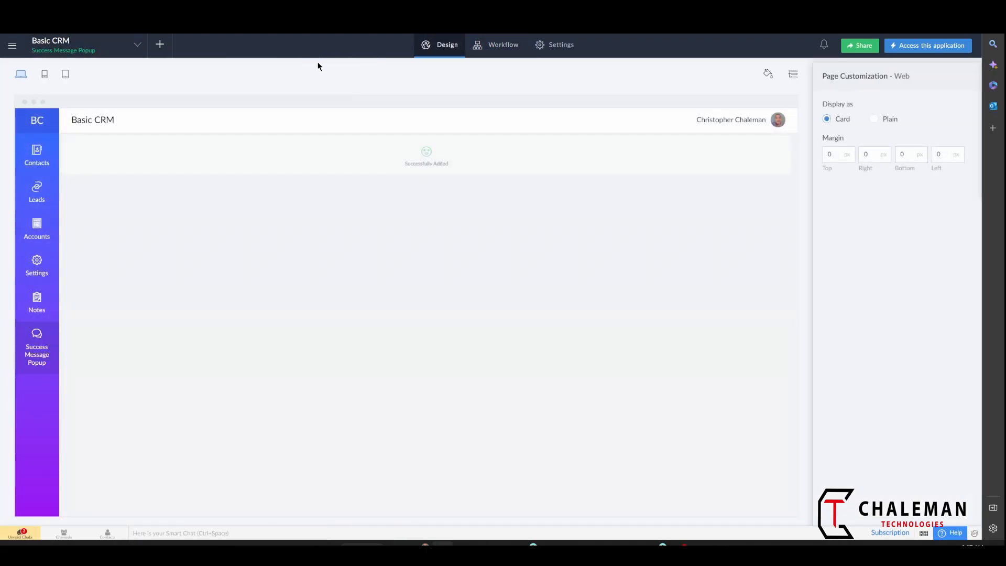
{"action": "mouse_move", "coordinate": [309, 75]}
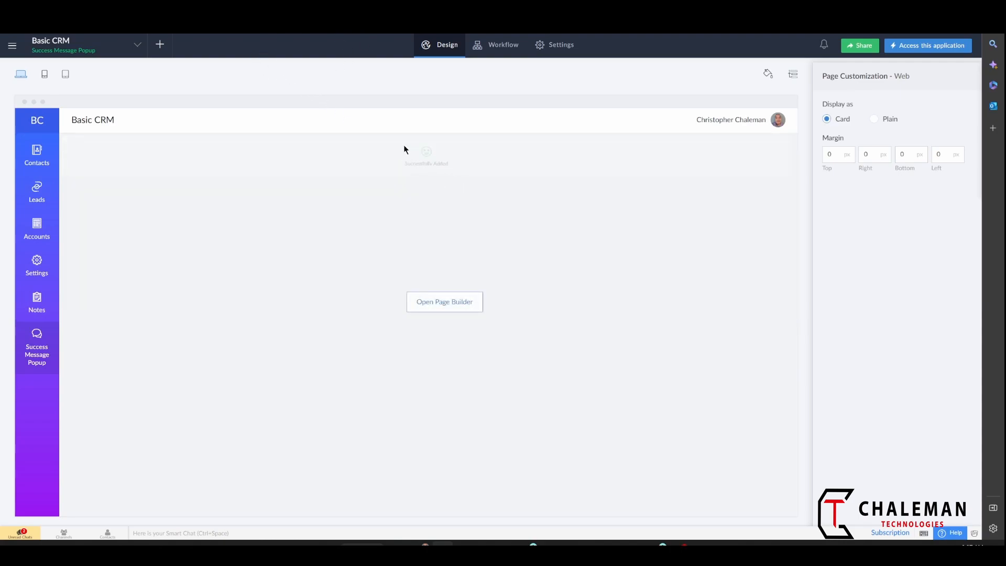
{"action": "left_click", "coordinate": [443, 301]}
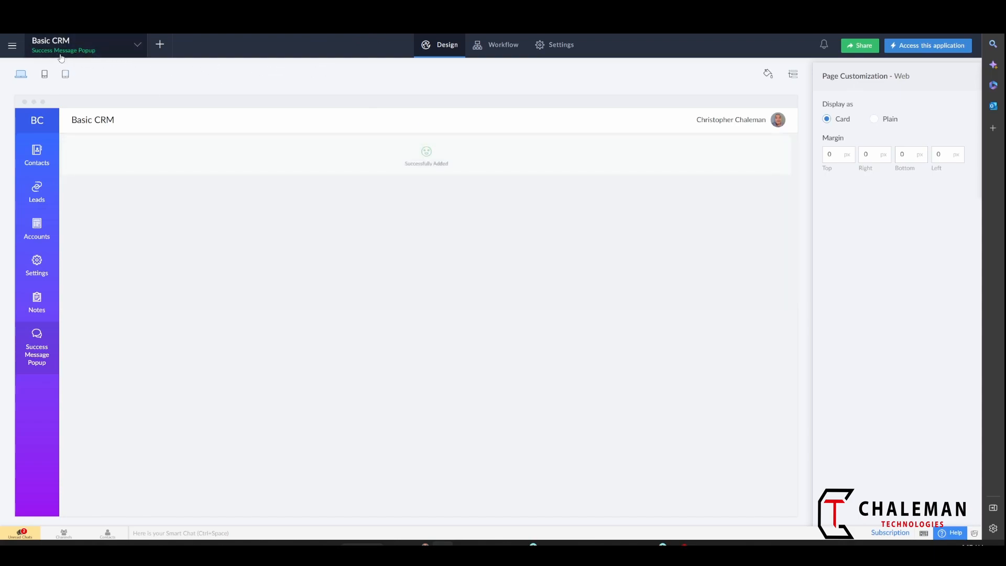
{"action": "mouse_move", "coordinate": [251, 111]}
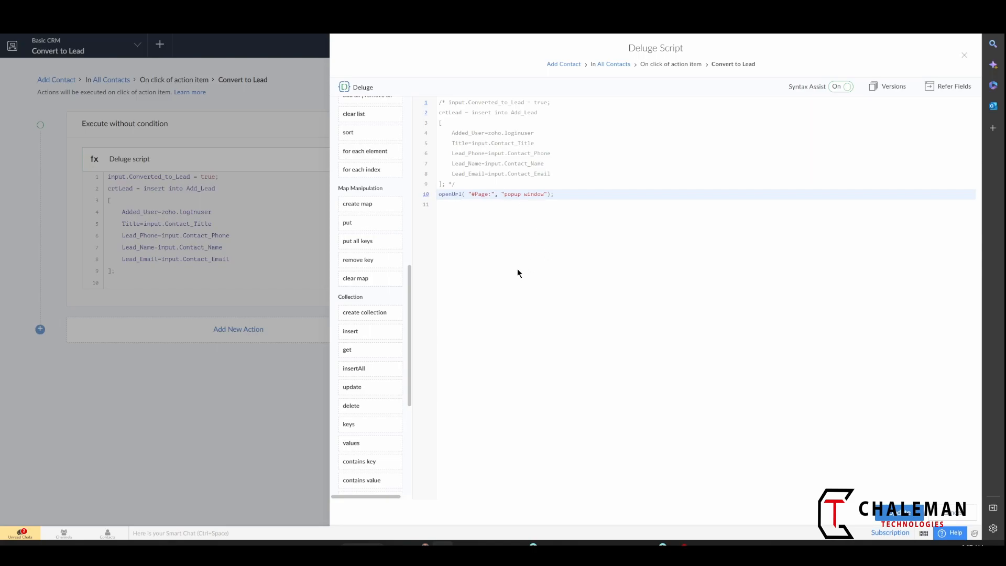
Step: Point the openUrl call at #Page:Success_Message_Popup as a popup window and save the script
{"action": "type", "text": "Success_Message_Popup"}
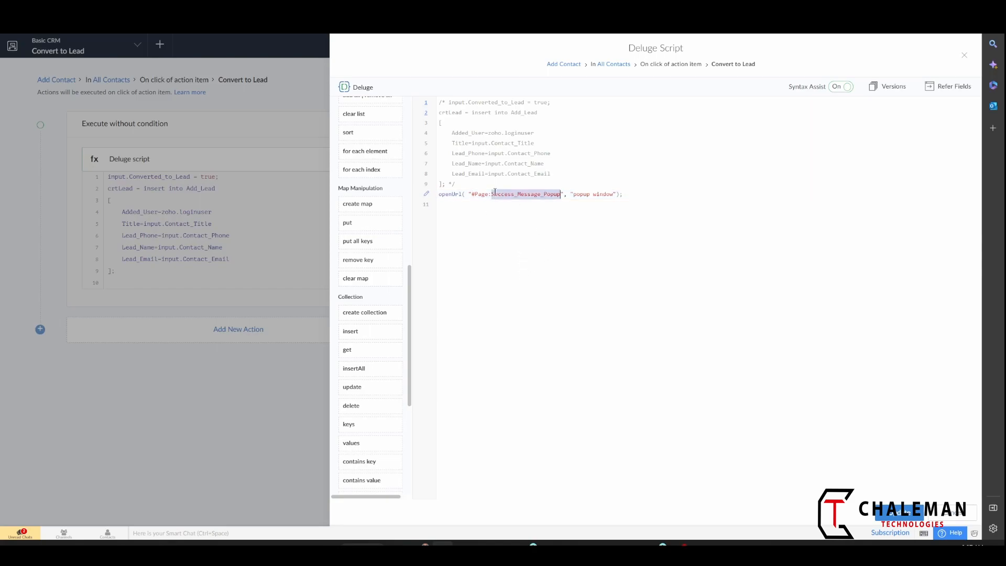
{"action": "left_click", "coordinate": [609, 206]}
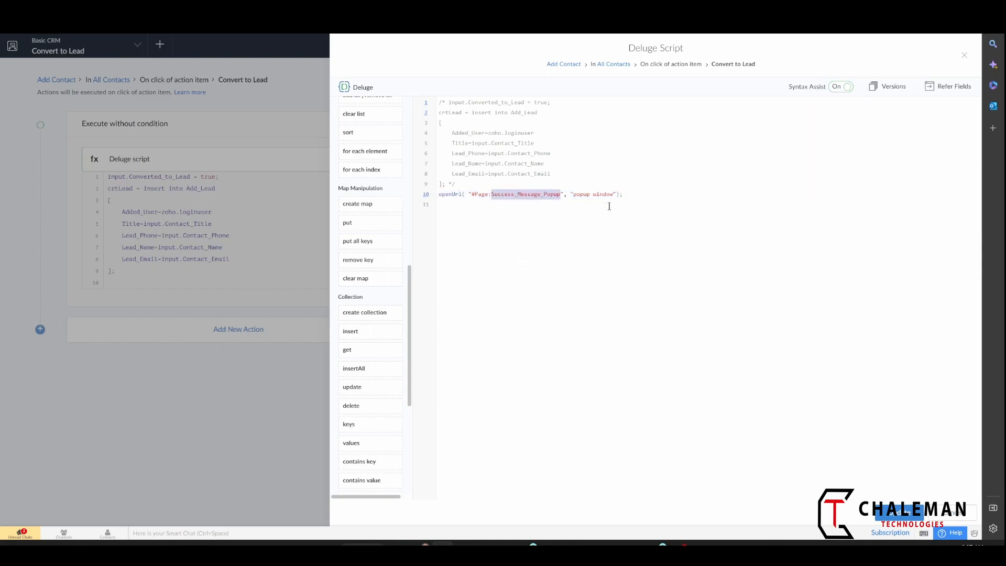
{"action": "left_click", "coordinate": [477, 204]}
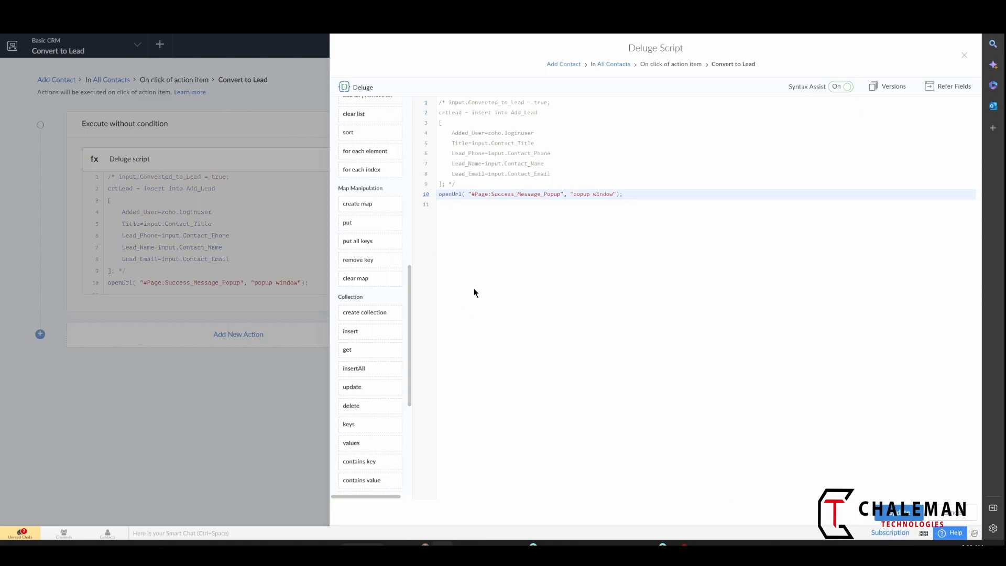
{"action": "left_click", "coordinate": [452, 208]}
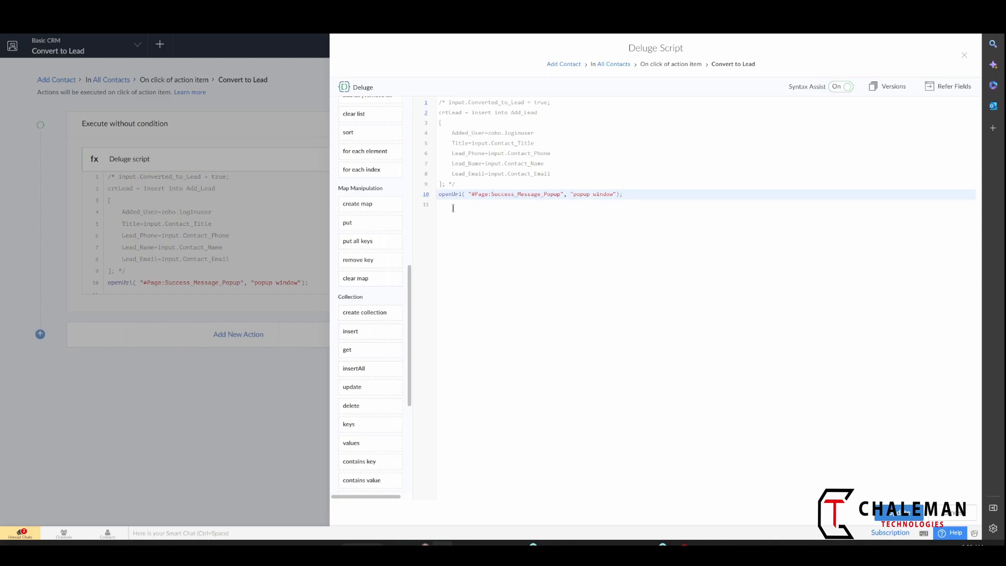
{"action": "mouse_move", "coordinate": [708, 262]}
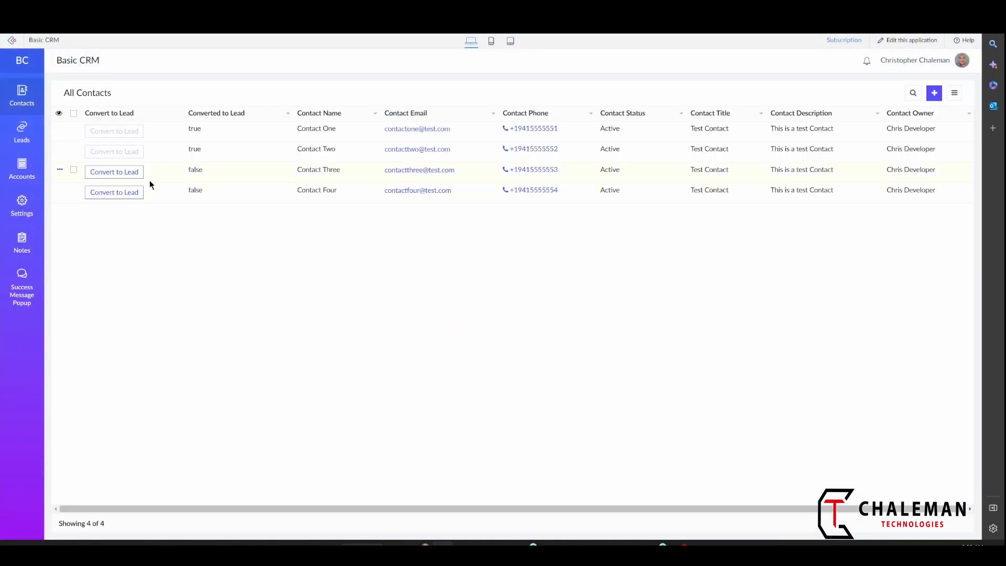
{"action": "left_click", "coordinate": [114, 172]}
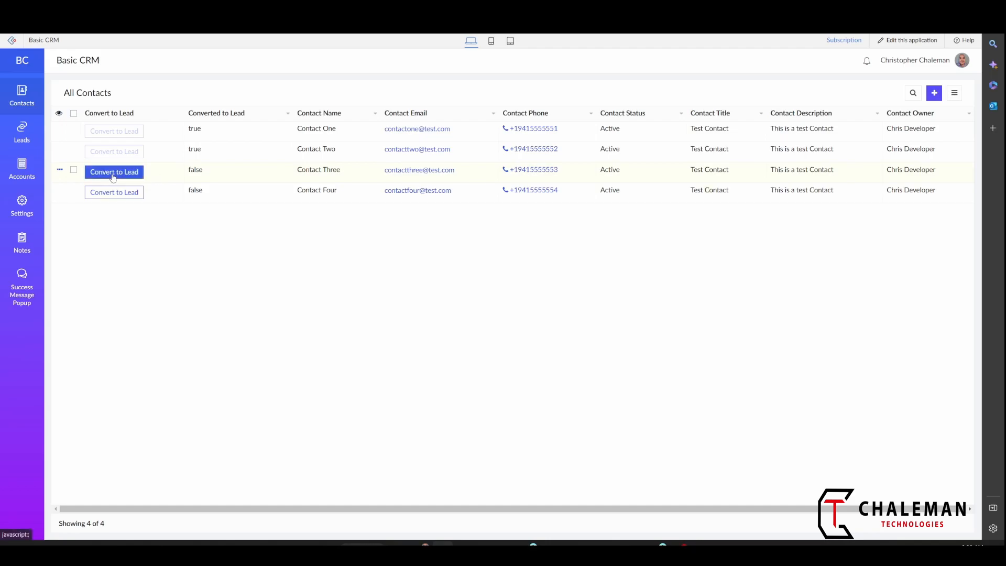
{"action": "left_click", "coordinate": [113, 170]}
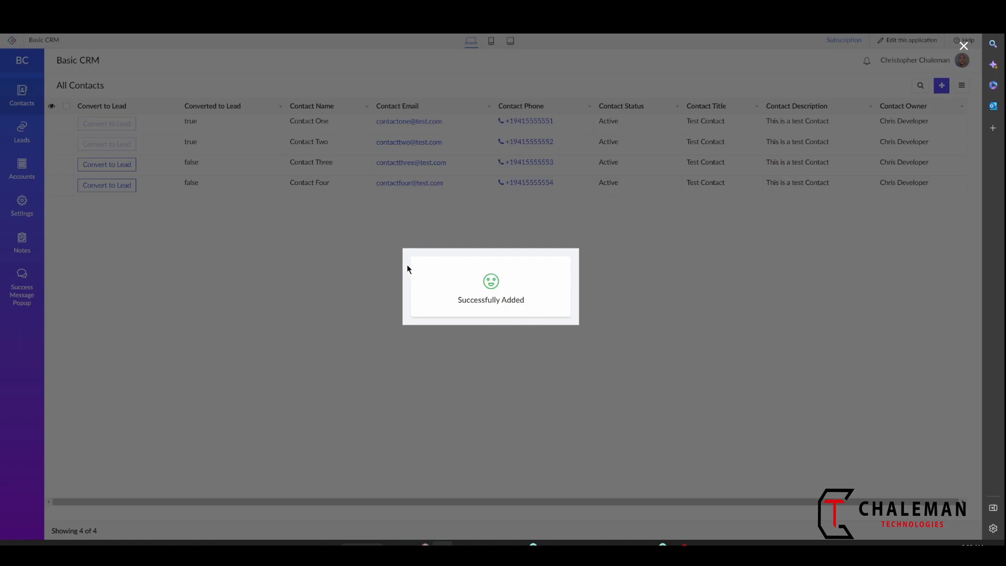
{"action": "mouse_move", "coordinate": [444, 279]}
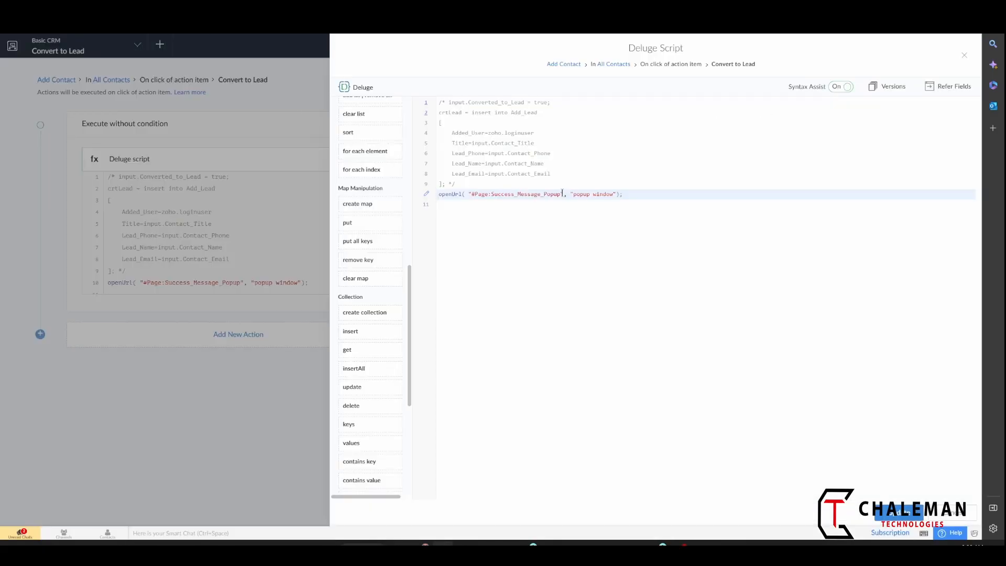
Step: Return to the live Basic CRM All Contacts report showing Contact Three unconverted
{"action": "left_click_drag", "start_coordinate": [439, 102], "coordinate": [455, 184]}
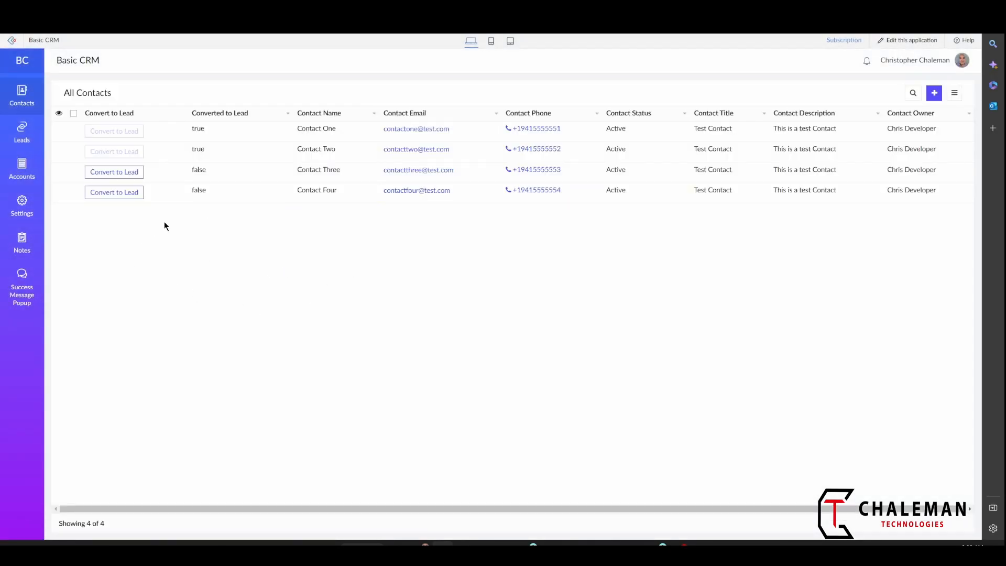
{"action": "mouse_move", "coordinate": [129, 195]}
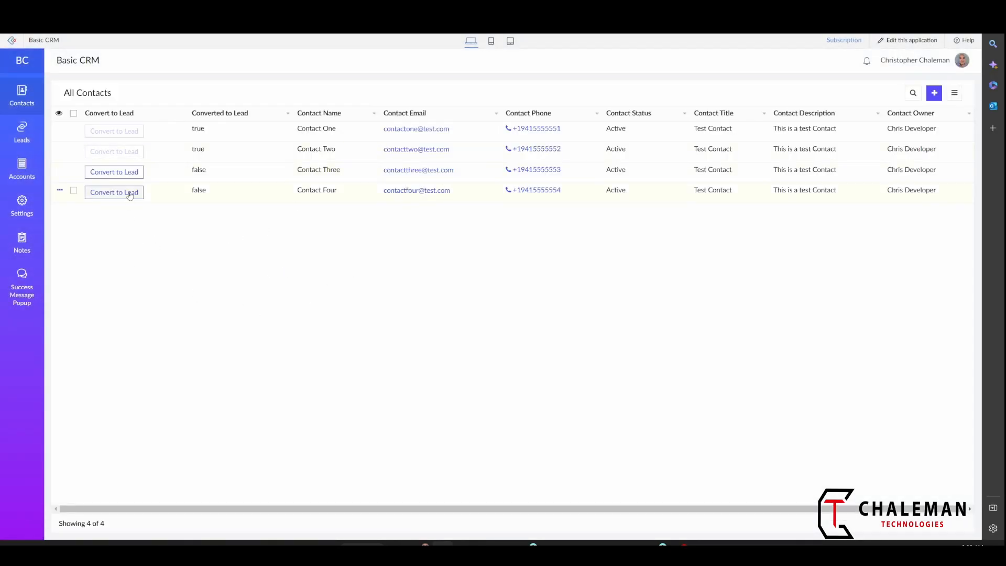
Step: Convert Contact Three to a lead and see the Successfully Added popup appear
{"action": "left_click", "coordinate": [114, 169]}
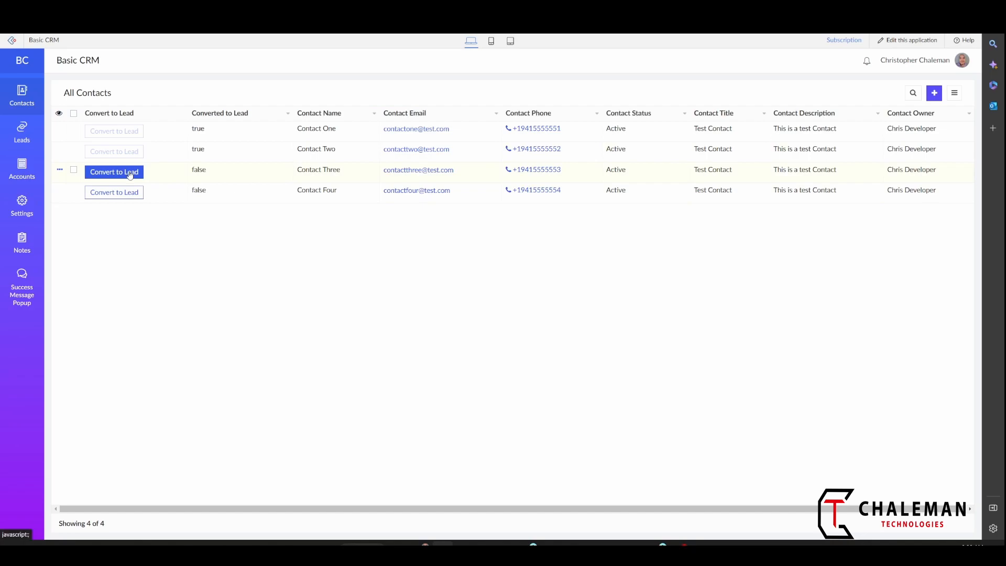
{"action": "left_click", "coordinate": [114, 171]}
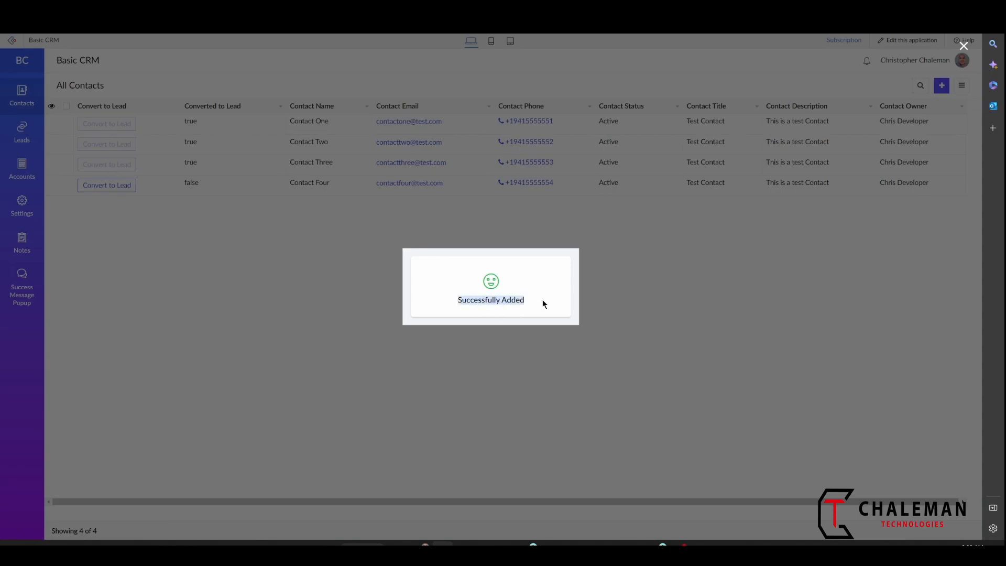
{"action": "mouse_move", "coordinate": [776, 427]}
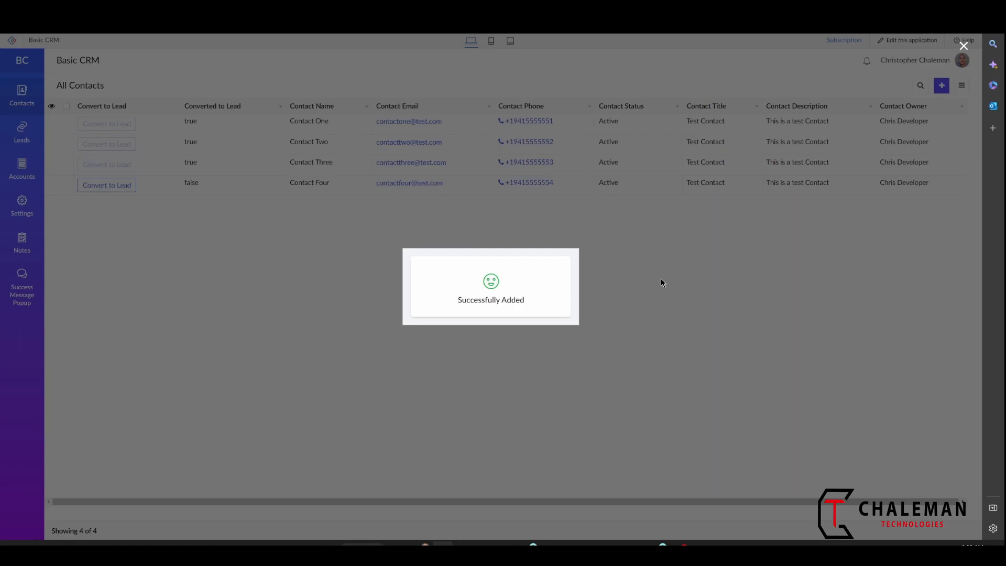
{"action": "mouse_move", "coordinate": [663, 274]}
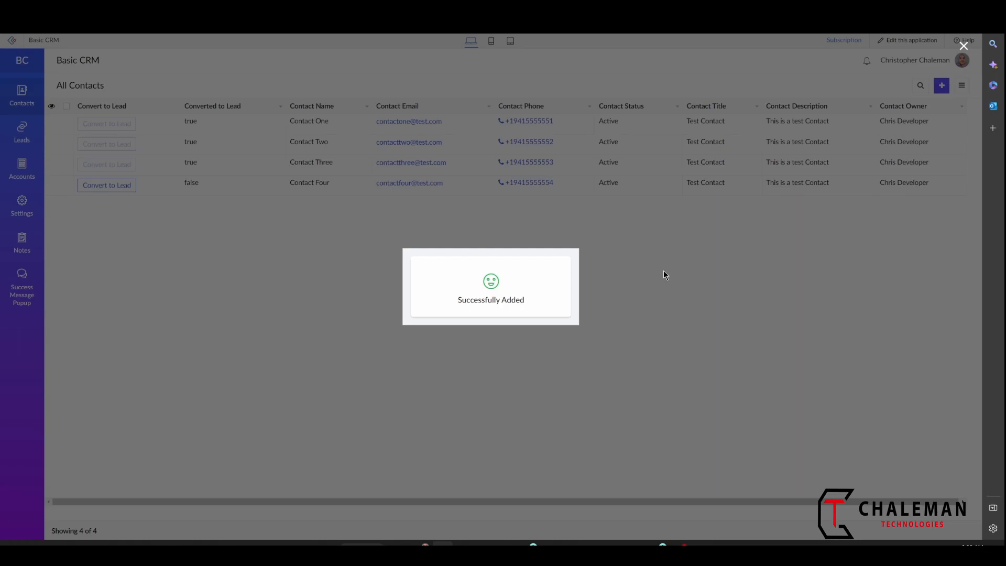